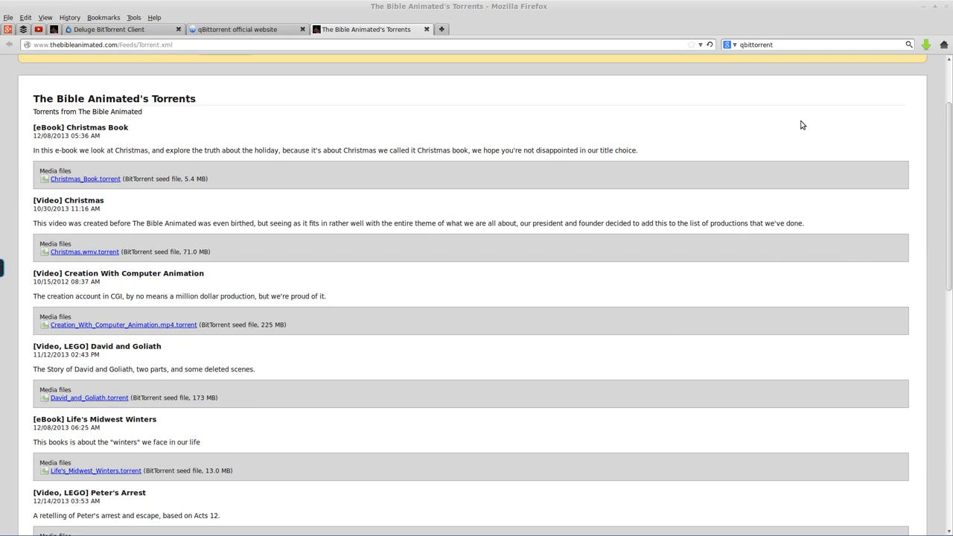
pyautogui.moveTo(711, 84)
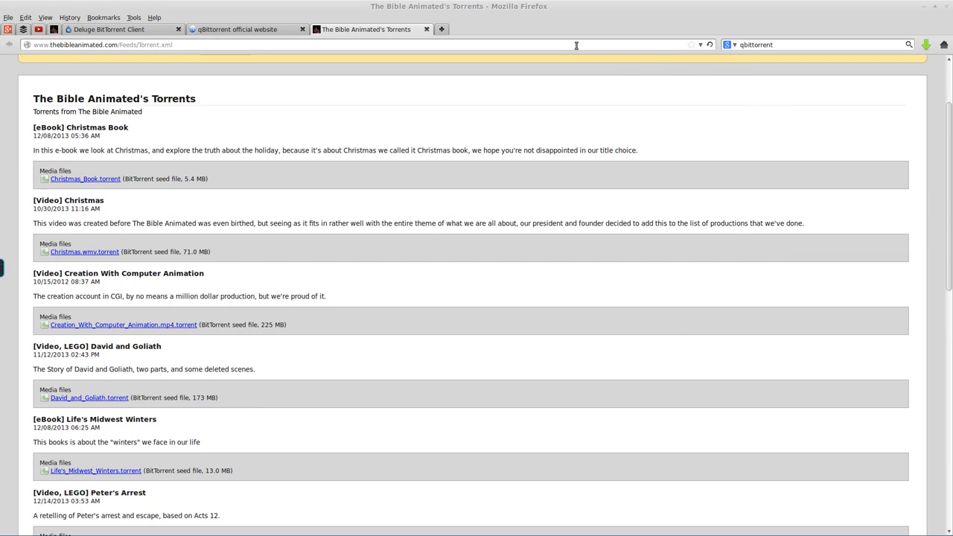
pyautogui.moveTo(529, 122)
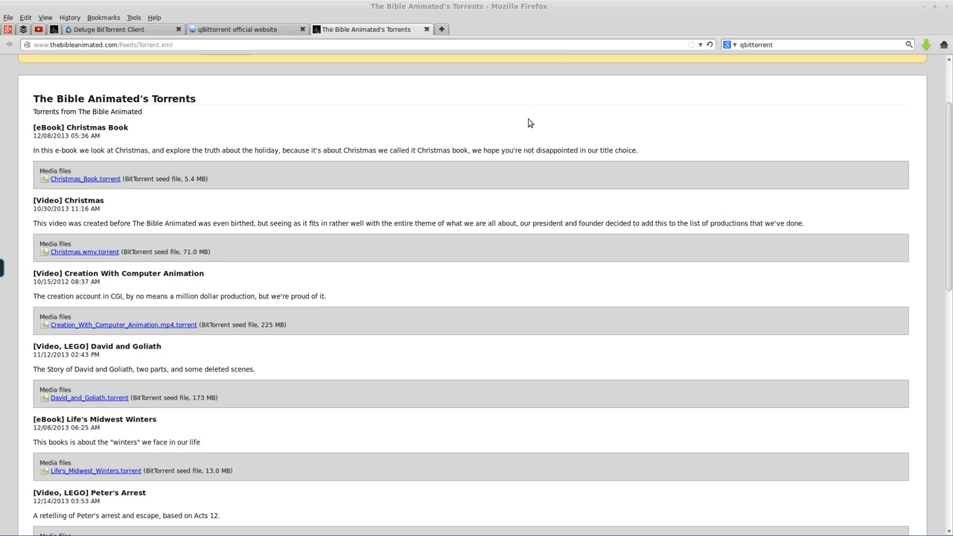
# Go to the Deluge project homepage and follow Download now to the Deluge 1.3.6 download page.
pyautogui.scroll(-3)
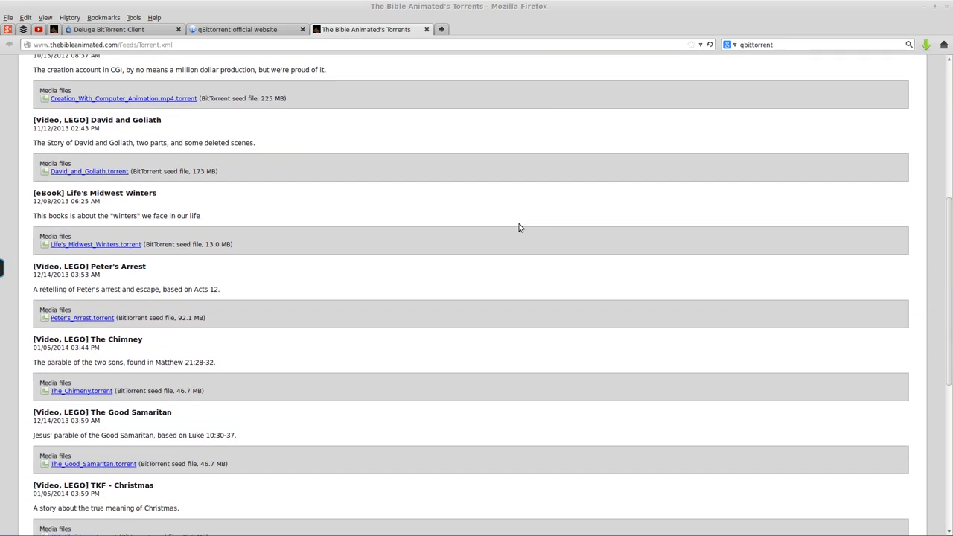
pyautogui.scroll(-3)
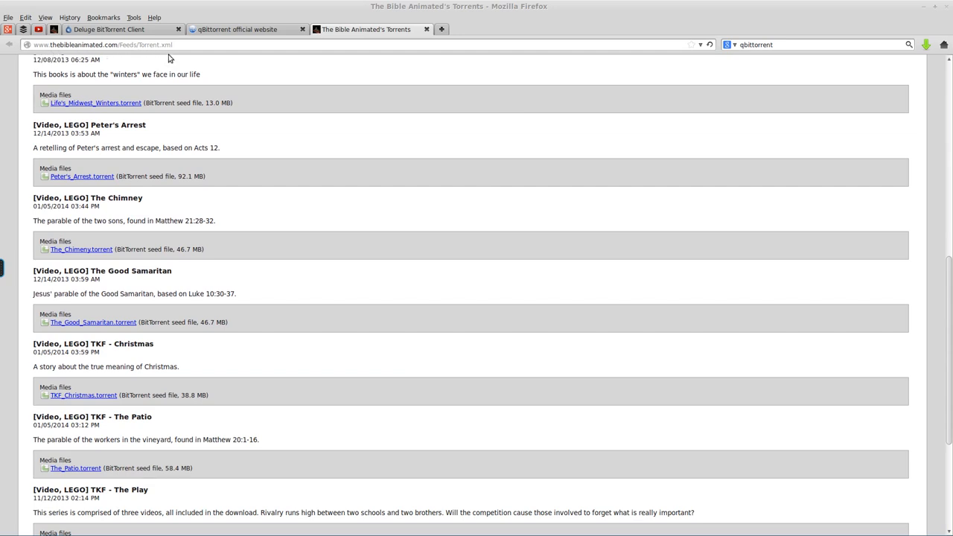
pyautogui.moveTo(297, 210)
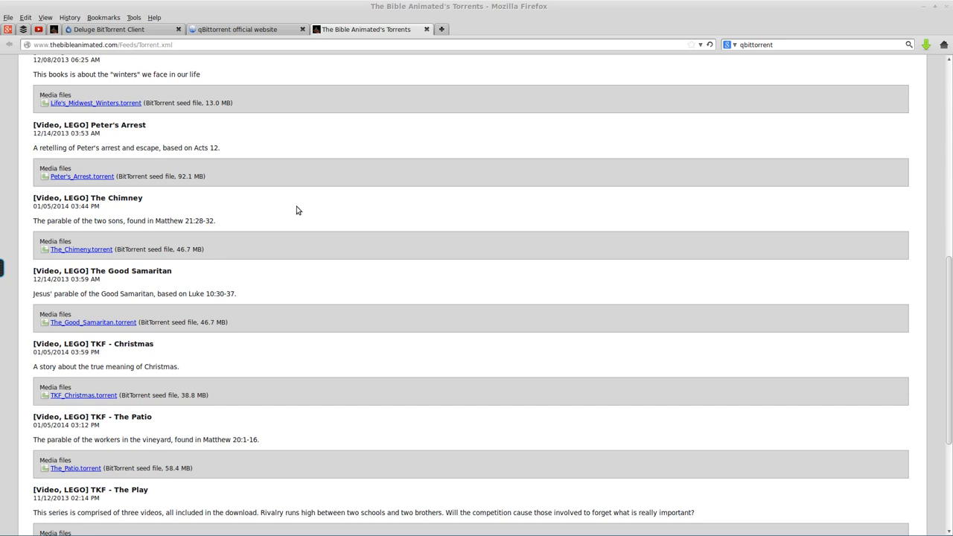
pyautogui.moveTo(479, 336)
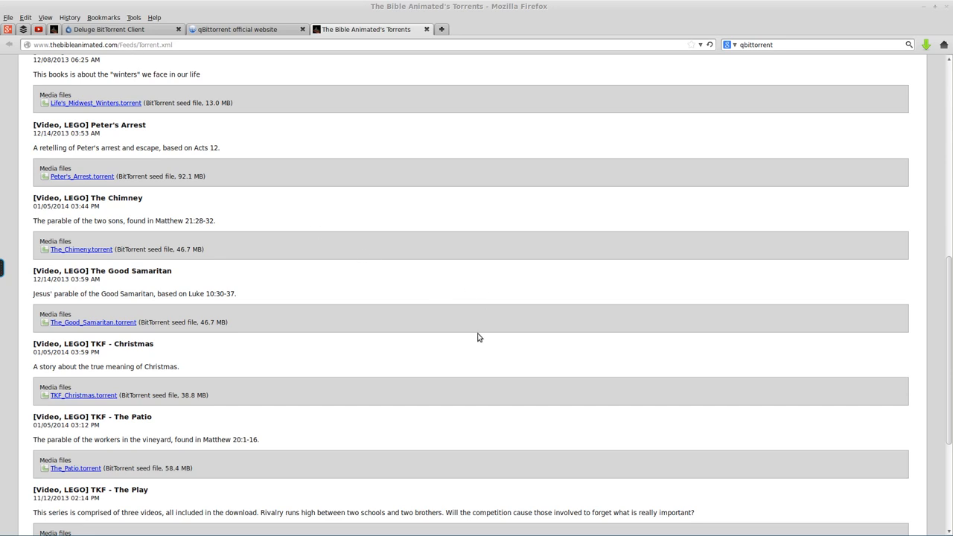
pyautogui.scroll(3)
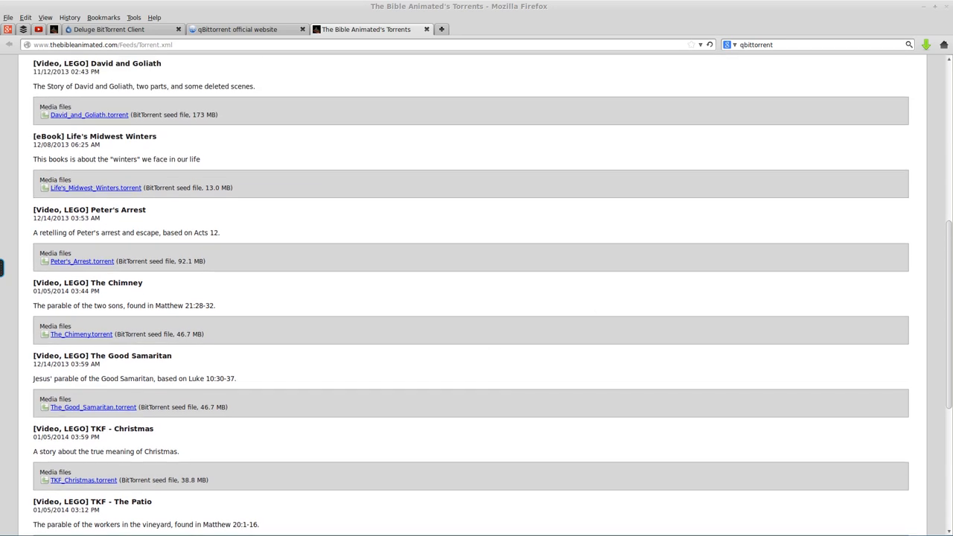
pyautogui.scroll(-3)
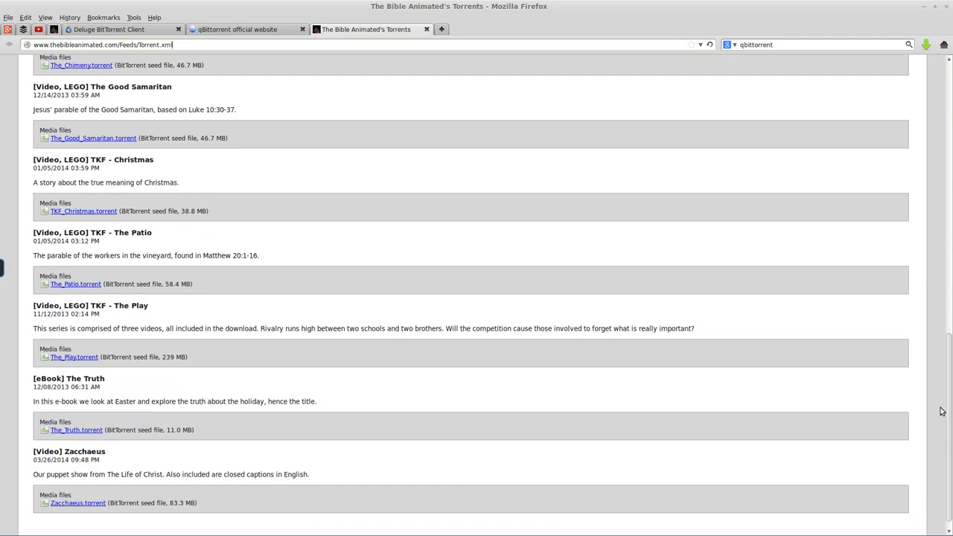
pyautogui.scroll(3)
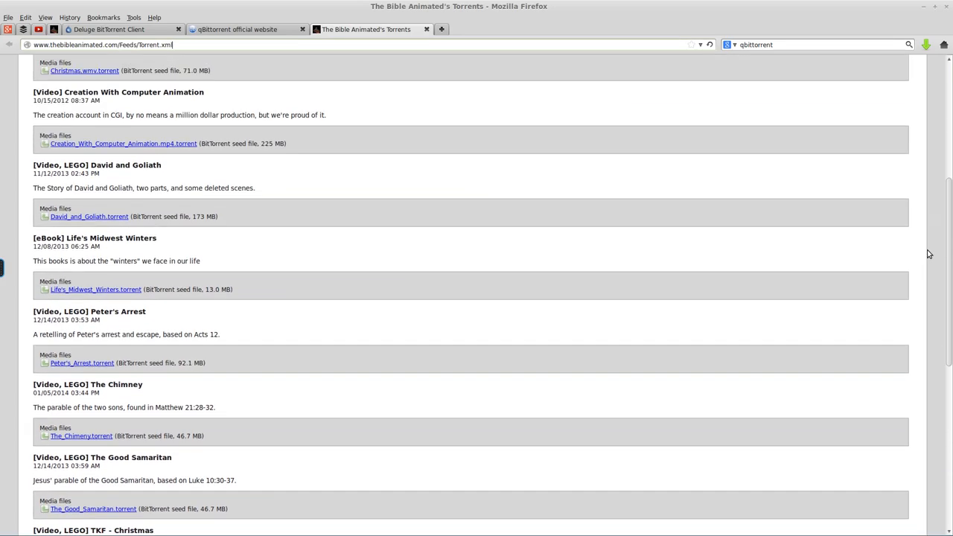
pyautogui.scroll(3)
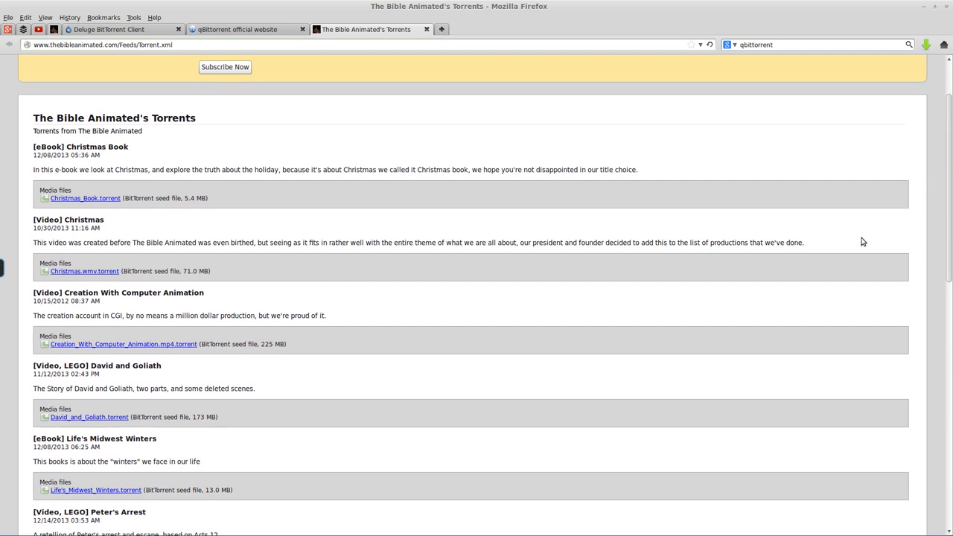
pyautogui.moveTo(395, 241)
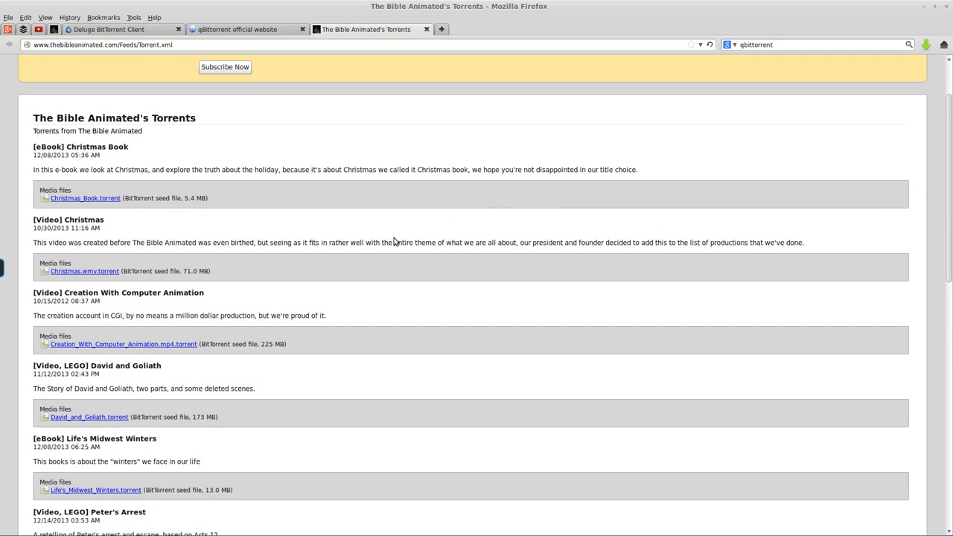
pyautogui.click(112, 30)
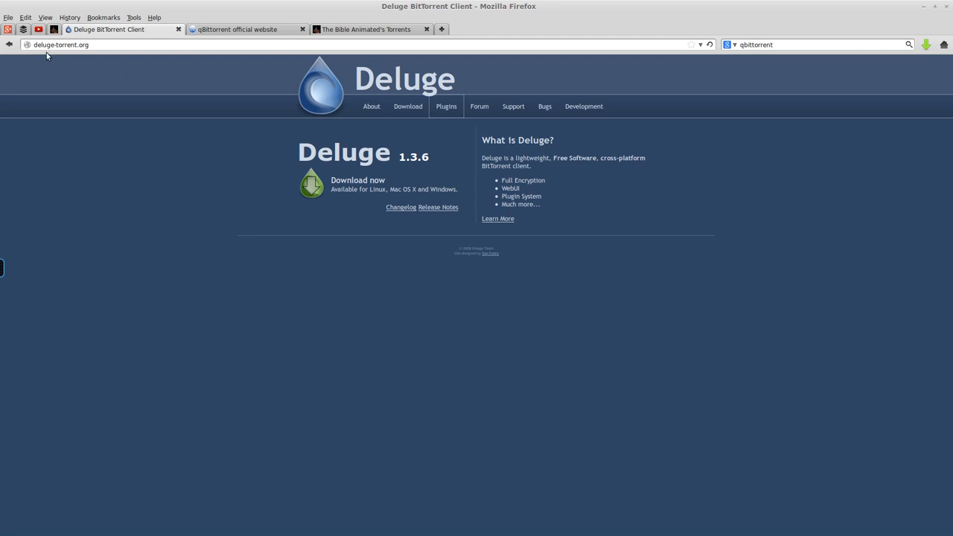
pyautogui.moveTo(331, 183)
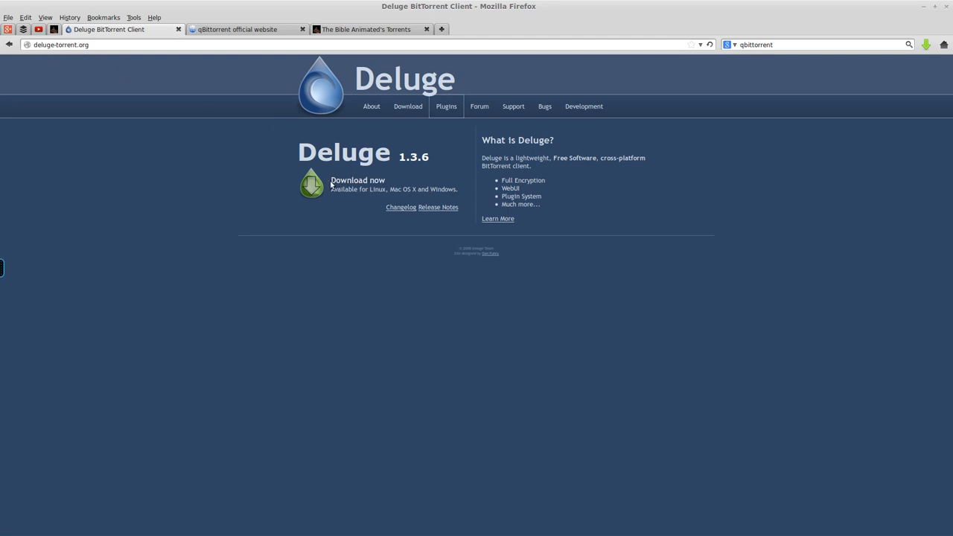
pyautogui.click(357, 180)
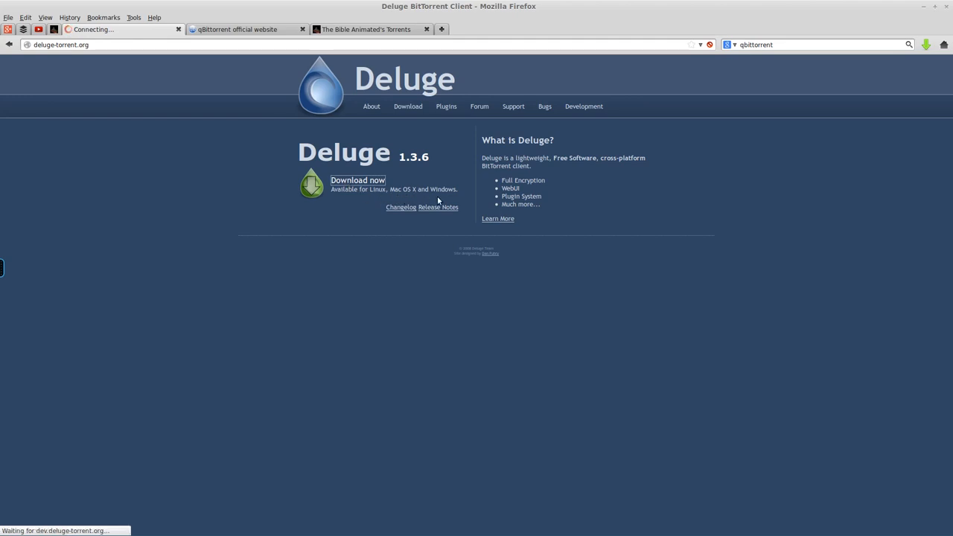
pyautogui.click(357, 180)
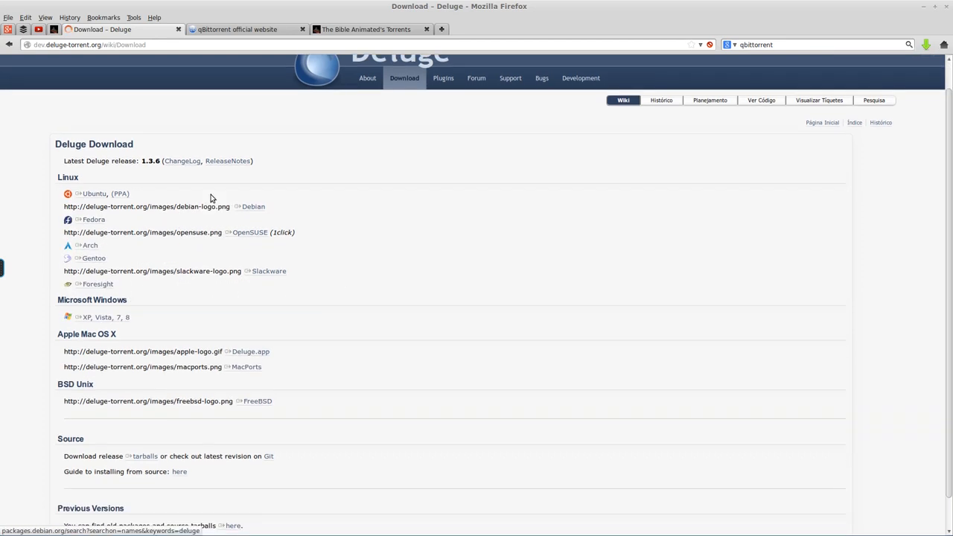
# Show the qBittorrent official homepage with its About and Features sections.
pyautogui.click(239, 30)
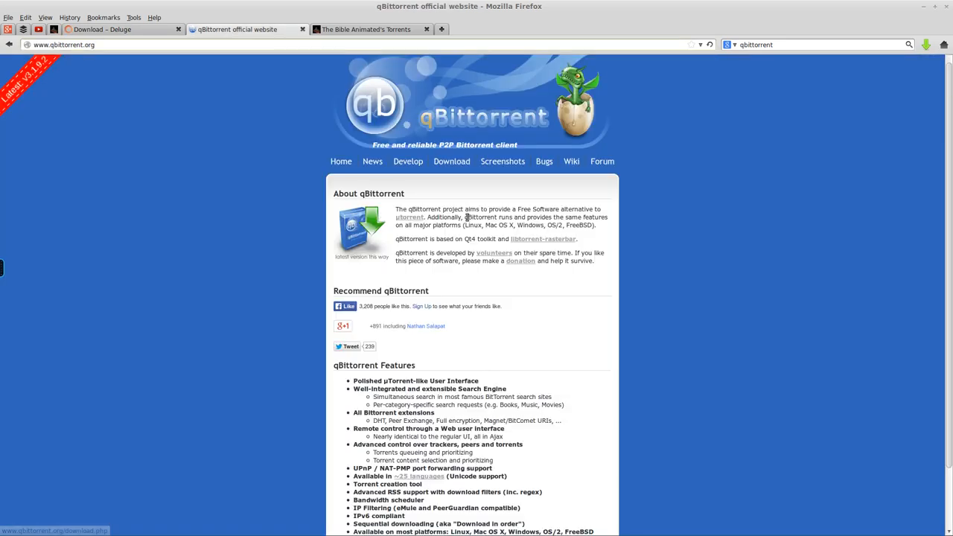
pyautogui.click(451, 161)
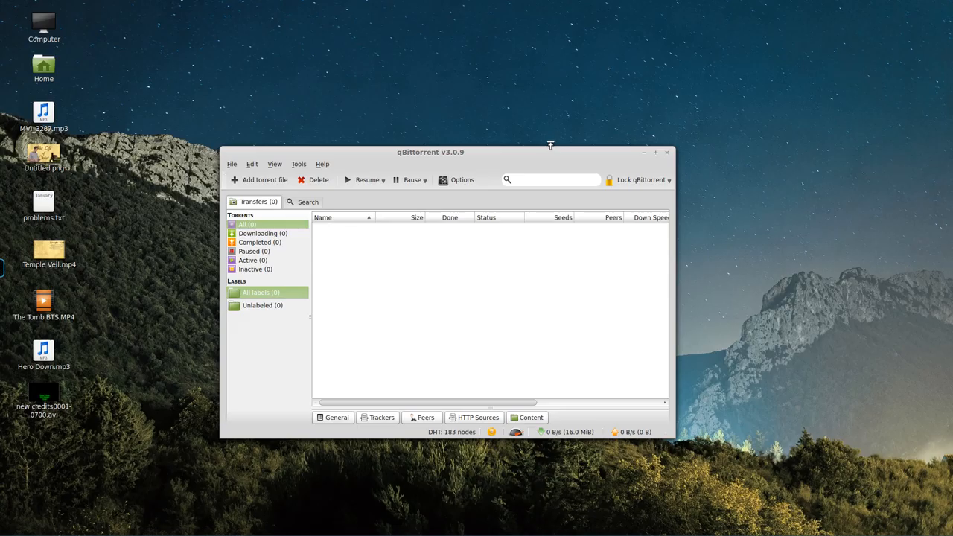
pyautogui.moveTo(420, 156)
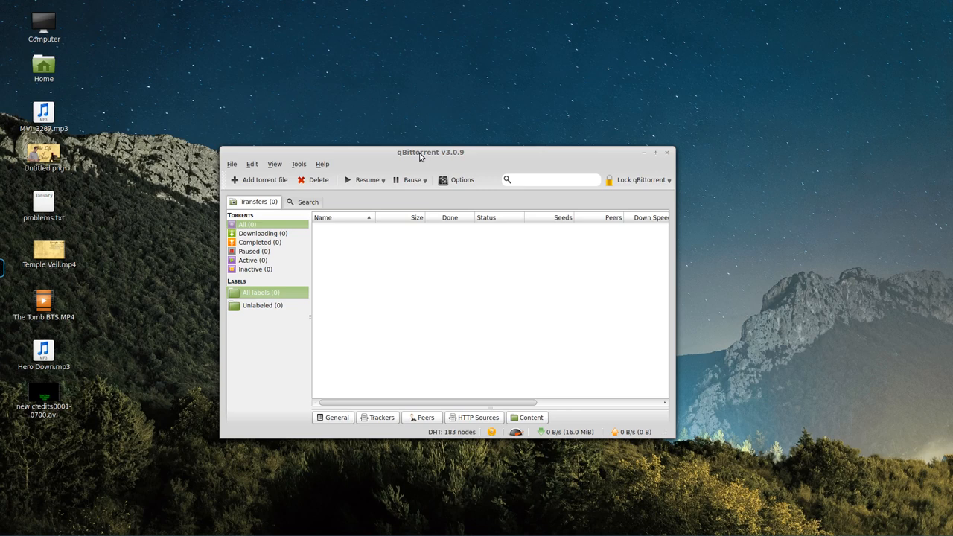
pyautogui.moveTo(482, 334)
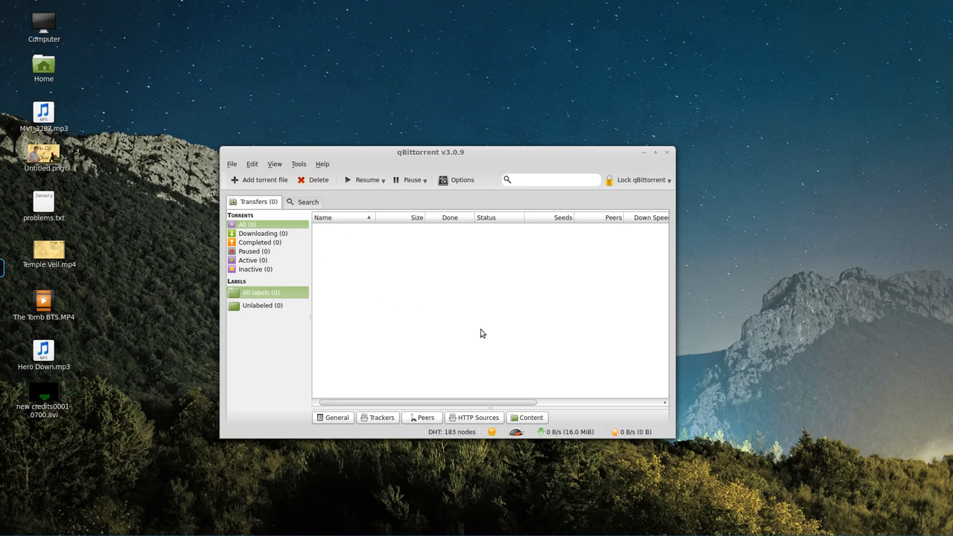
pyautogui.moveTo(437, 292)
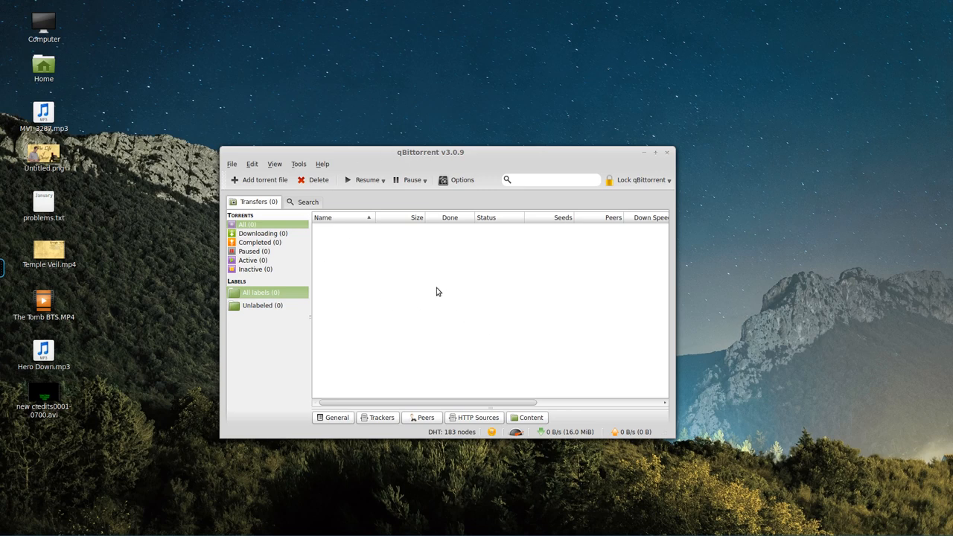
pyautogui.moveTo(280, 167)
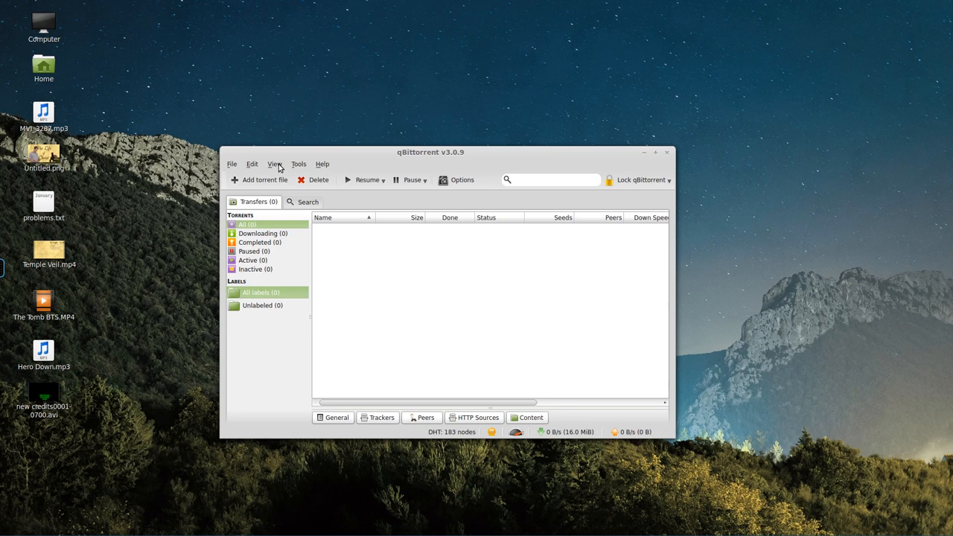
# Enable the RSS reader from qBittorrent's View menu so an RSS tab appears.
pyautogui.click(274, 164)
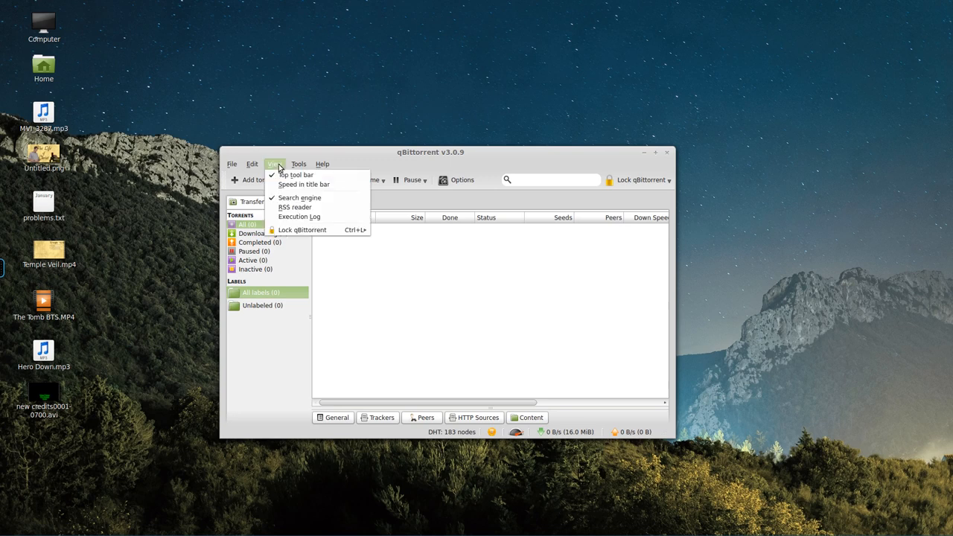
pyautogui.moveTo(295, 207)
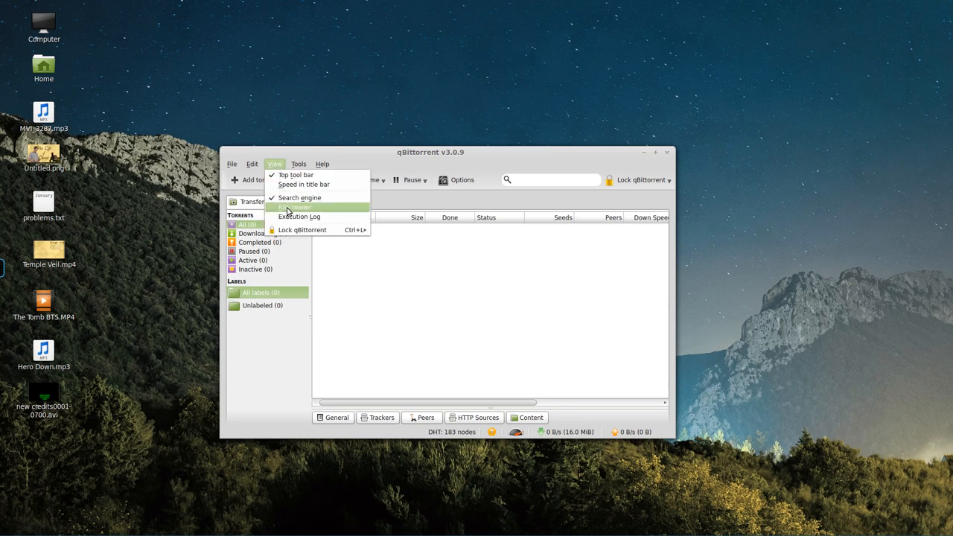
pyautogui.moveTo(339, 211)
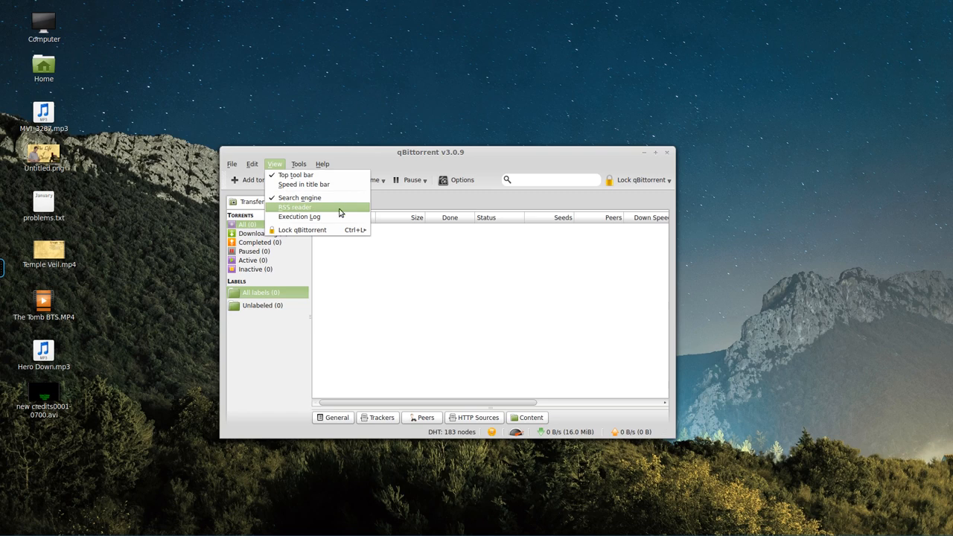
pyautogui.moveTo(316, 209)
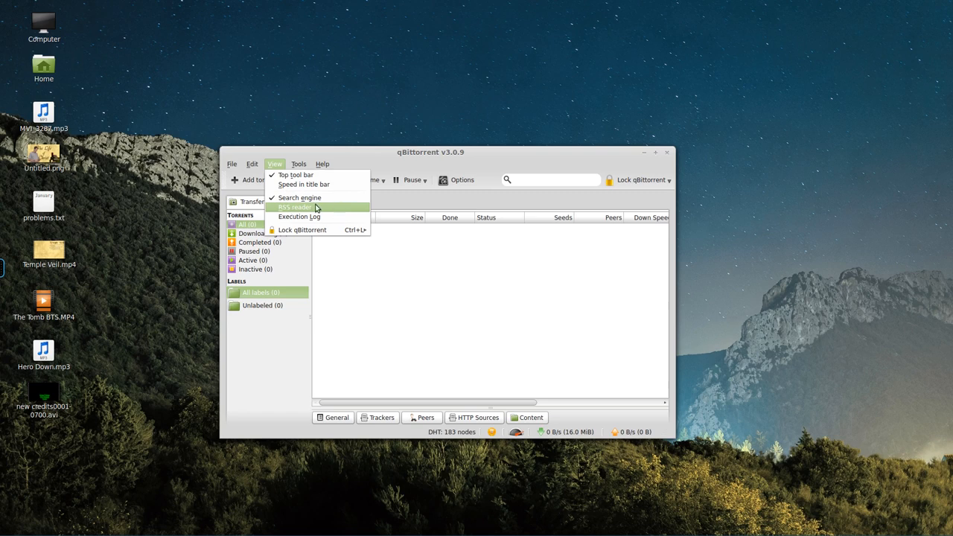
pyautogui.click(292, 207)
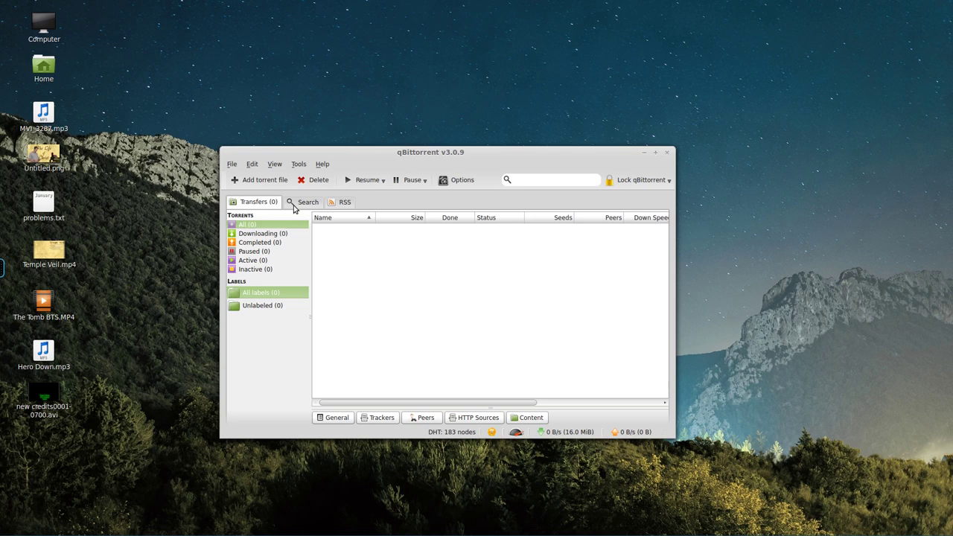
# Show the RSS section and bring up the Automated RSS Downloader window.
pyautogui.click(342, 202)
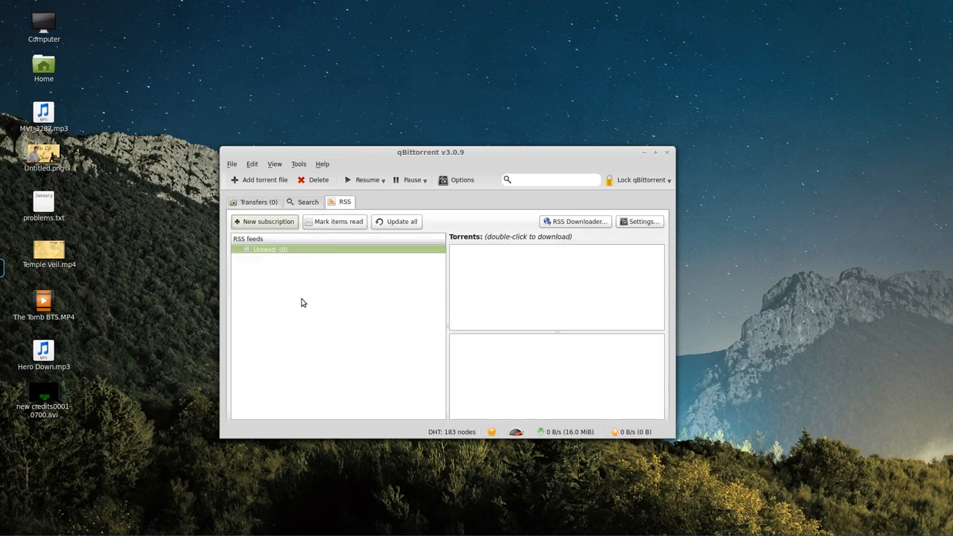
pyautogui.moveTo(571, 227)
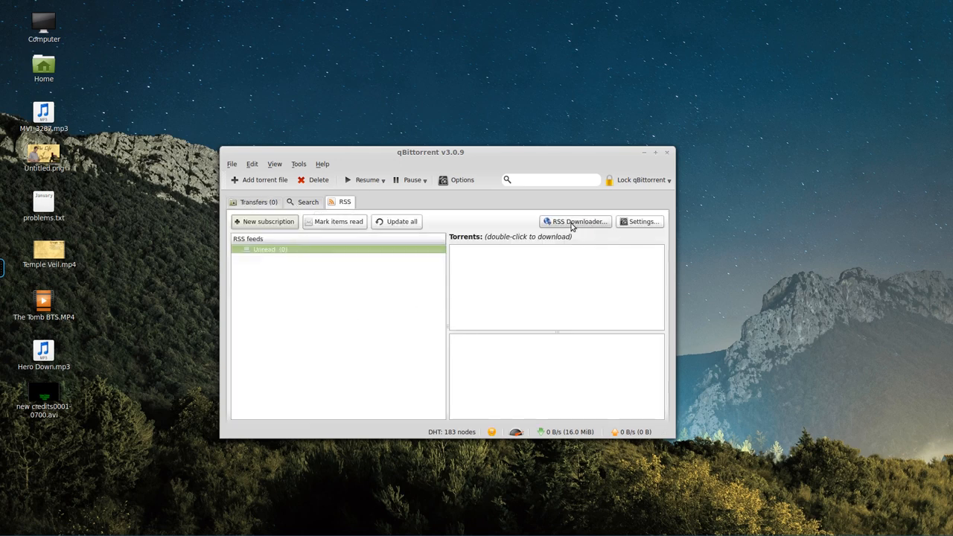
pyautogui.moveTo(483, 256)
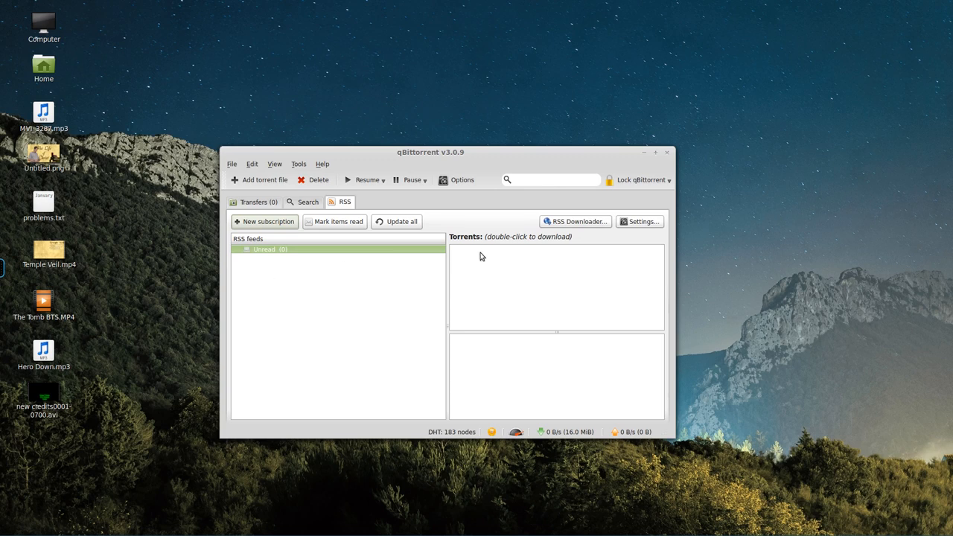
pyautogui.click(574, 220)
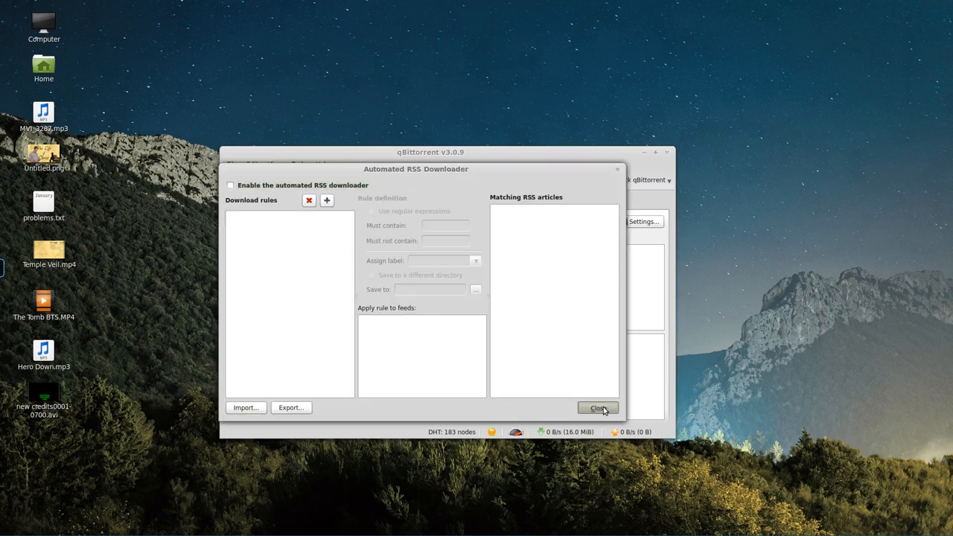
# Subscribe to The Bible Animated's Torrent.xml feed and load its 13 unread items.
pyautogui.click(597, 408)
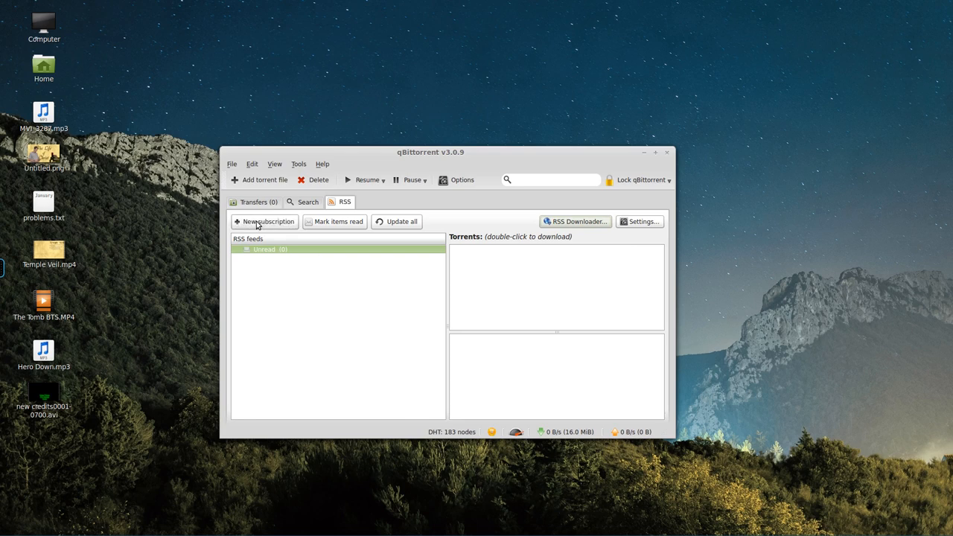
pyautogui.click(264, 220)
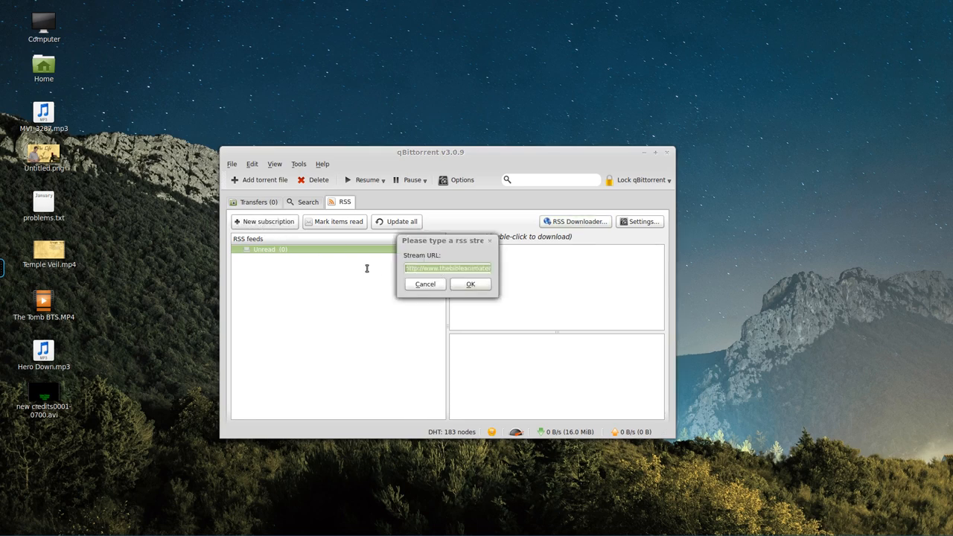
pyautogui.write('ated.com/Feeds/Torrent.xml')
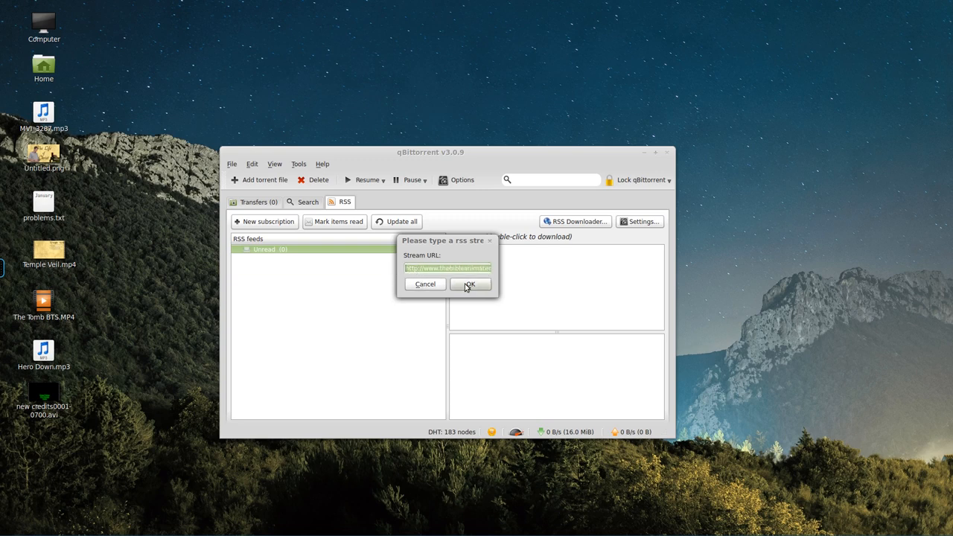
pyautogui.click(471, 283)
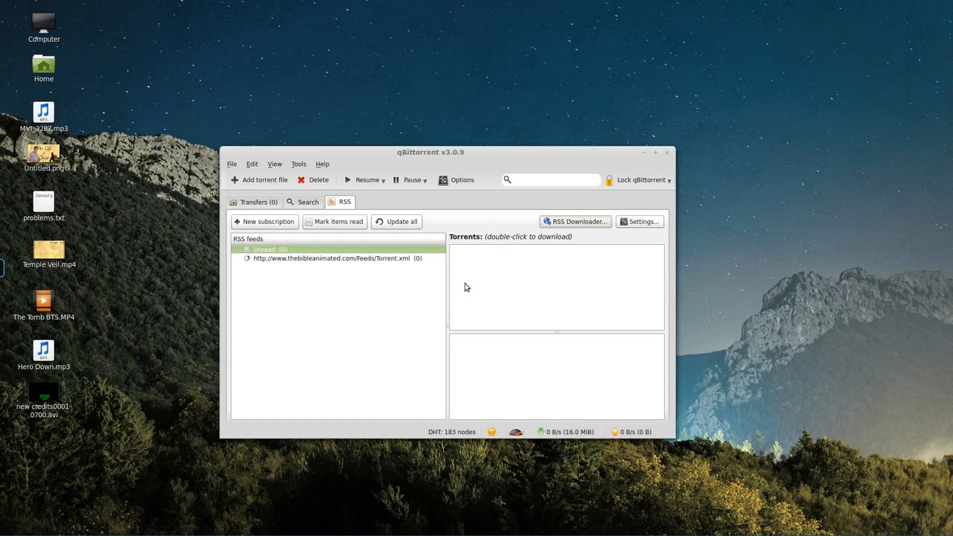
pyautogui.moveTo(369, 297)
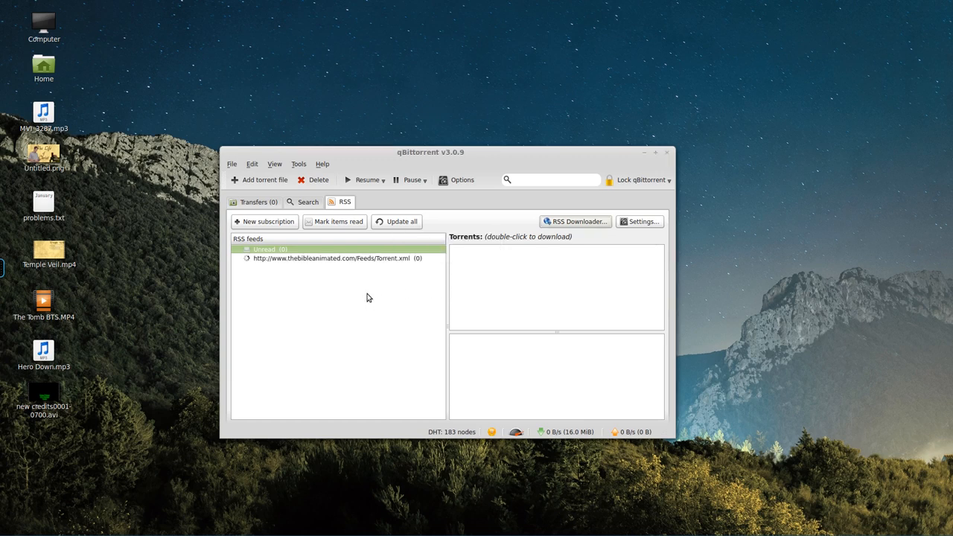
pyautogui.click(336, 258)
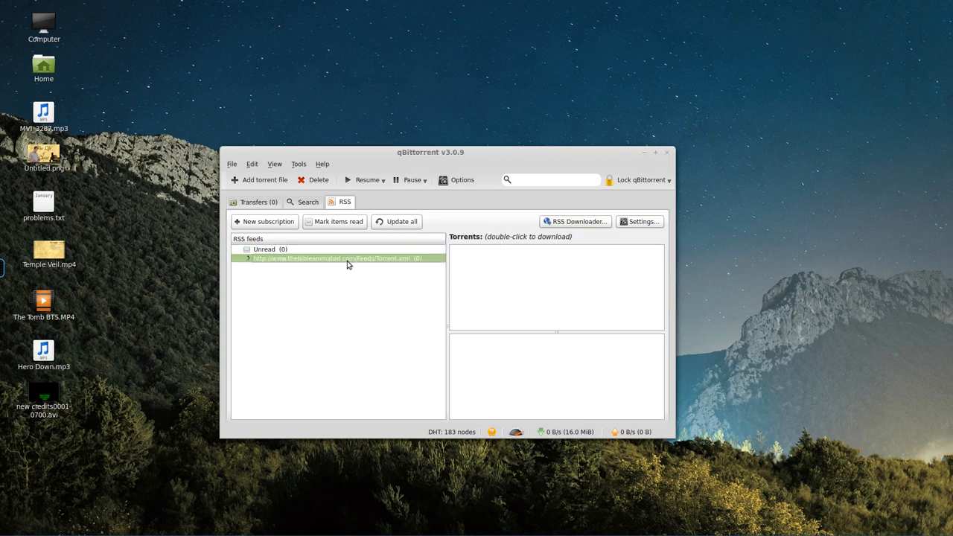
pyautogui.moveTo(360, 322)
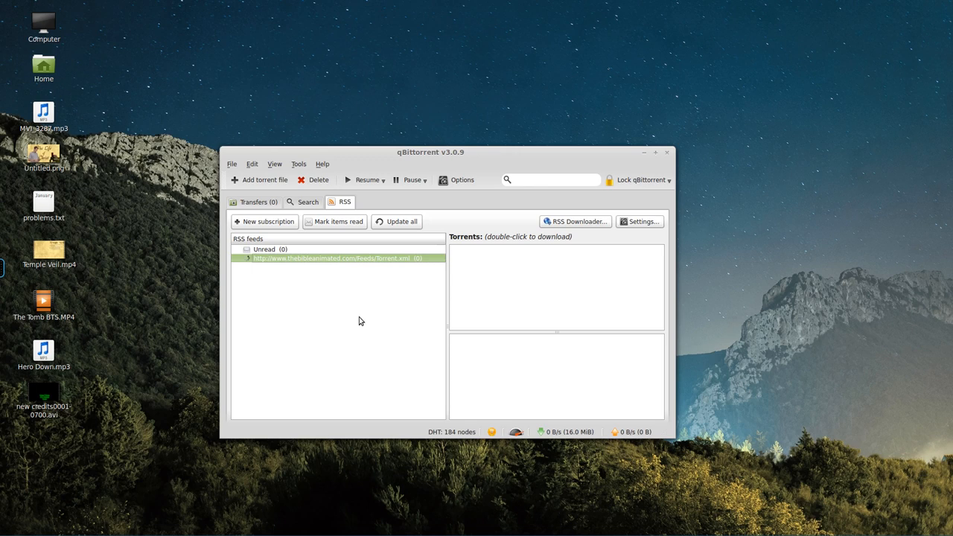
pyautogui.moveTo(360, 317)
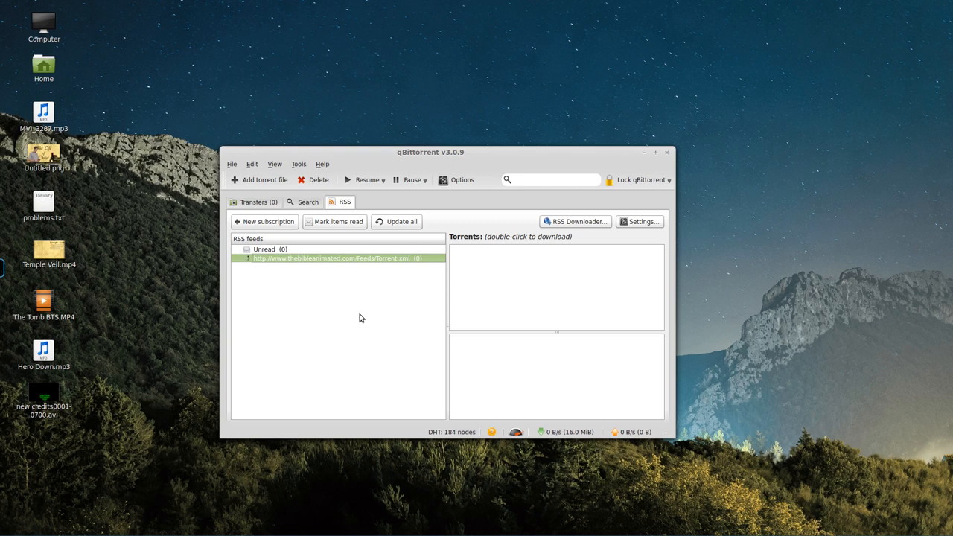
pyautogui.moveTo(365, 311)
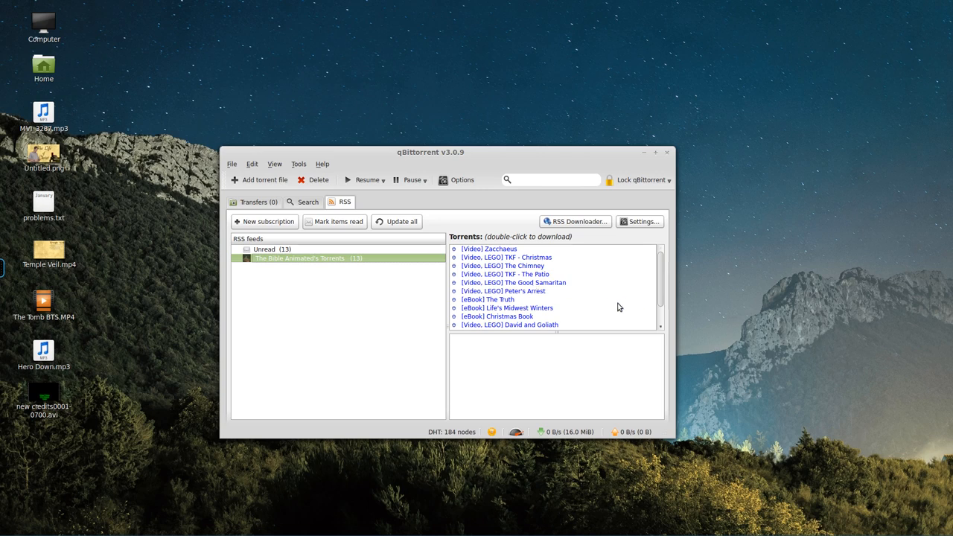
pyautogui.moveTo(533, 298)
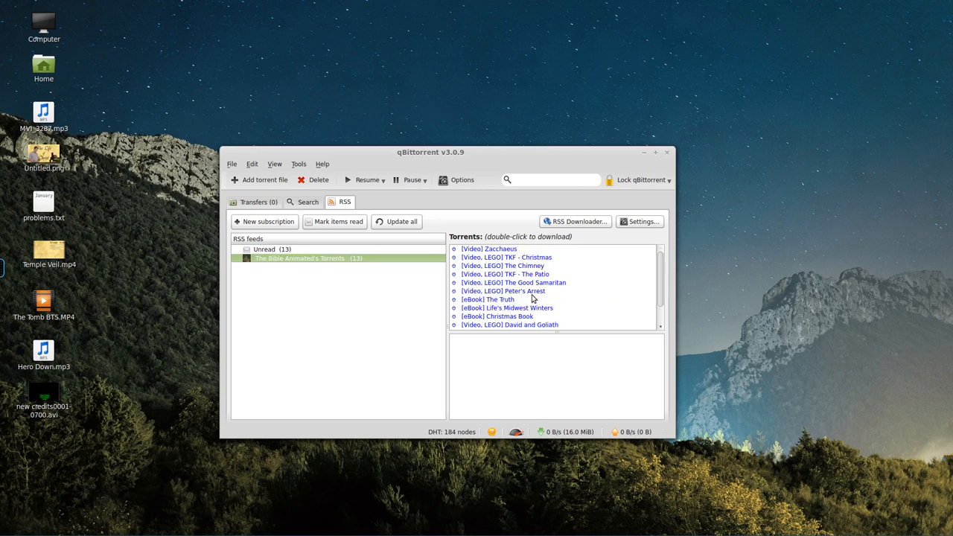
pyautogui.scroll(-3)
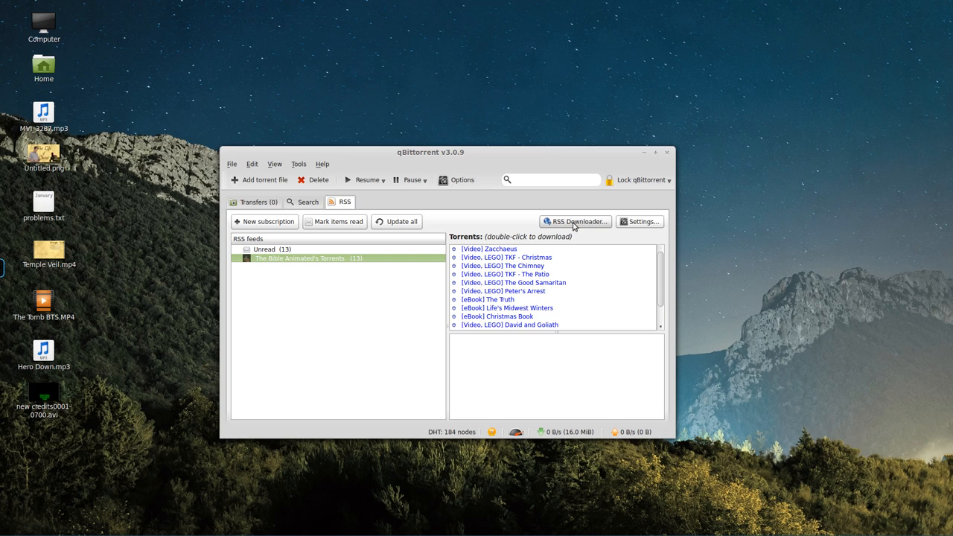
# Enable automatic RSS downloading and add an eBook rule matching three feed items.
pyautogui.click(575, 221)
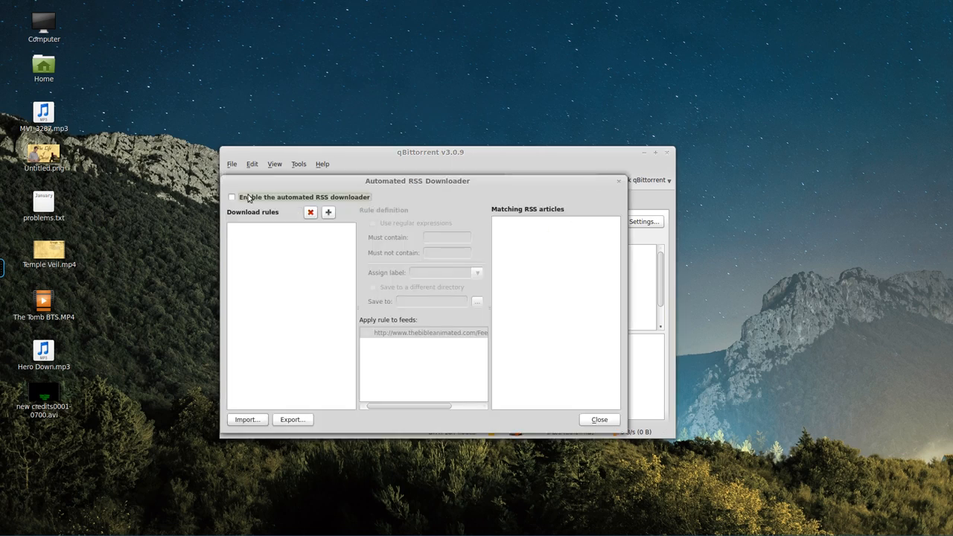
pyautogui.click(232, 197)
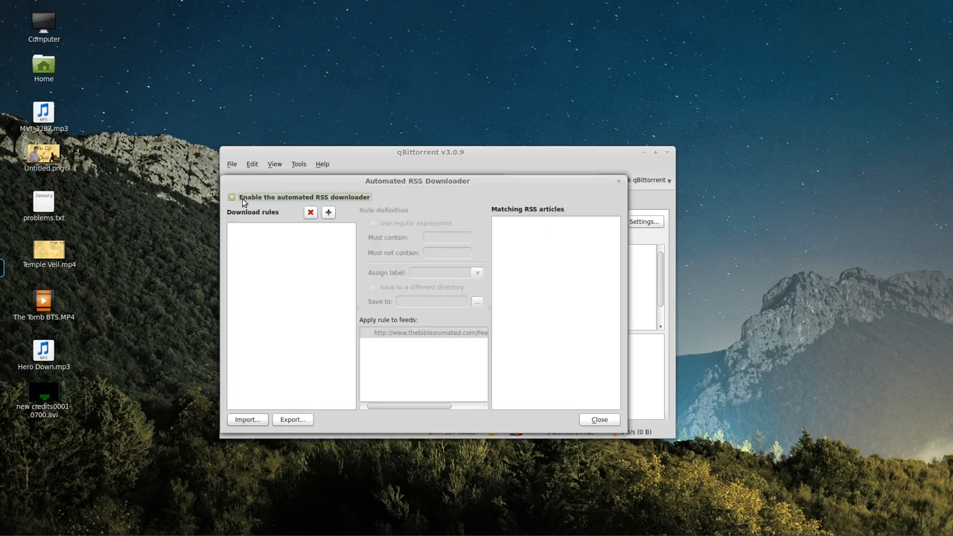
pyautogui.click(327, 211)
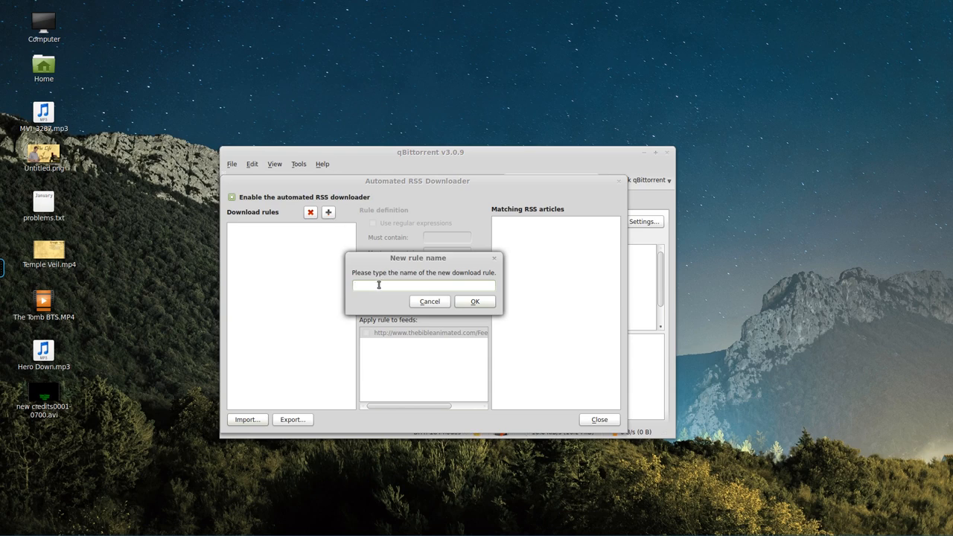
pyautogui.write('e')
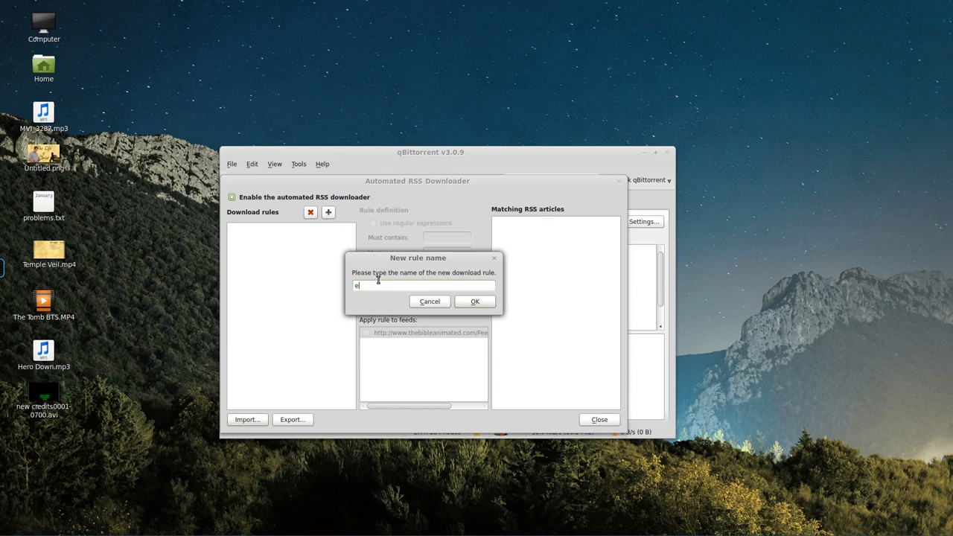
pyautogui.click(473, 300)
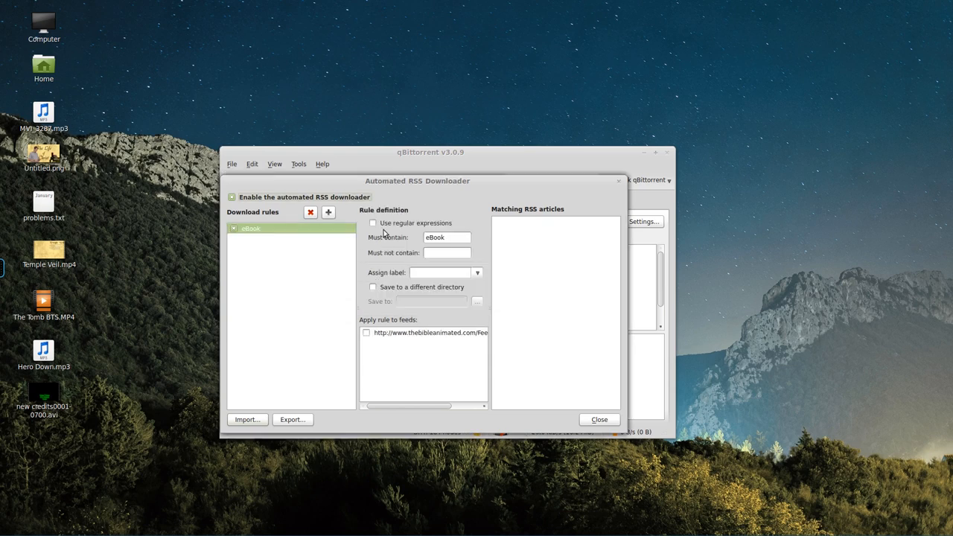
pyautogui.click(372, 224)
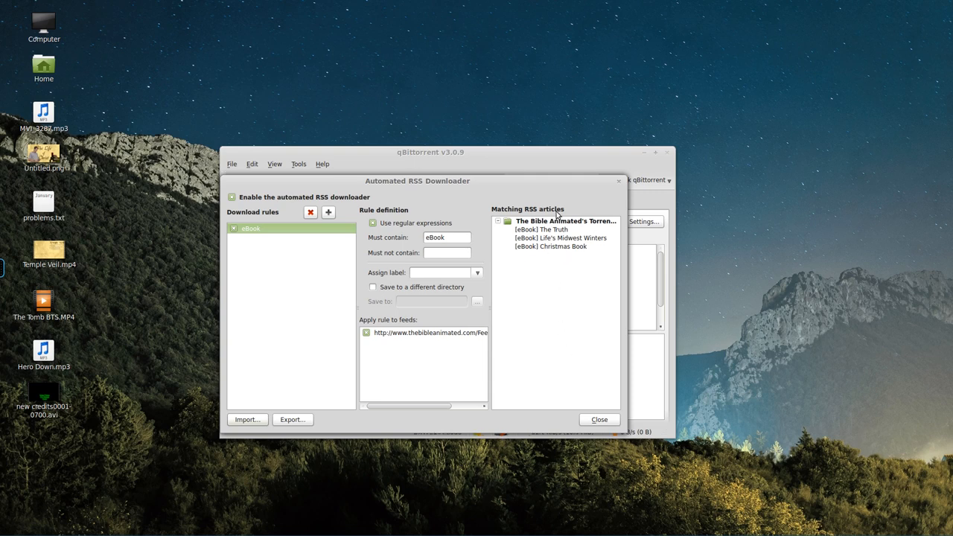
pyautogui.moveTo(417, 180); pyautogui.dragTo(216, 181)
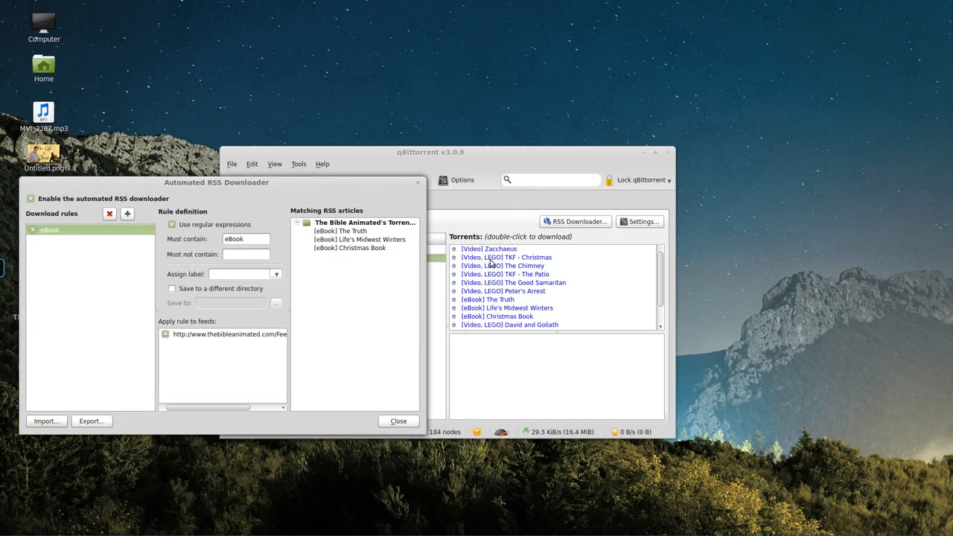
pyautogui.moveTo(482, 299)
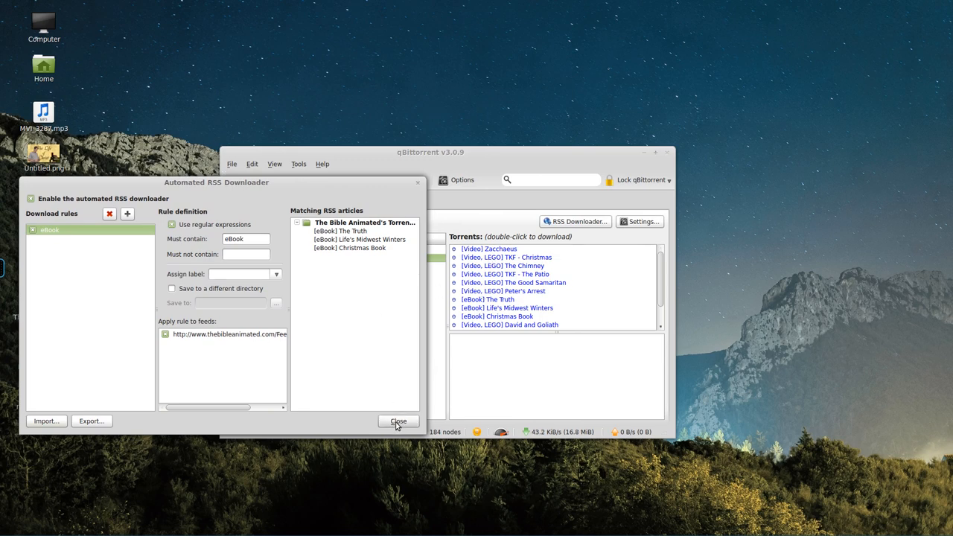
pyautogui.click(398, 419)
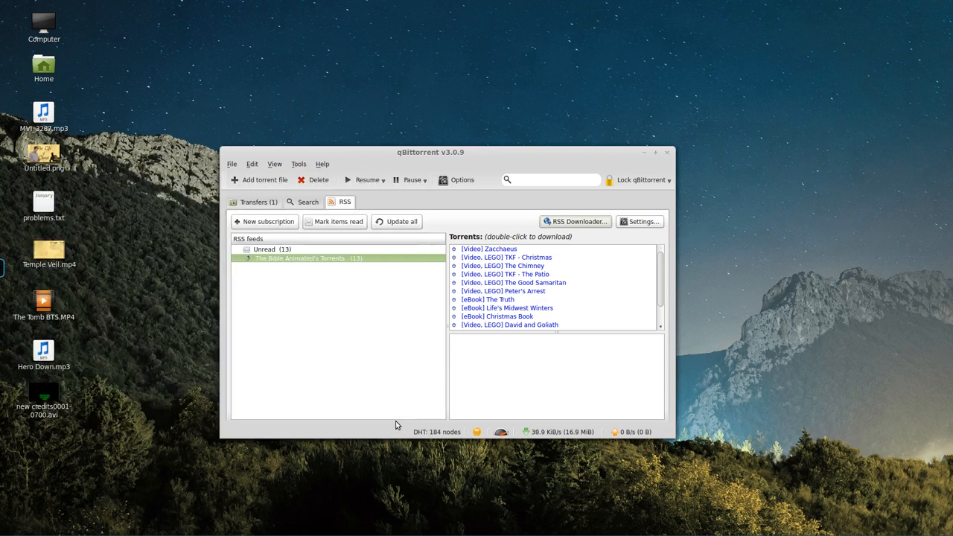
# Delete The Play transfer, leaving three eBook downloads, and return to the RSS view.
pyautogui.click(253, 203)
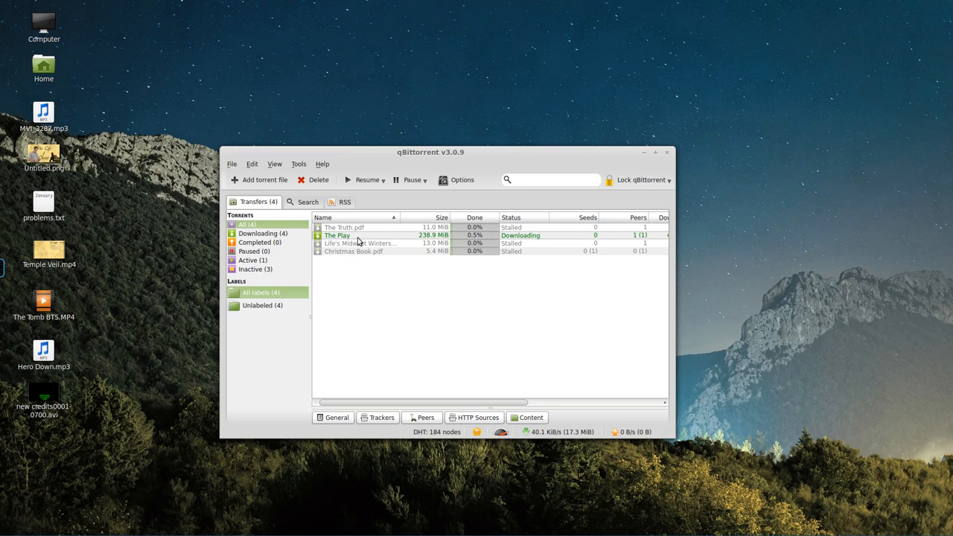
pyautogui.click(343, 202)
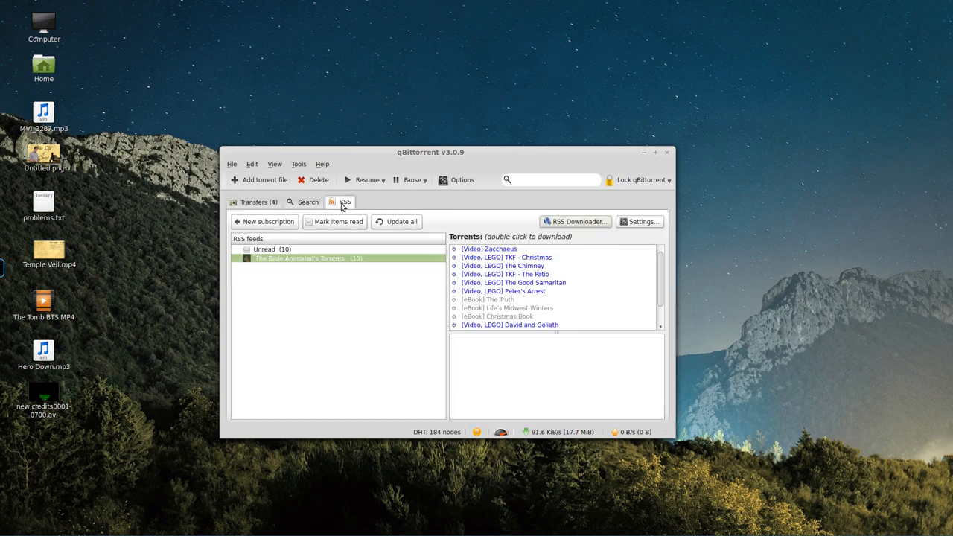
pyautogui.scroll(-3)
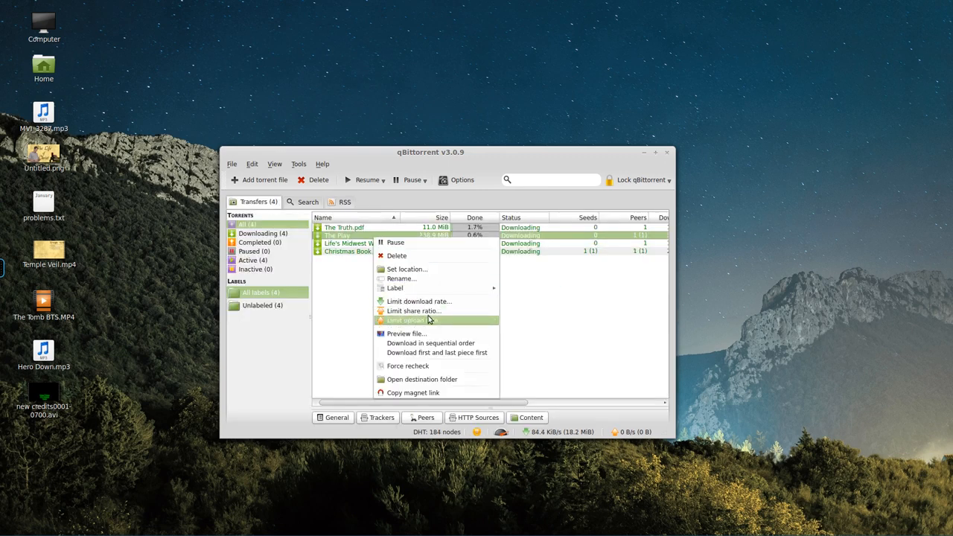
pyautogui.click(396, 256)
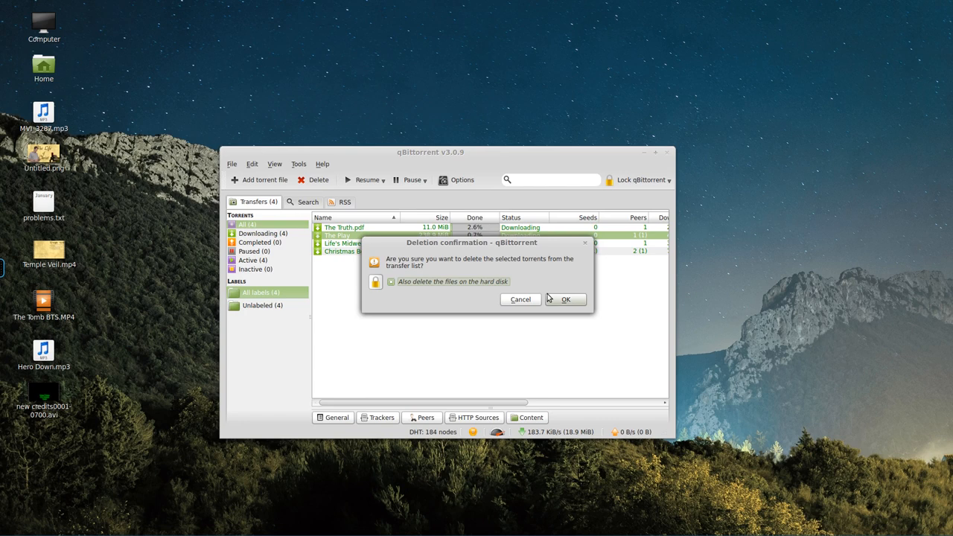
pyautogui.click(566, 300)
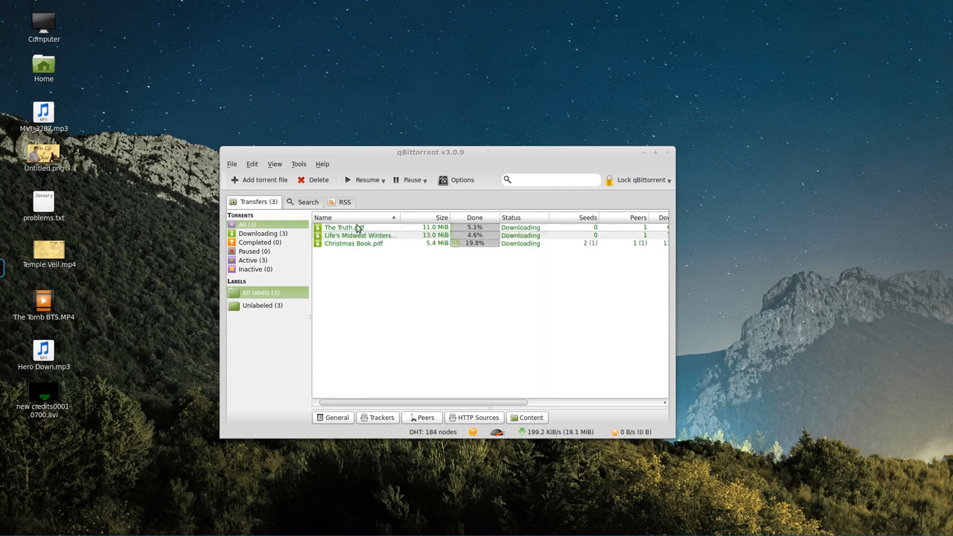
pyautogui.click(340, 203)
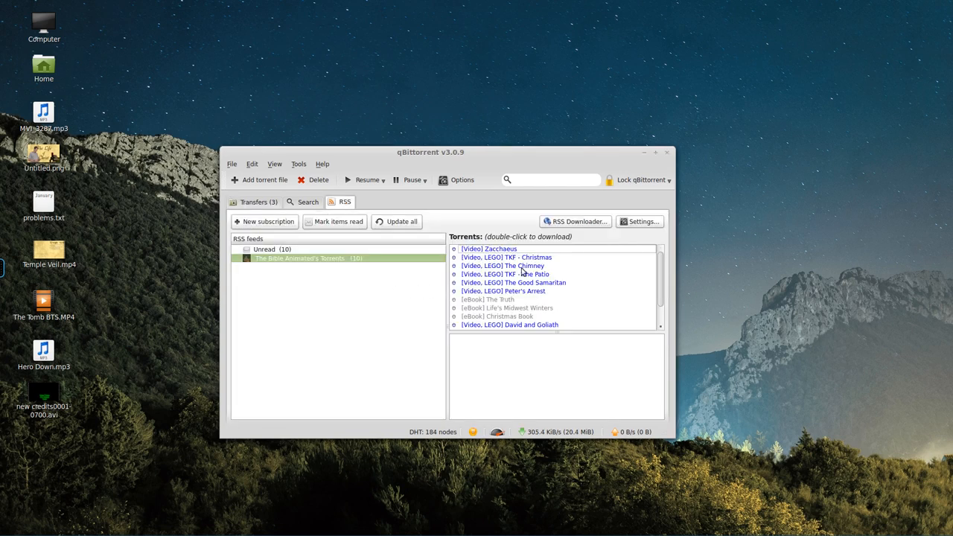
# Add a LEGO download rule and assign it the LEGO label.
pyautogui.click(575, 220)
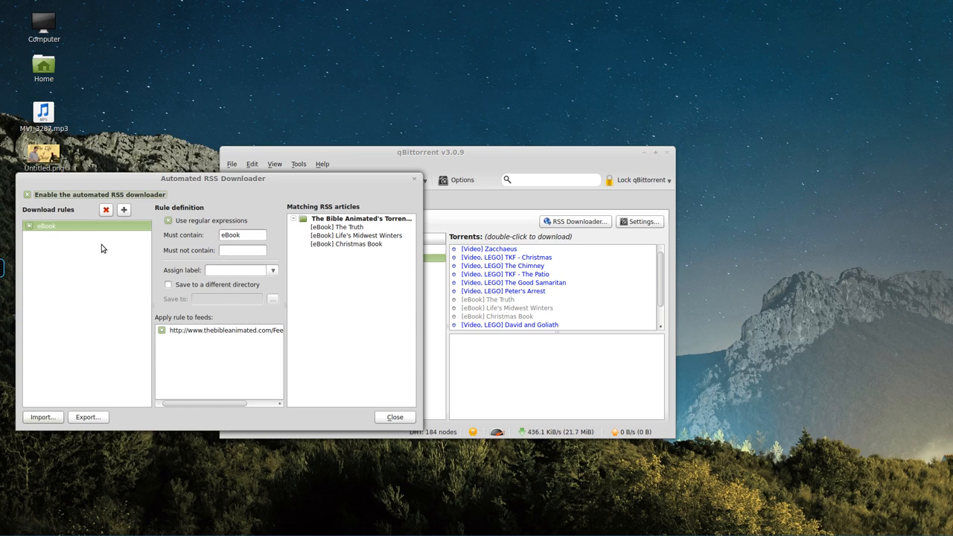
pyautogui.click(124, 209)
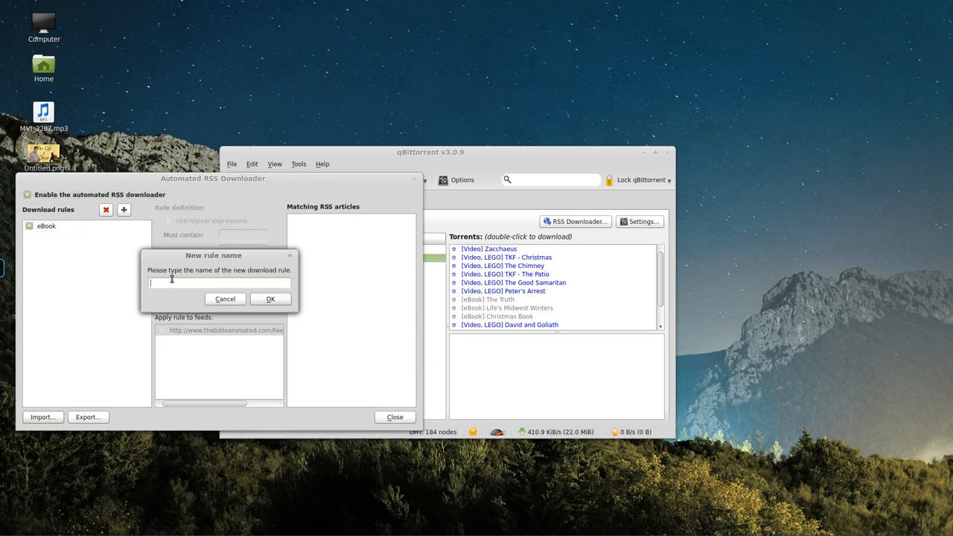
pyautogui.write('LEGO')
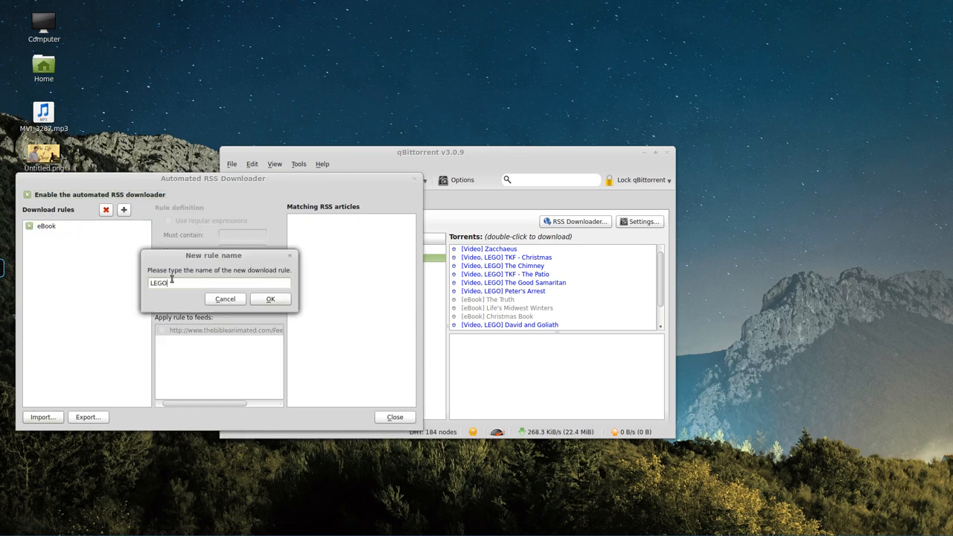
pyautogui.click(270, 297)
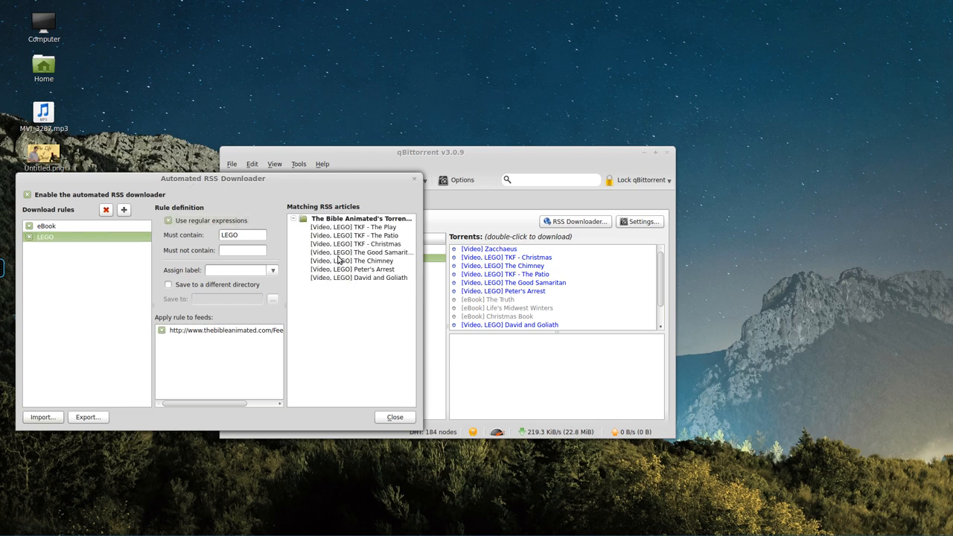
pyautogui.click(235, 270)
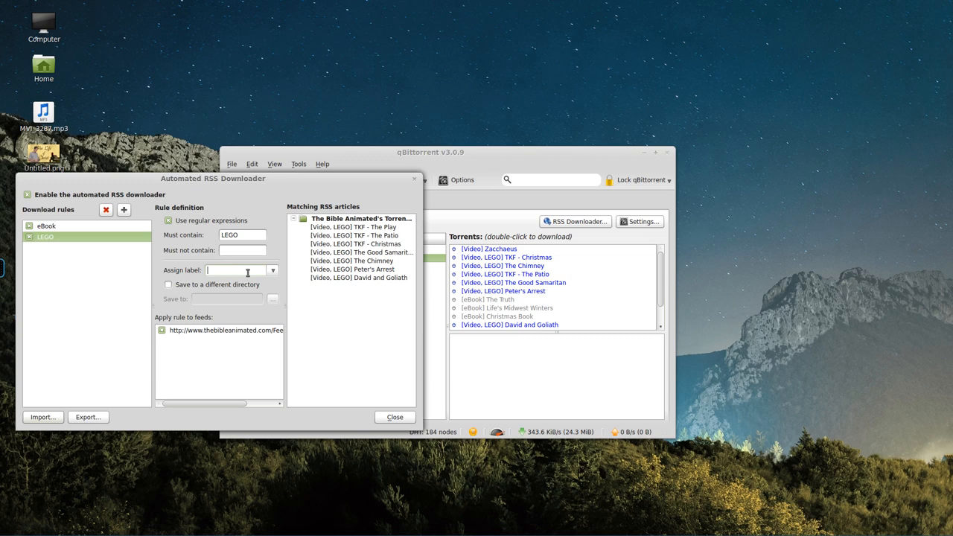
pyautogui.write('LEGO')
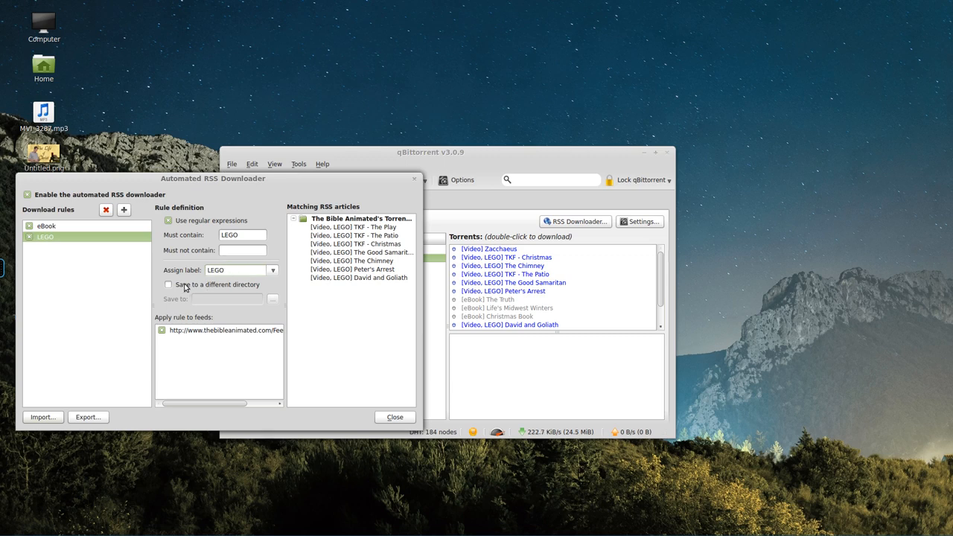
# Save LEGO downloads to the Videos folder and apply the rule to the Bible Animated feed.
pyautogui.click(272, 297)
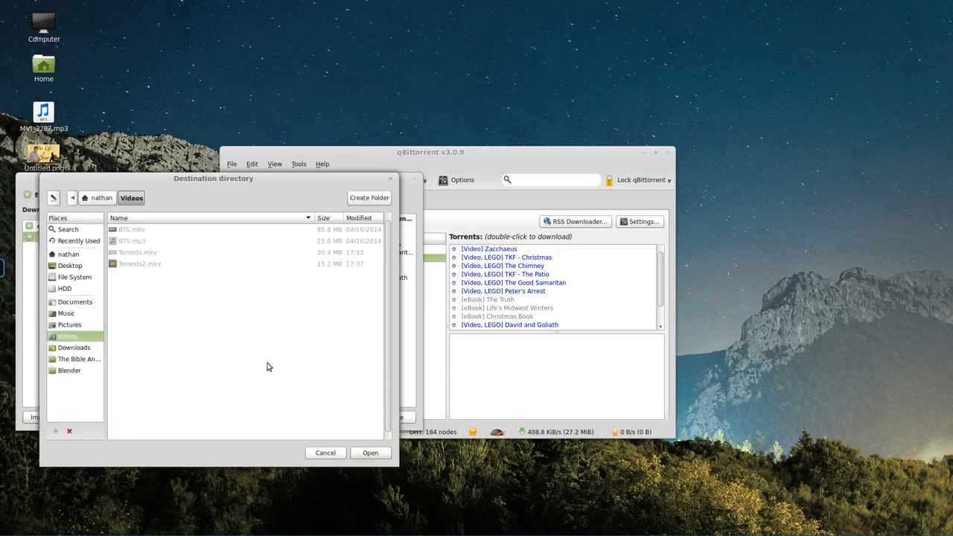
pyautogui.click(369, 453)
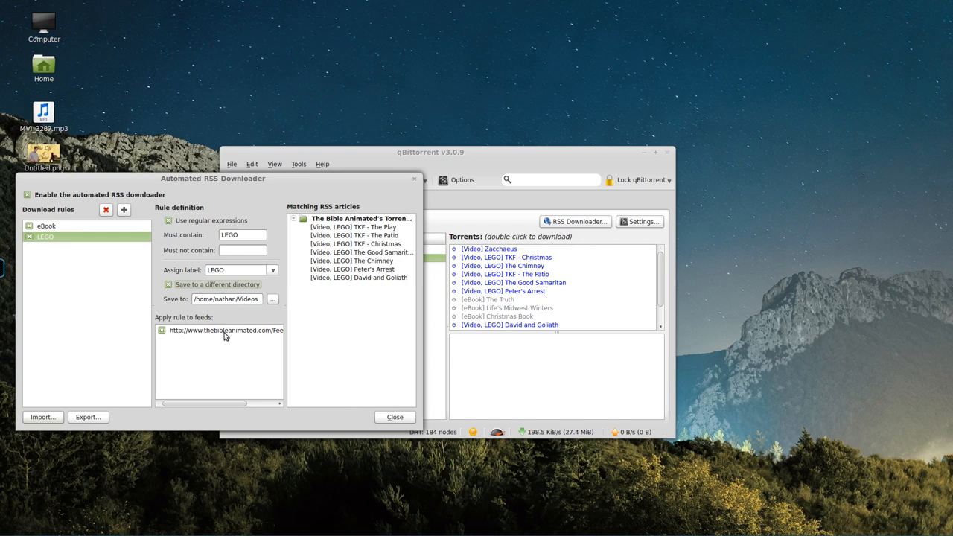
pyautogui.click(394, 417)
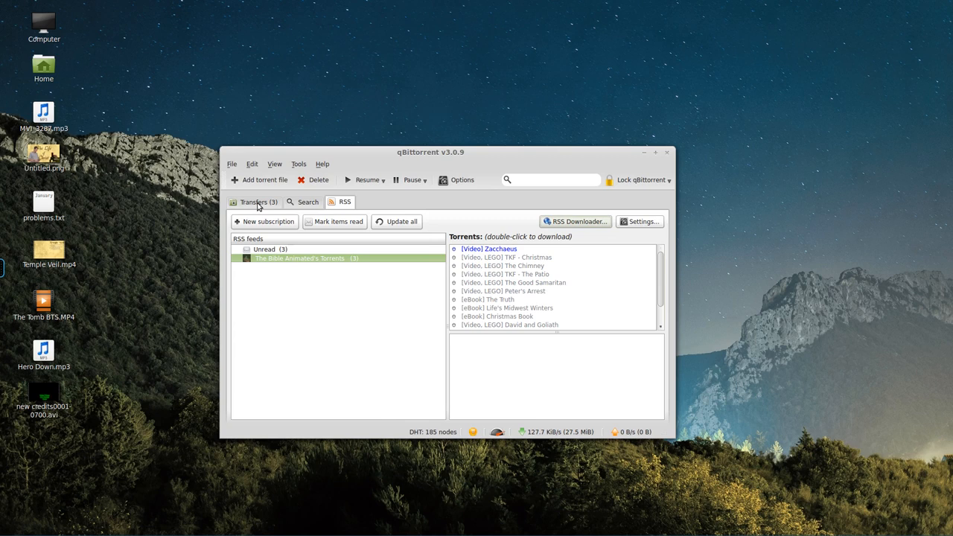
# Watch ten RSS-fetched torrents arrive in Transfers, then select all and pause them.
pyautogui.click(256, 203)
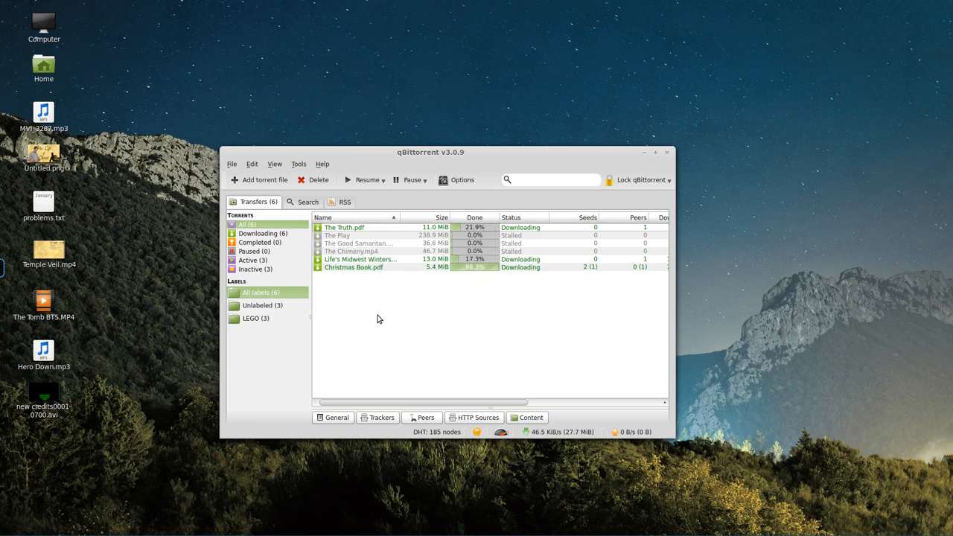
pyautogui.moveTo(527, 316)
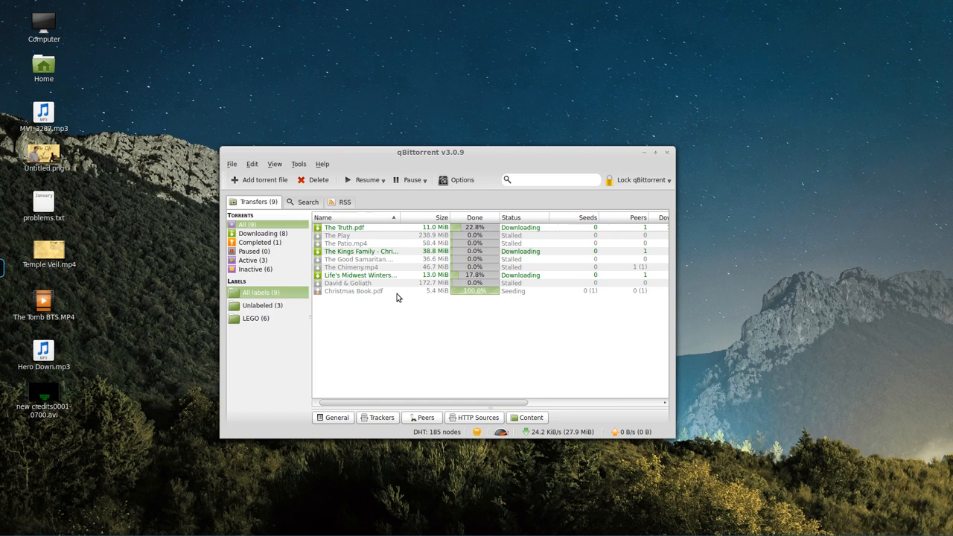
pyautogui.click(408, 178)
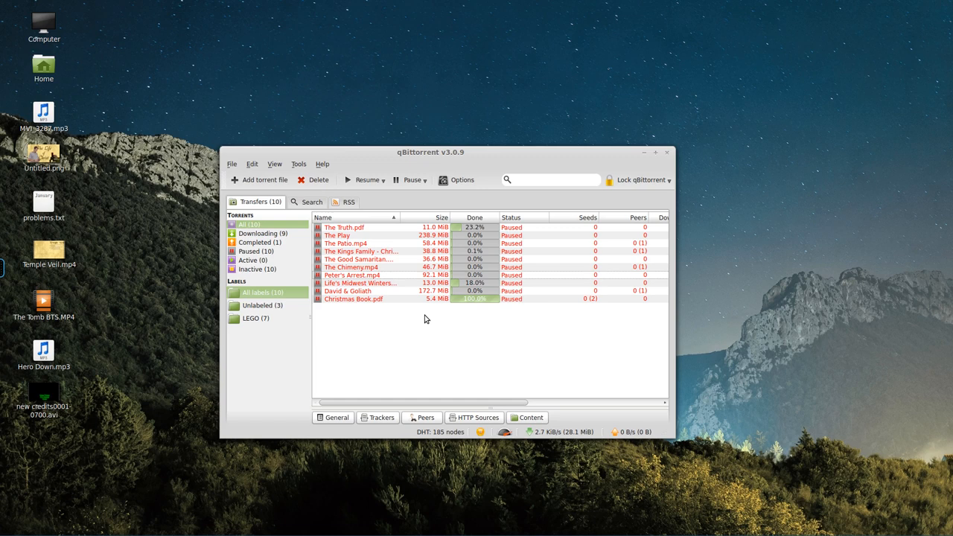
pyautogui.moveTo(414, 288)
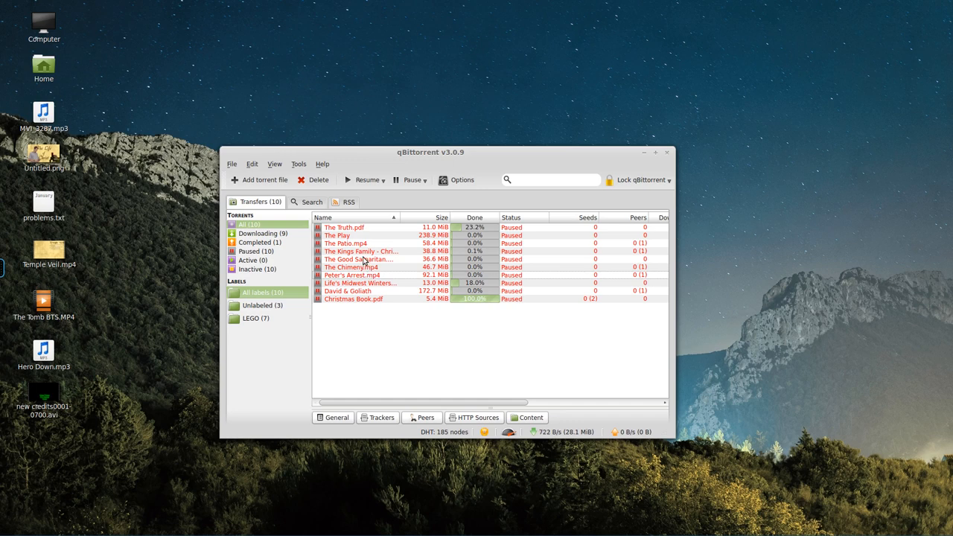
pyautogui.click(352, 274)
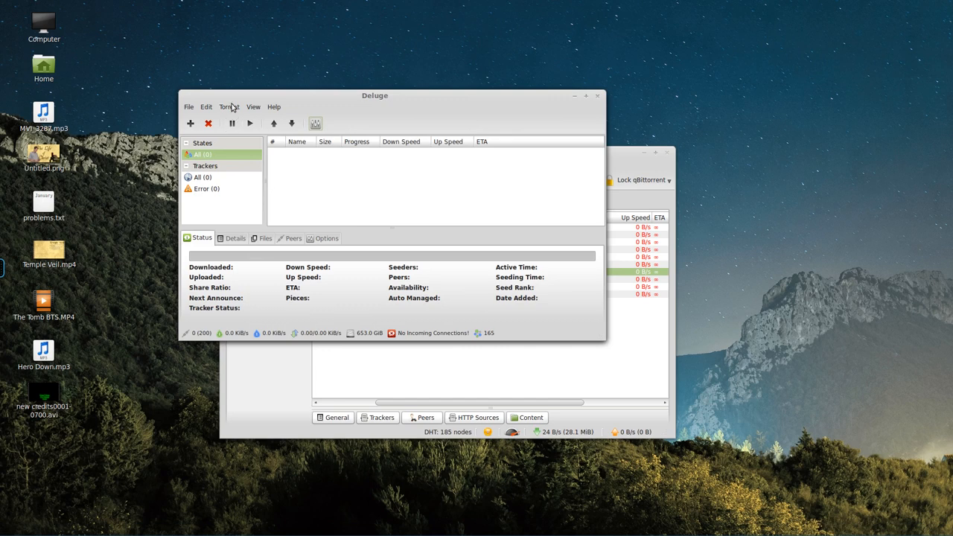
# In Deluge Preferences > Plugins, start Install Plugin and pick the YaRSS2 egg file.
pyautogui.click(253, 107)
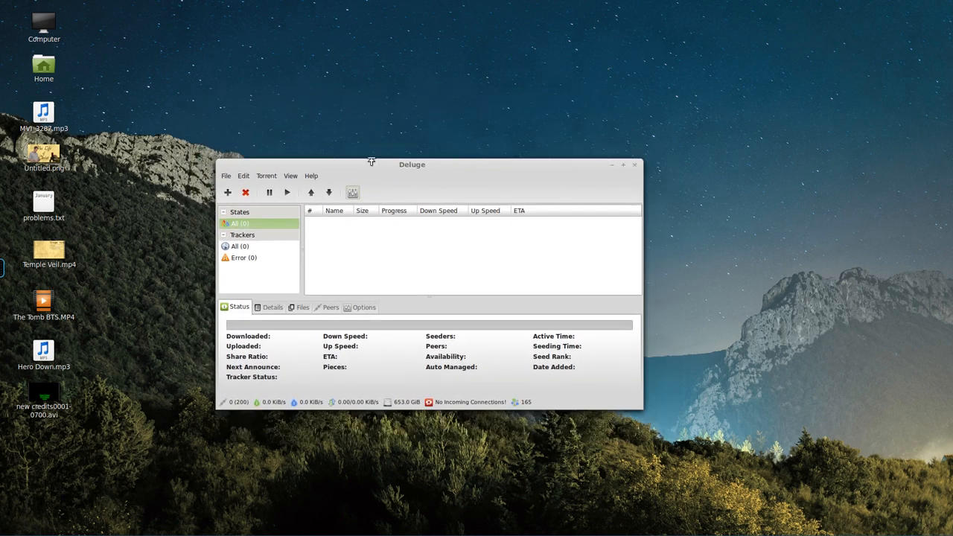
pyautogui.click(244, 176)
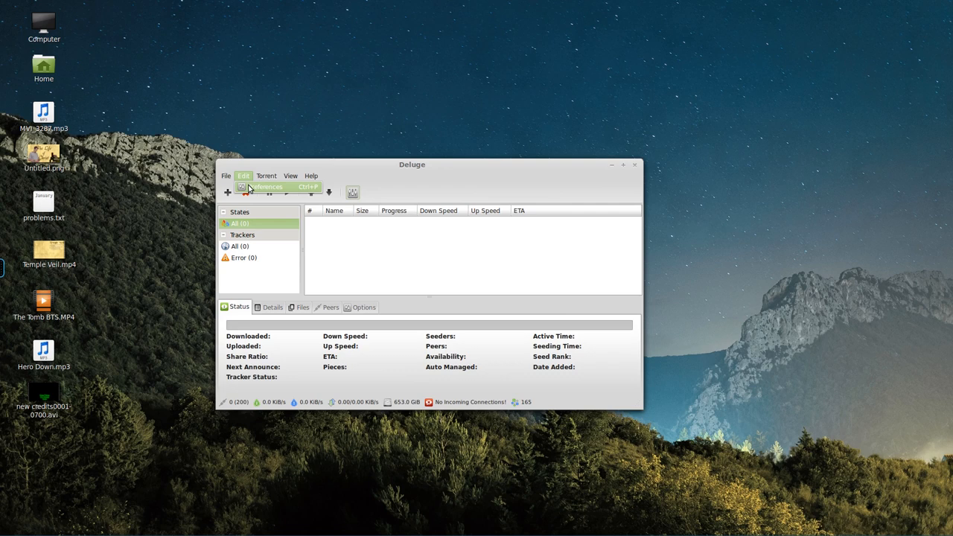
pyautogui.click(265, 186)
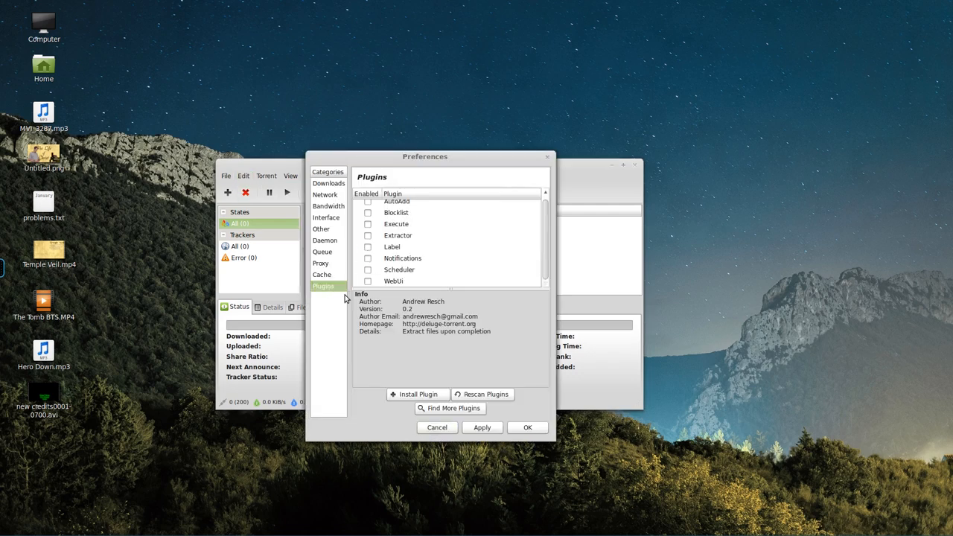
pyautogui.click(417, 394)
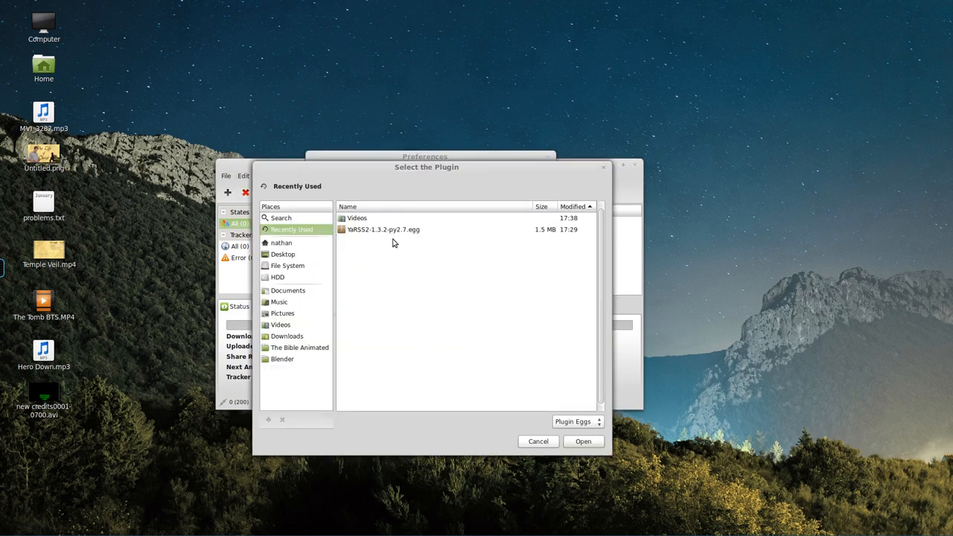
pyautogui.click(381, 229)
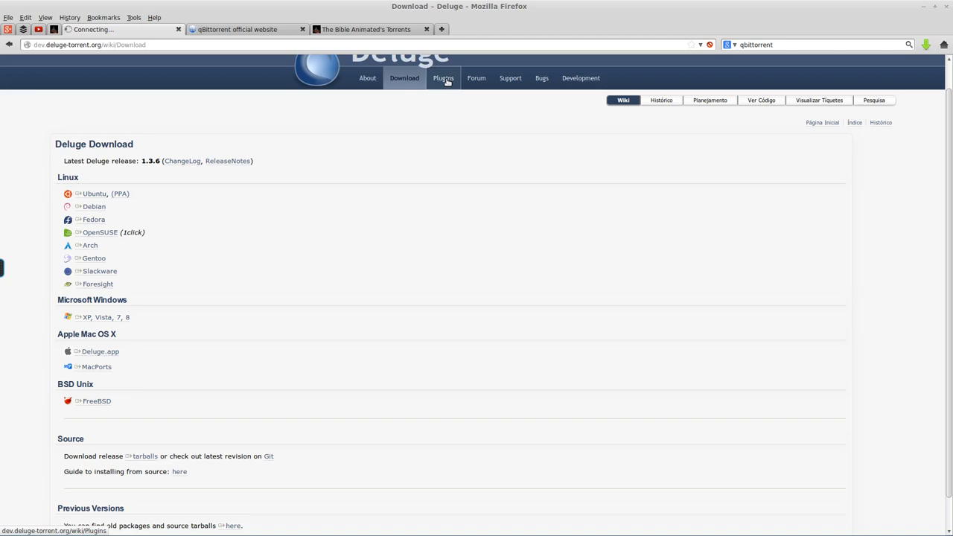
# Reach the YaRSS2 plugin page from the Deluge site's third-party plugin list.
pyautogui.click(441, 77)
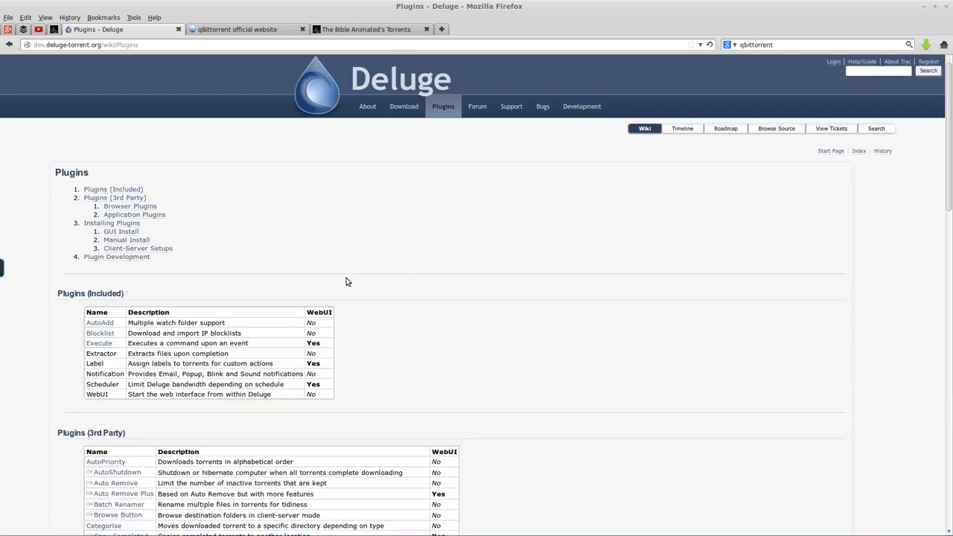
pyautogui.scroll(-3)
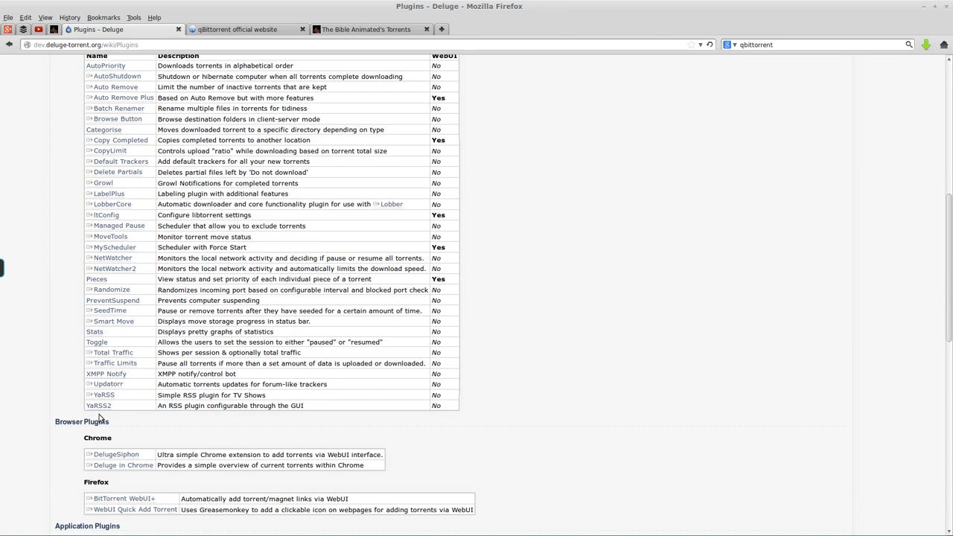
pyautogui.moveTo(107, 415)
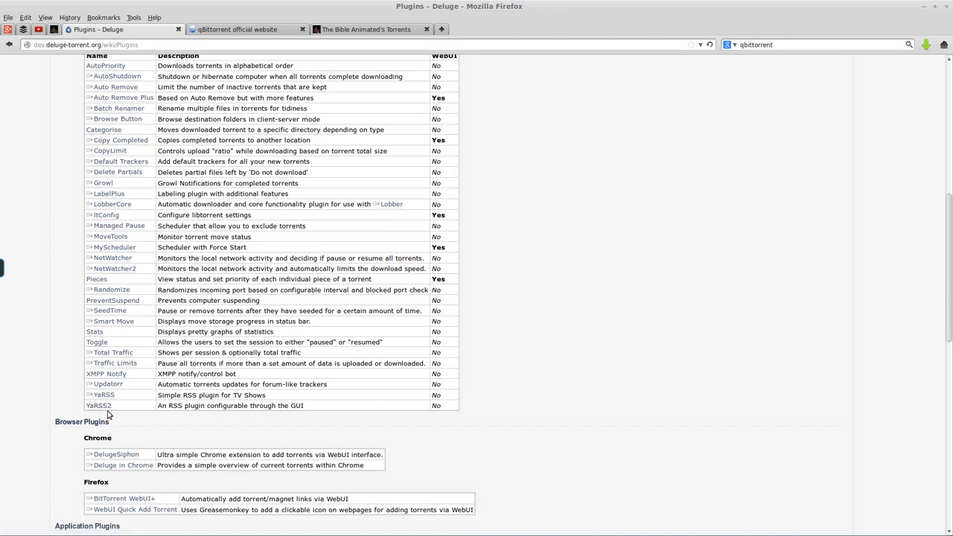
pyautogui.moveTo(467, 250)
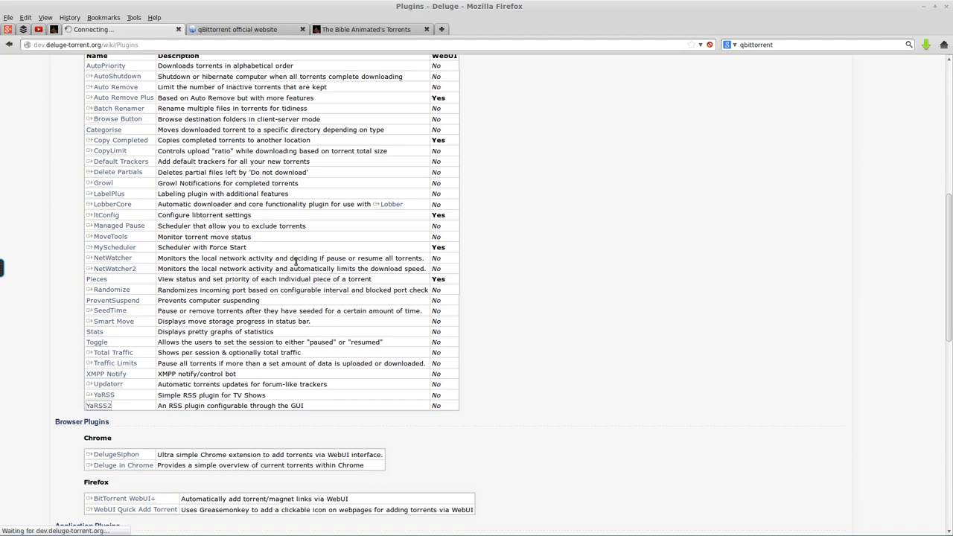
pyautogui.click(99, 406)
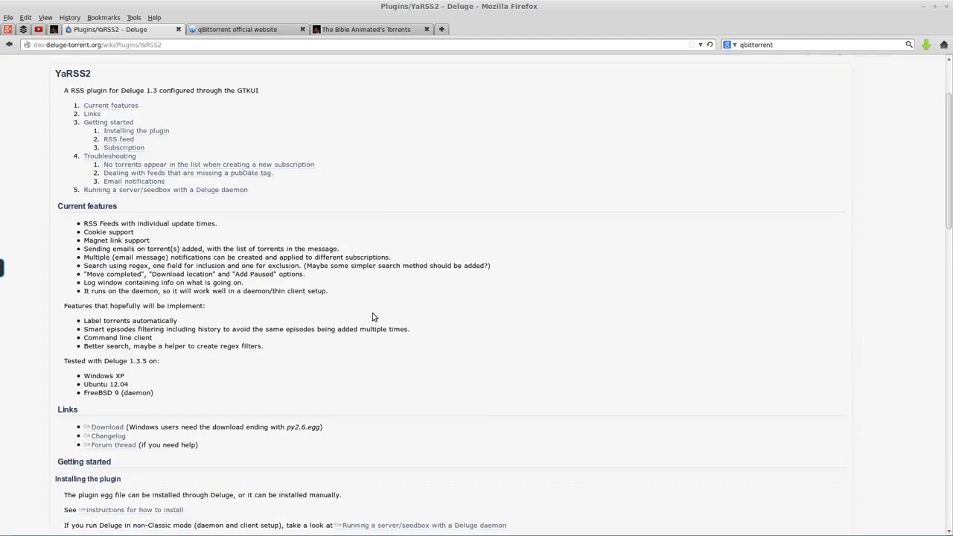
# Read through the YaRSS2 page's features, installation and subscription notes.
pyautogui.scroll(-3)
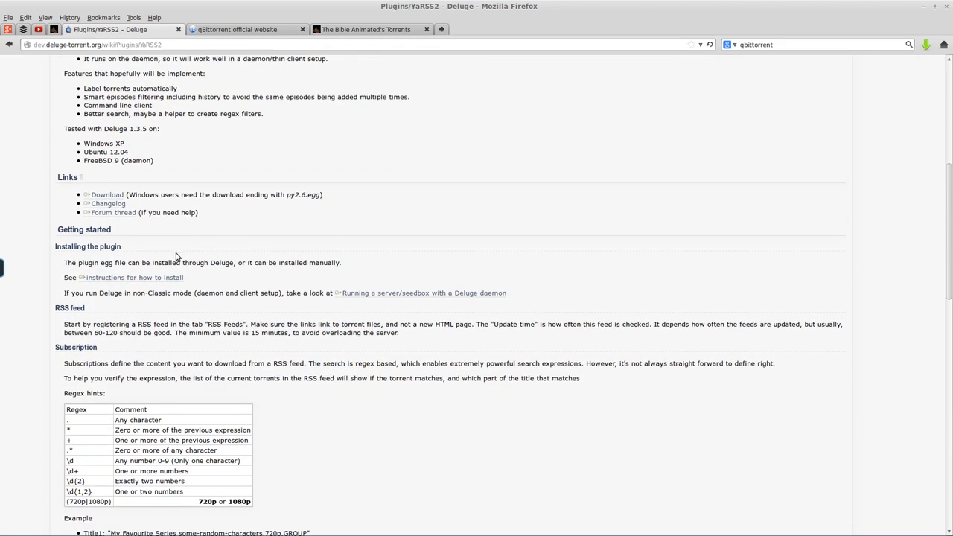
pyautogui.scroll(-3)
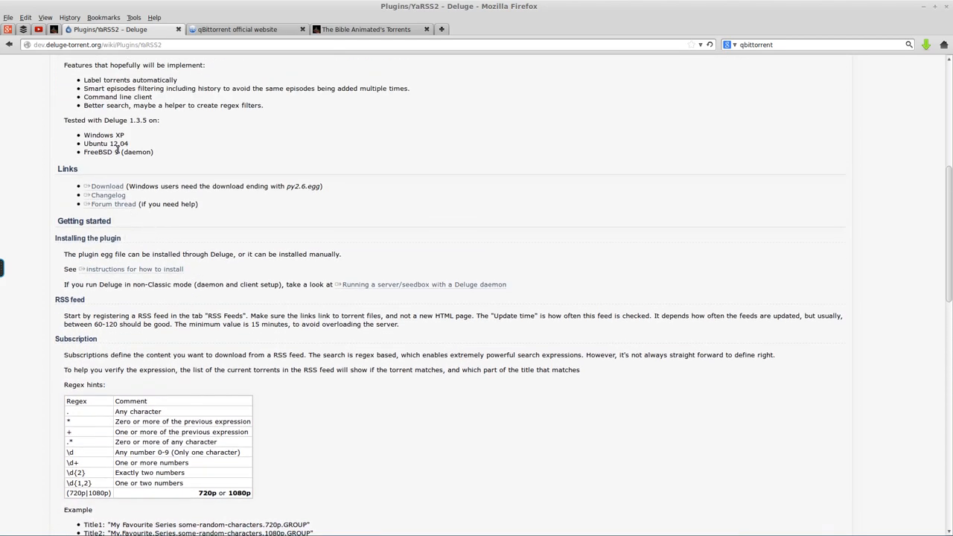
pyautogui.scroll(3)
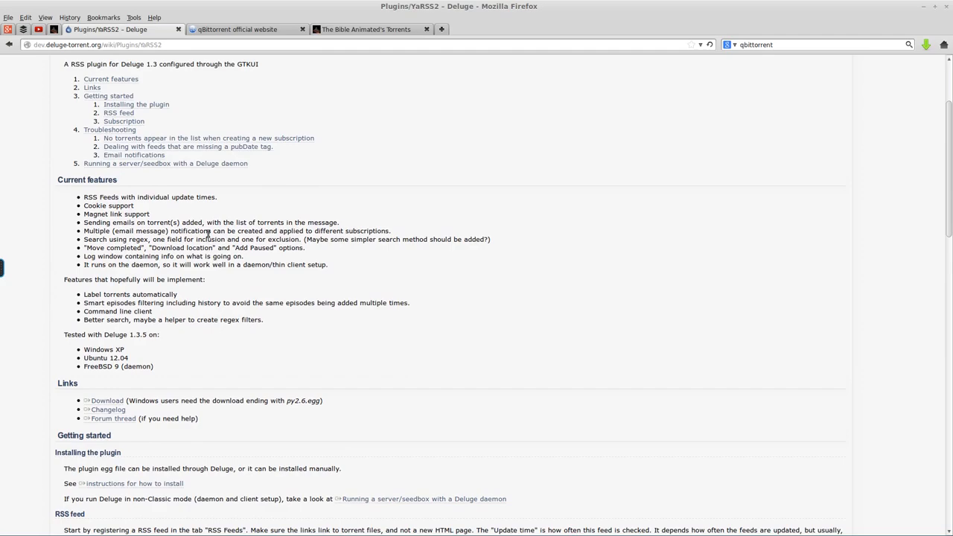
pyautogui.scroll(-3)
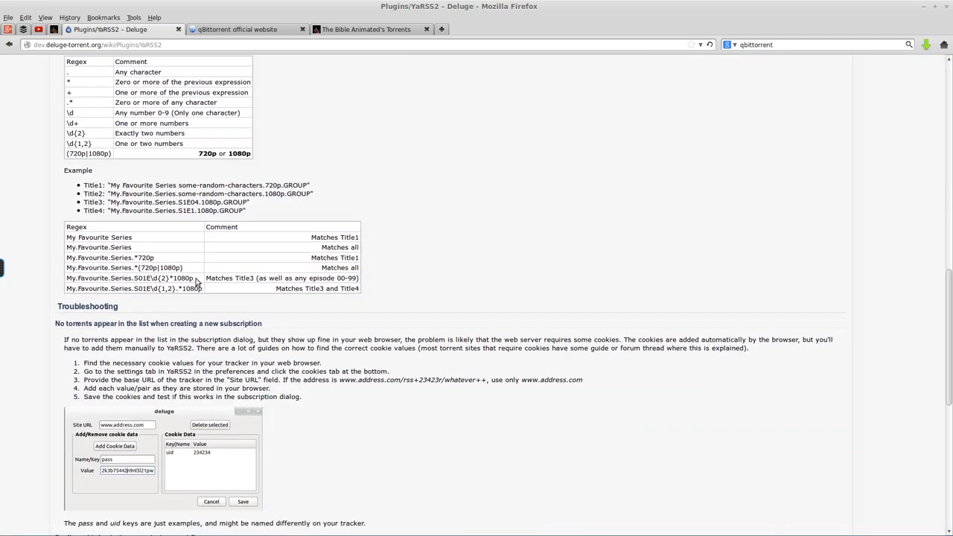
pyautogui.scroll(3)
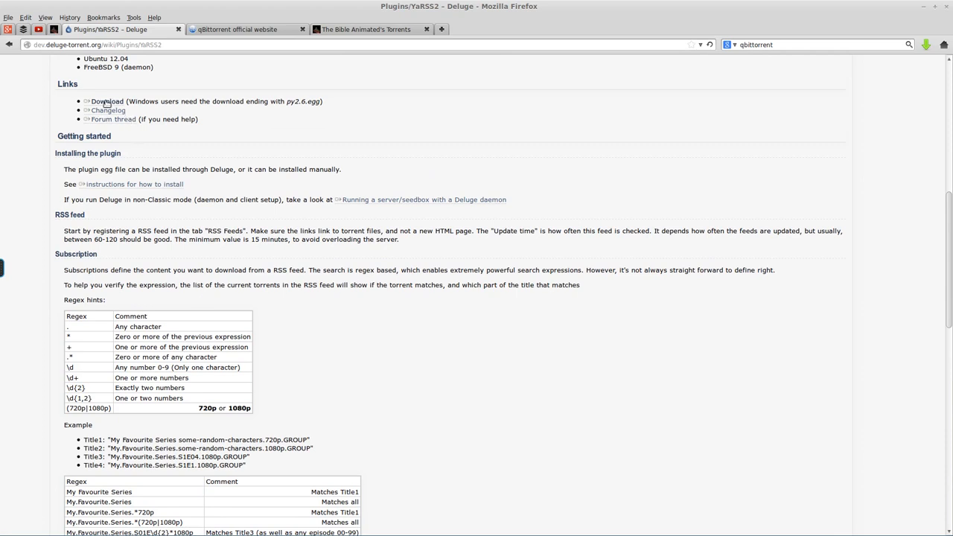
# Follow the YaRSS2 Download link to the Bitbucket deluge-yarss-plugin downloads list.
pyautogui.click(104, 101)
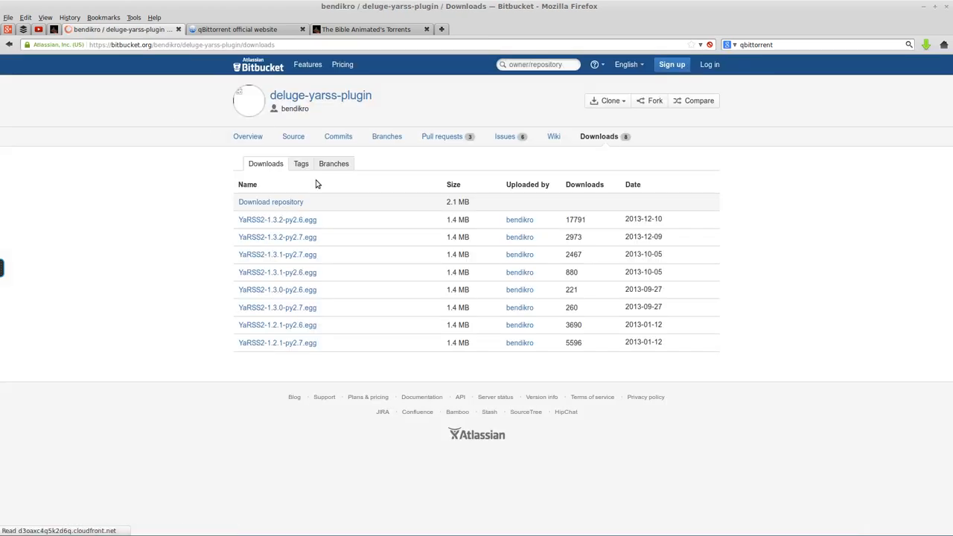
pyautogui.moveTo(326, 225)
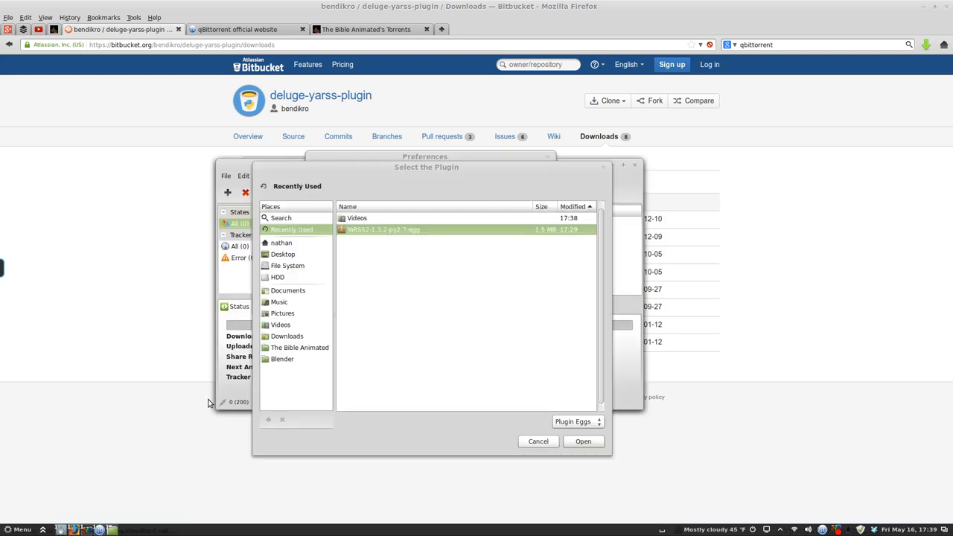
pyautogui.moveTo(488, 321)
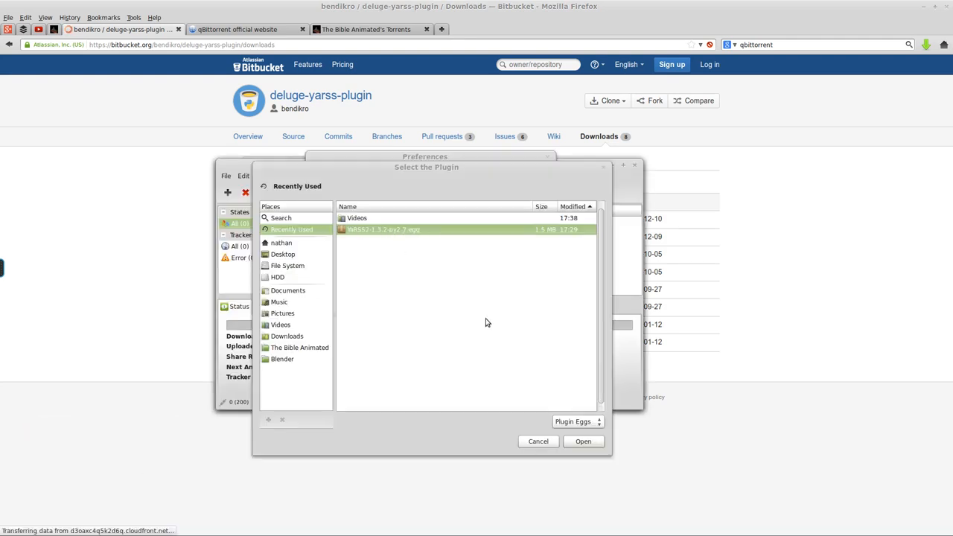
# Enable the YaRSS2 plugin in Preferences and bring up its RSS Feeds settings page.
pyautogui.click(584, 440)
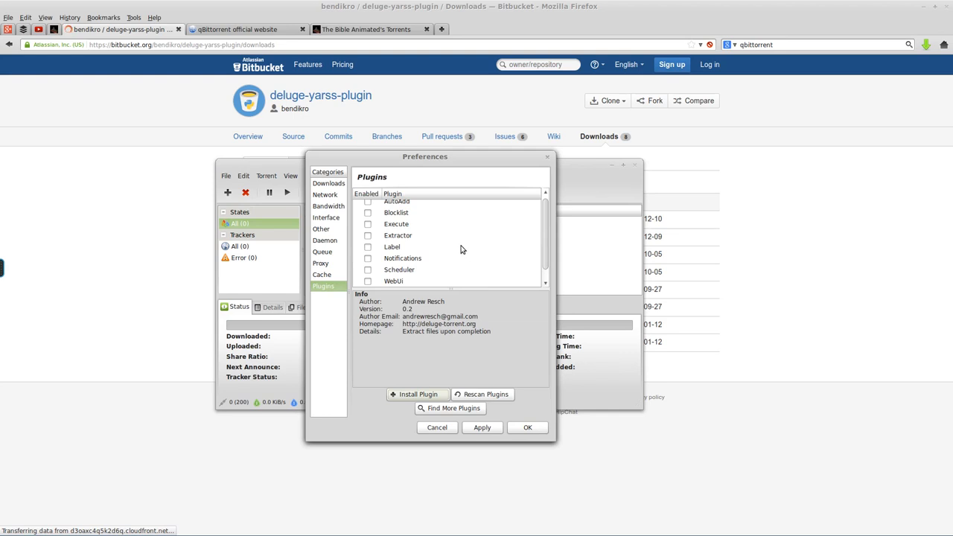
pyautogui.click(396, 280)
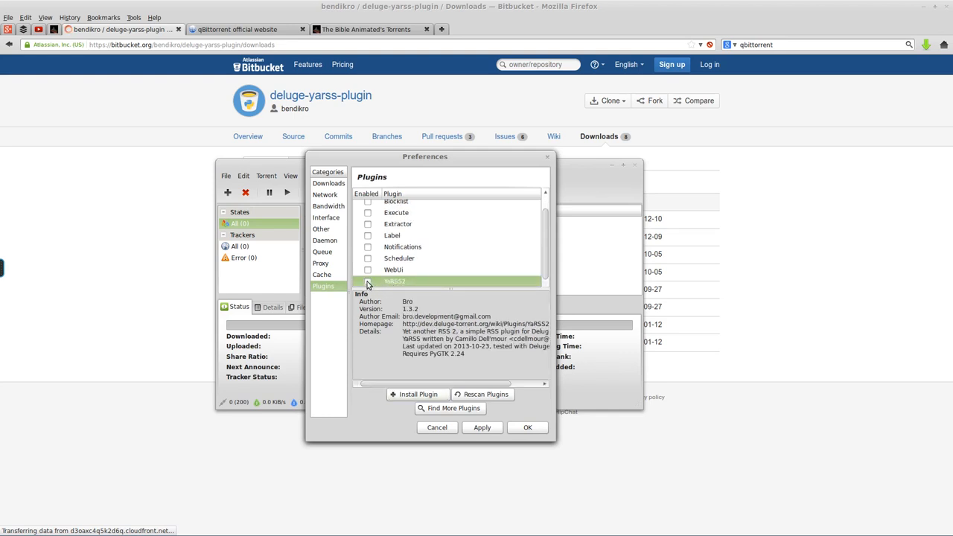
pyautogui.click(368, 281)
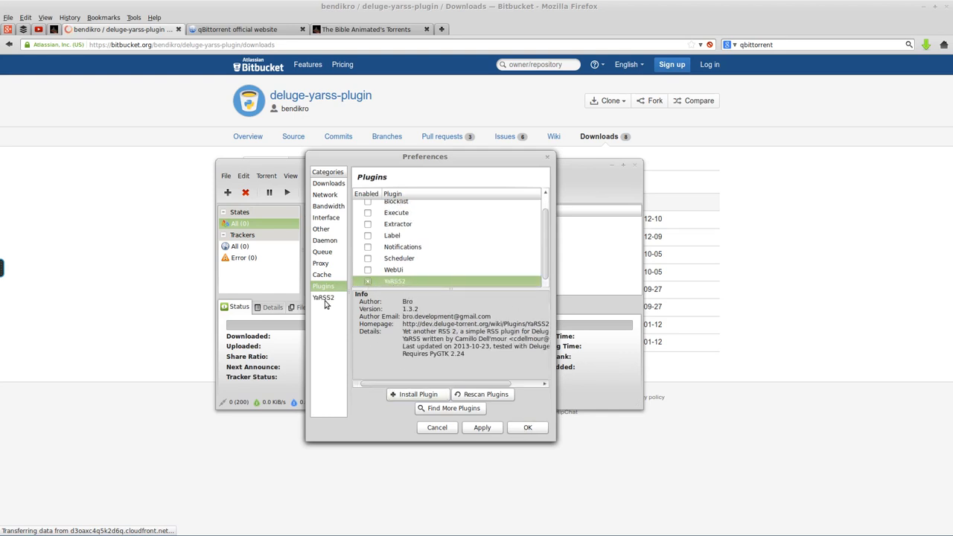
pyautogui.click(418, 399)
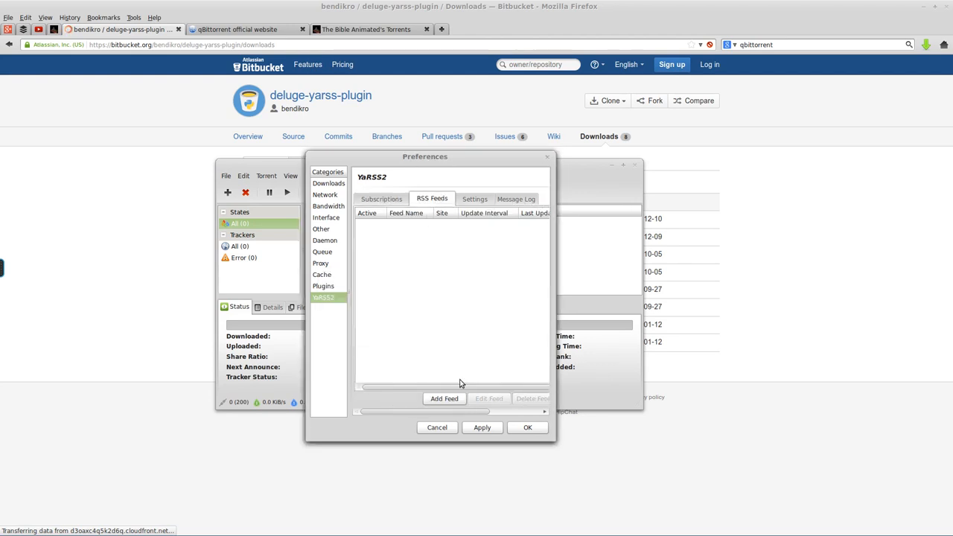
# Add a YaRSS2 feed named TBA for the thebibleanimated.com torrent feed URL.
pyautogui.click(443, 399)
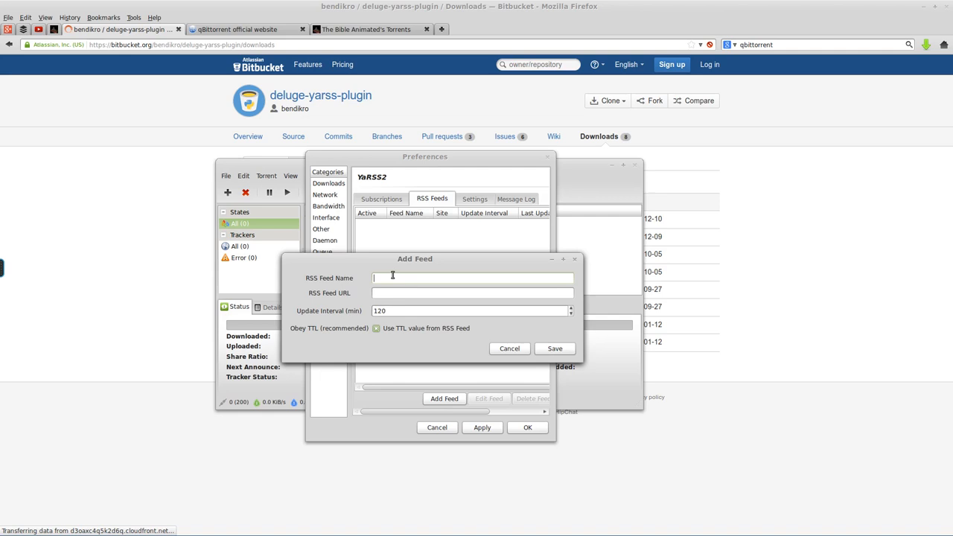
pyautogui.click(372, 29)
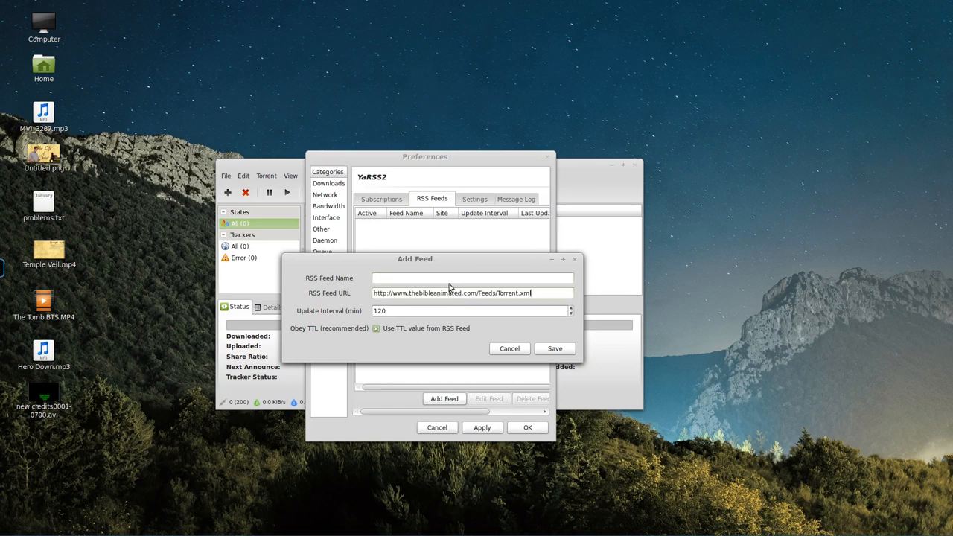
pyautogui.write('TBA')
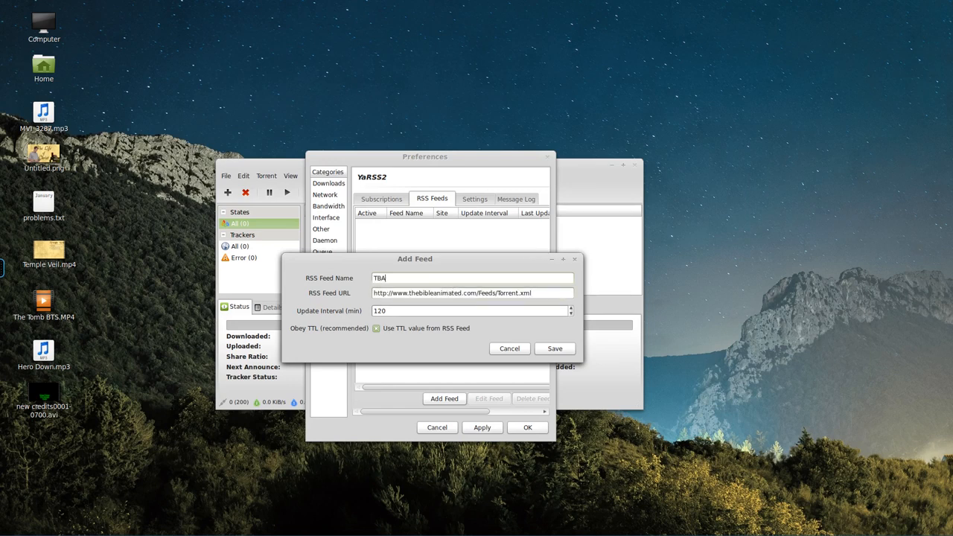
pyautogui.moveTo(527, 342)
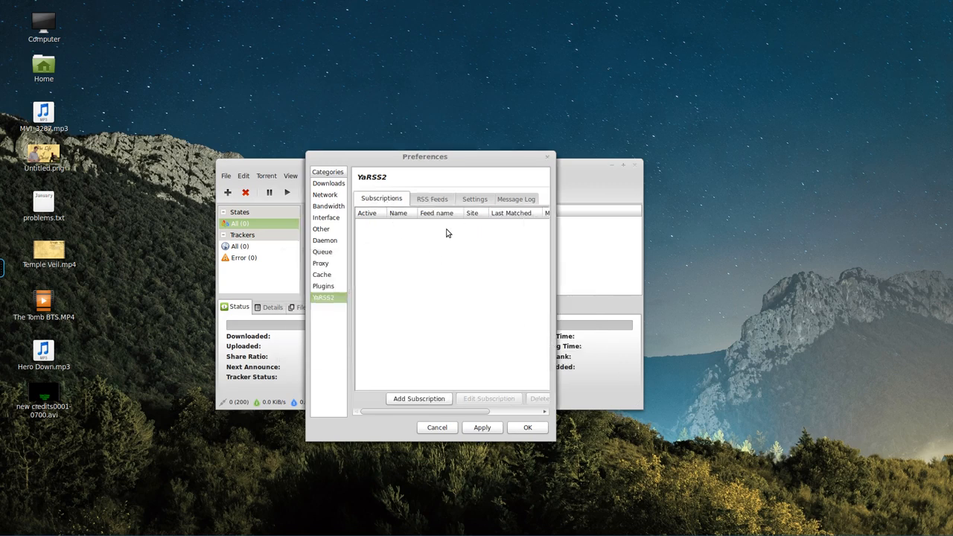
# Create and save a LEGO subscription on the TBA feed matching titles containing LEGO.
pyautogui.click(418, 399)
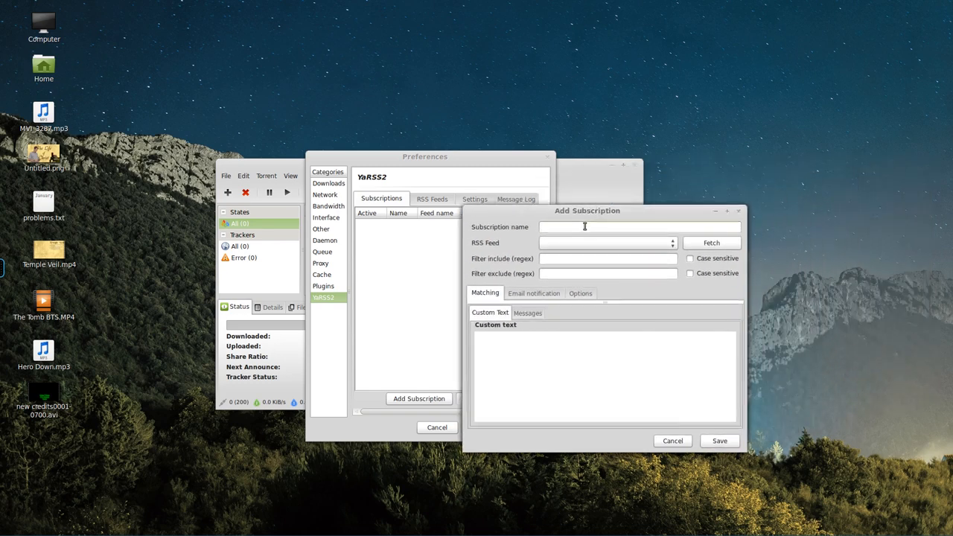
pyautogui.write('LEGO')
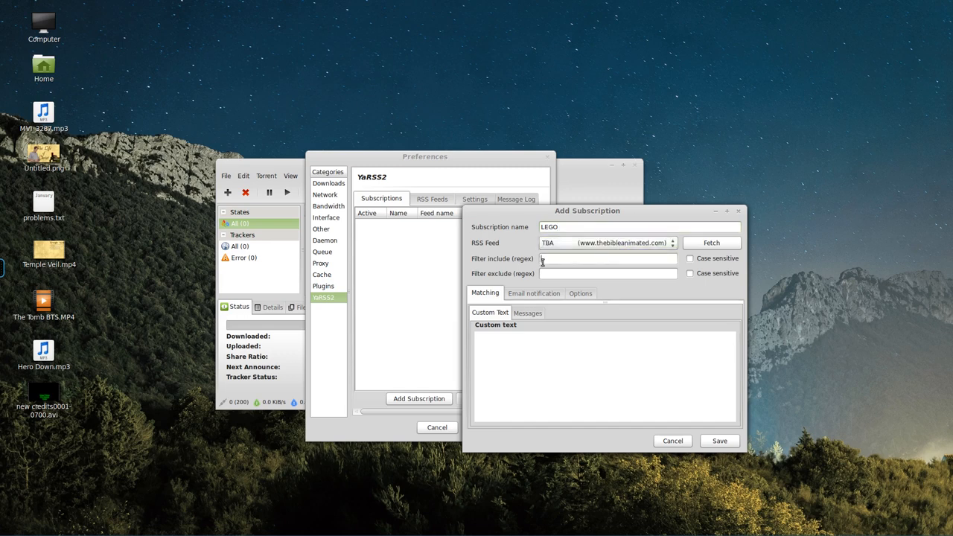
pyautogui.write('LEGO')
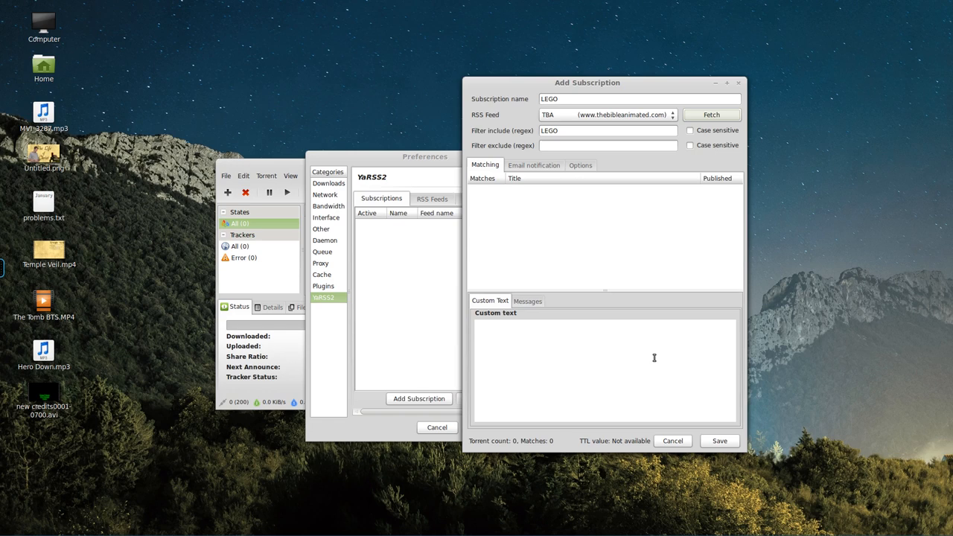
pyautogui.click(527, 301)
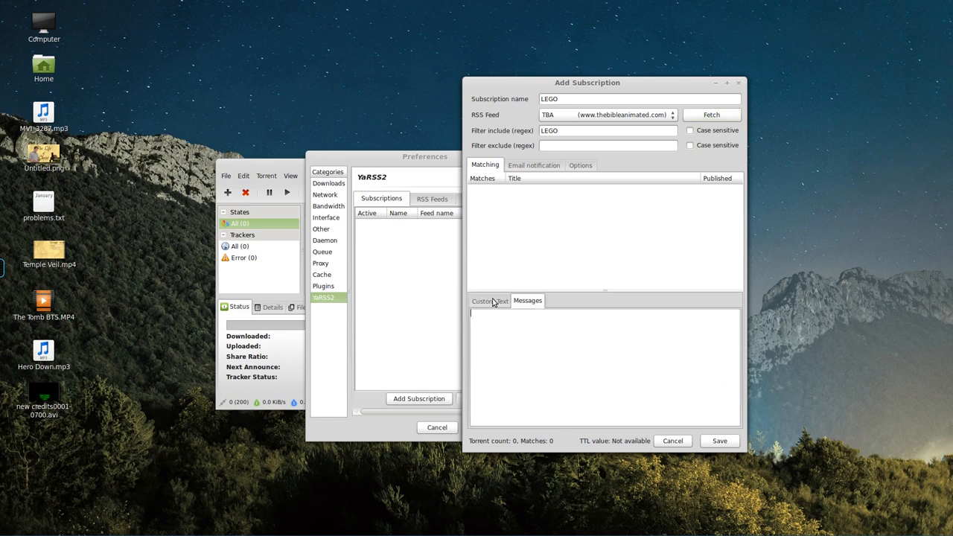
pyautogui.click(488, 300)
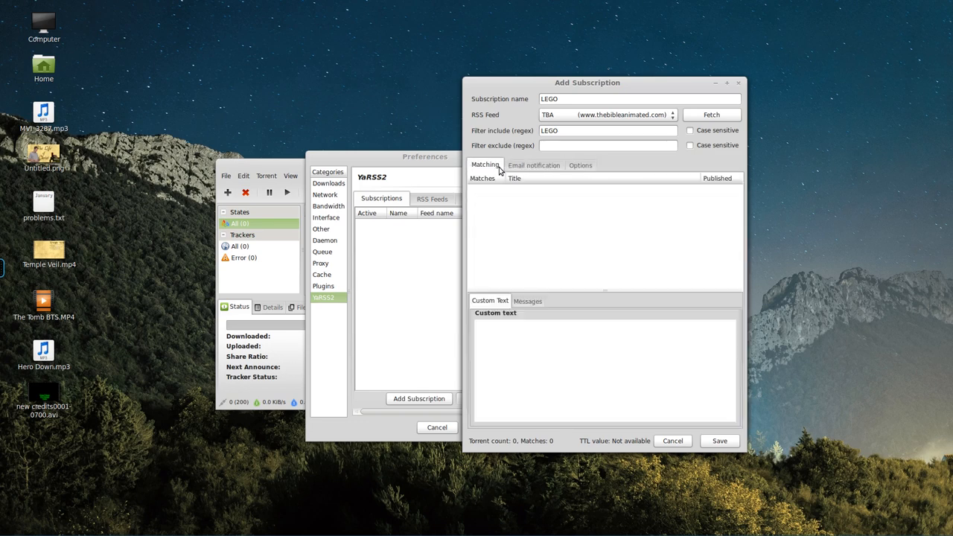
pyautogui.click(719, 441)
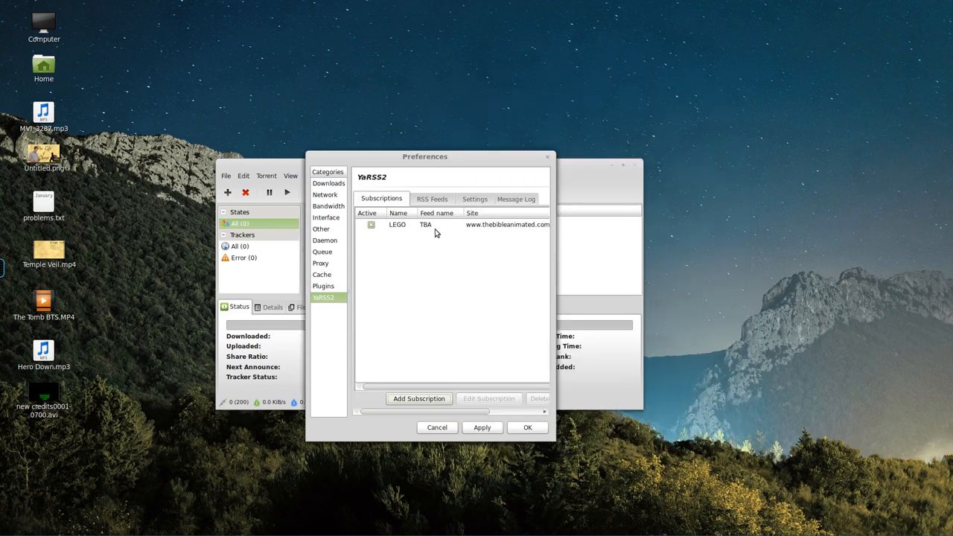
pyautogui.click(431, 200)
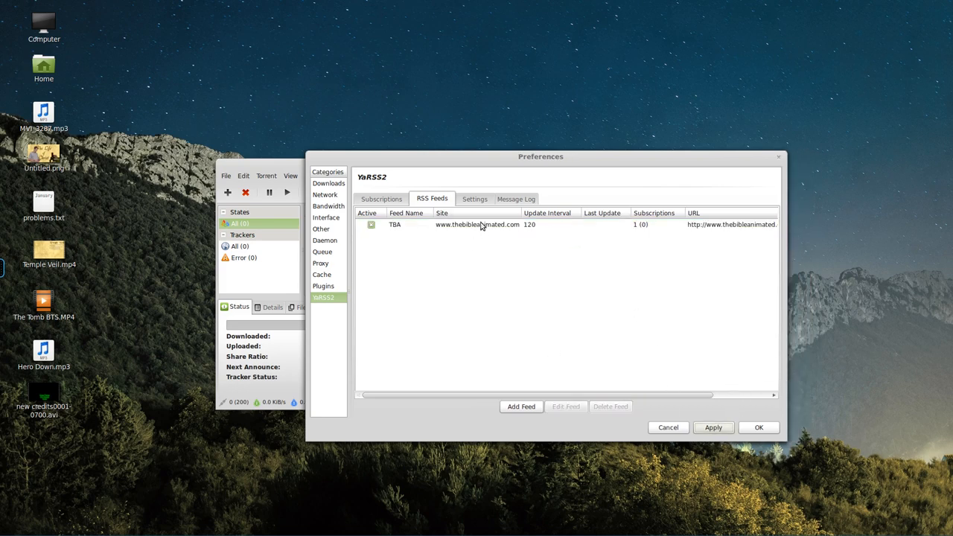
pyautogui.click(381, 199)
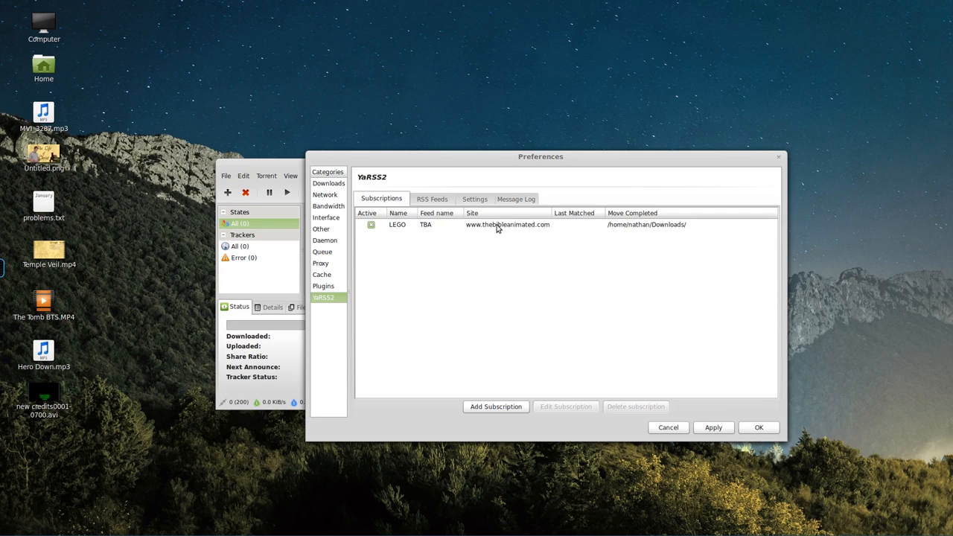
pyautogui.click(565, 406)
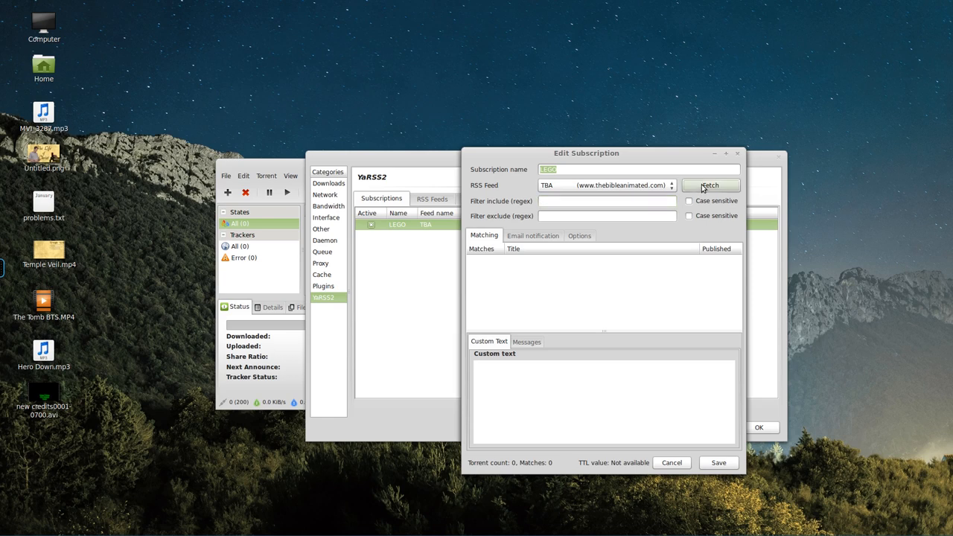
pyautogui.moveTo(596, 238)
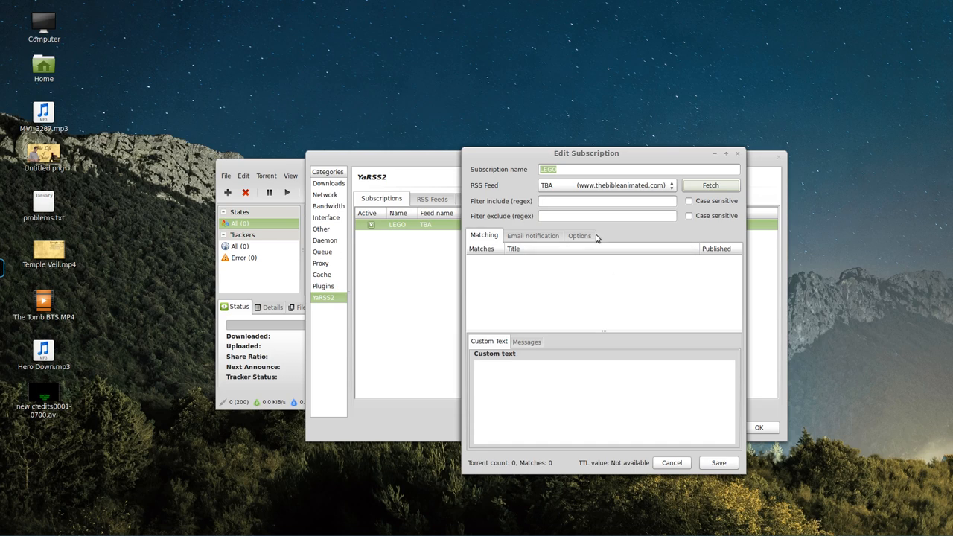
# Close the subscription editor and select the TBA feed in the RSS Feeds list.
pyautogui.click(717, 462)
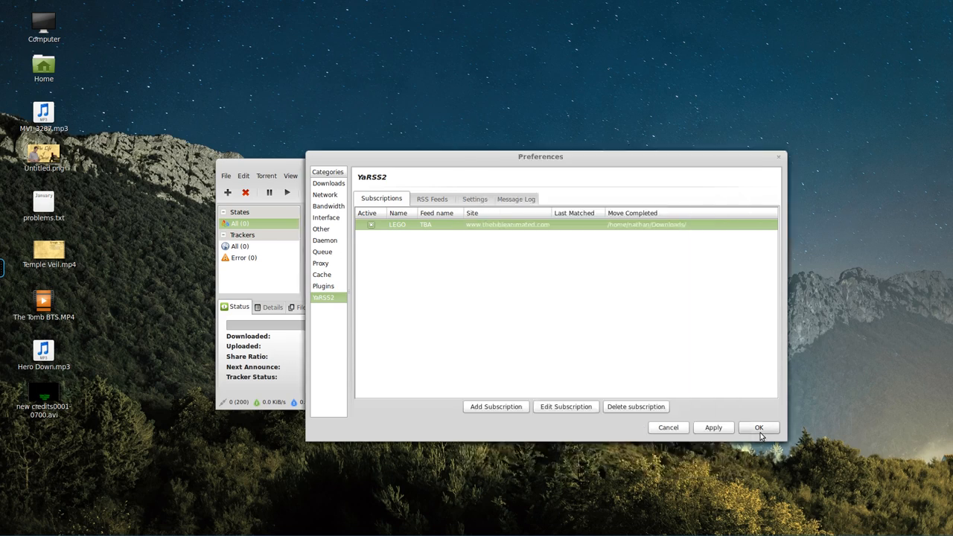
pyautogui.click(759, 427)
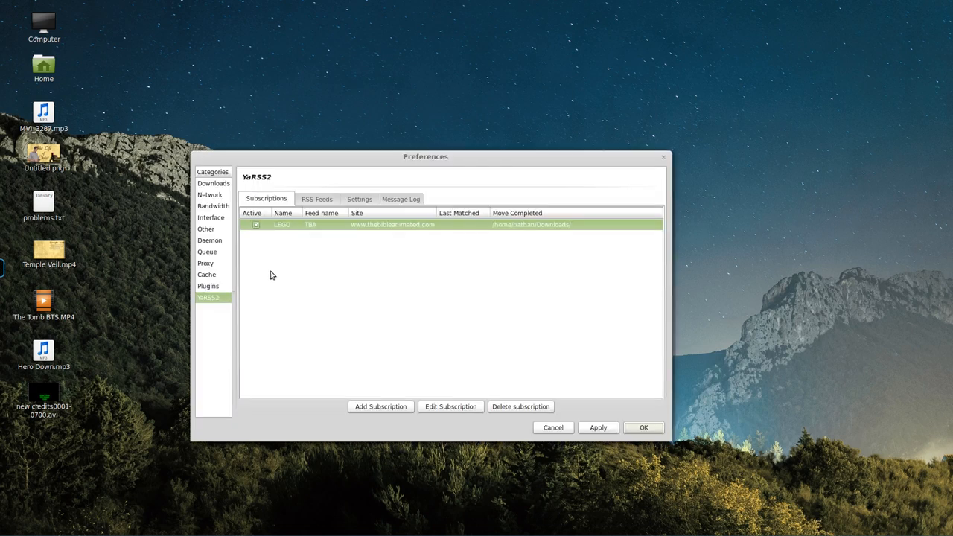
pyautogui.click(316, 200)
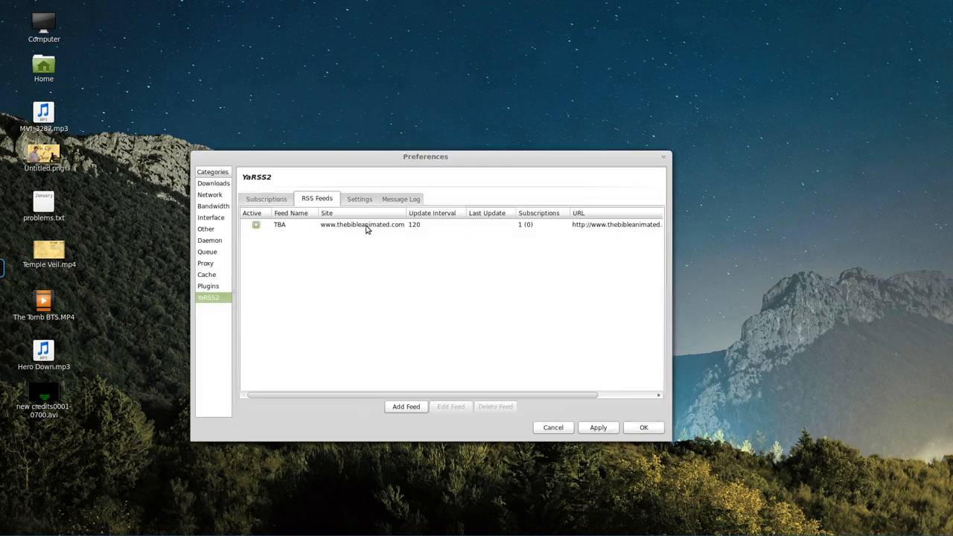
pyautogui.click(362, 223)
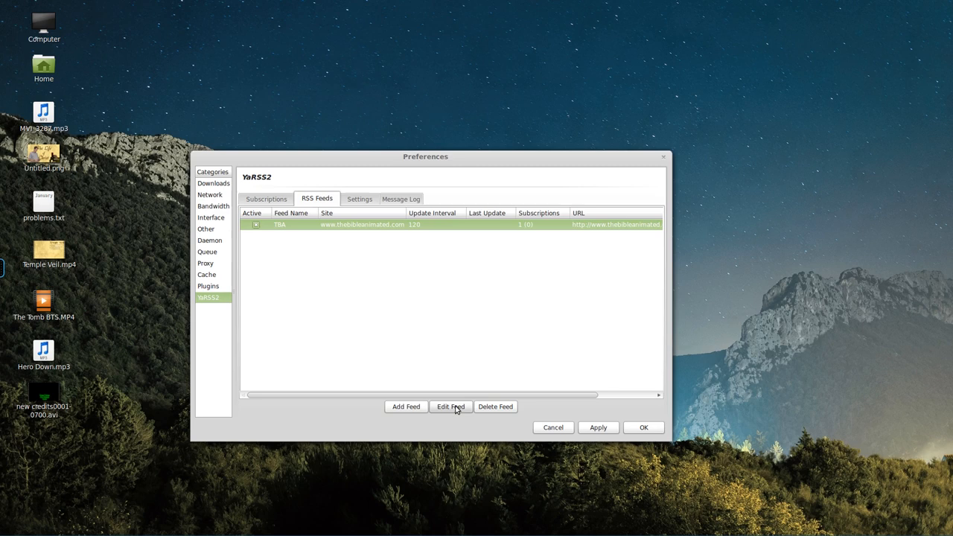
pyautogui.click(449, 407)
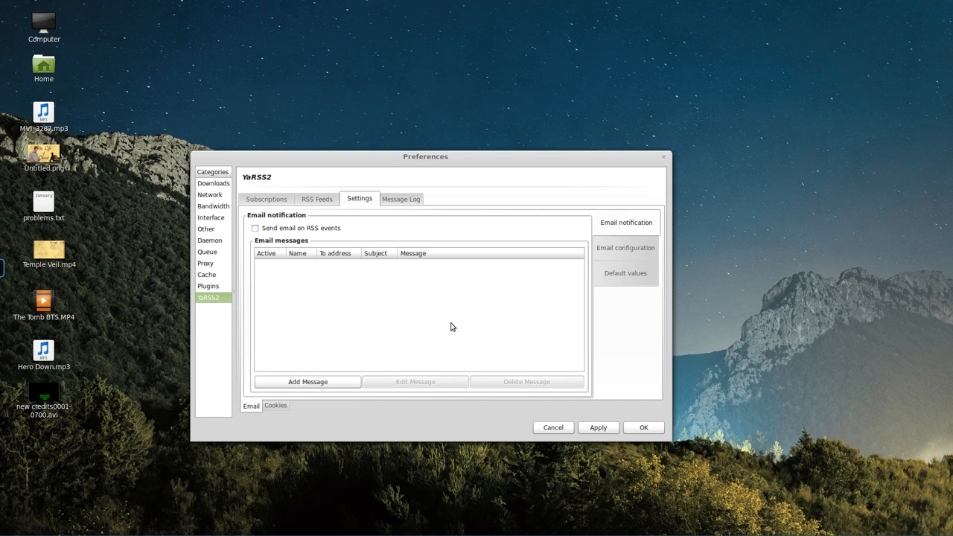
# View YaRSS2's email notification settings, currently off with no messages defined.
pyautogui.click(255, 228)
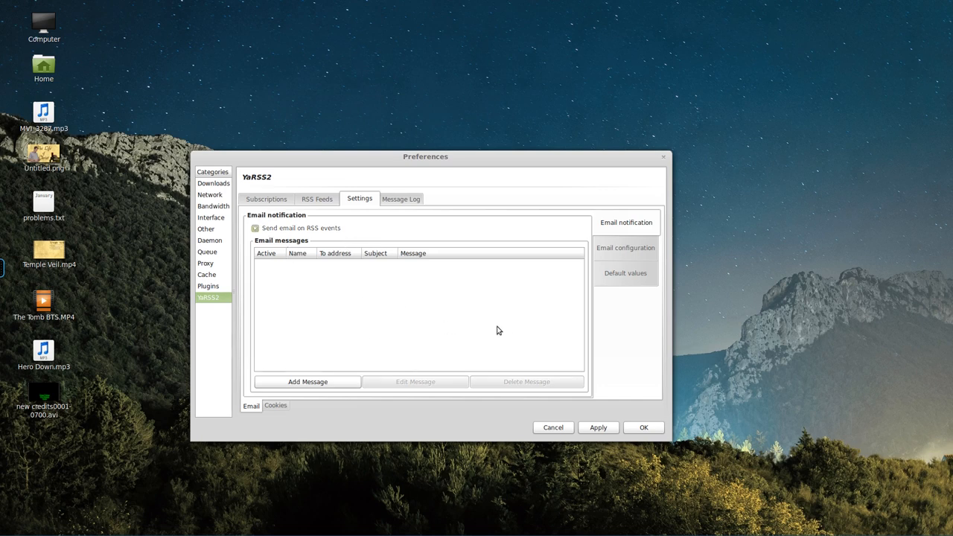
pyautogui.moveTo(314, 285)
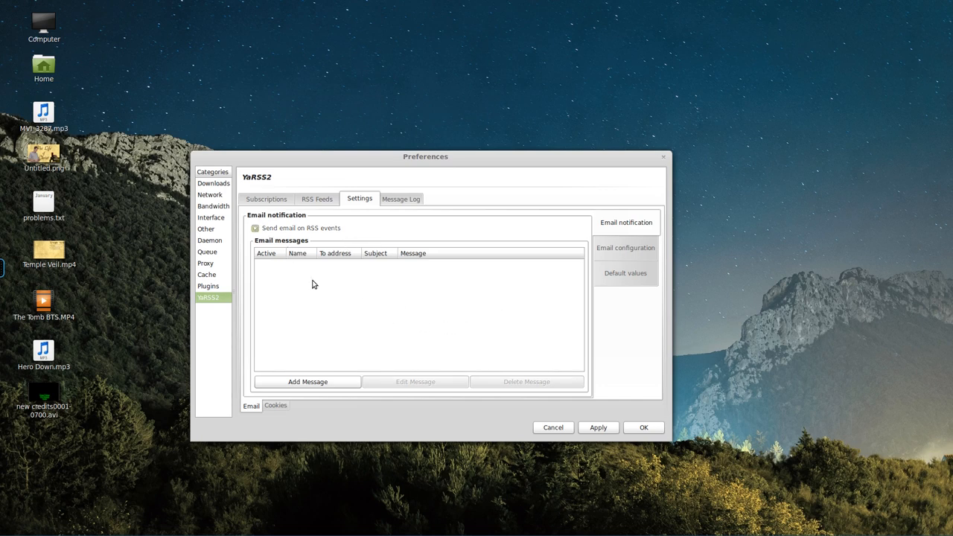
pyautogui.moveTo(453, 284)
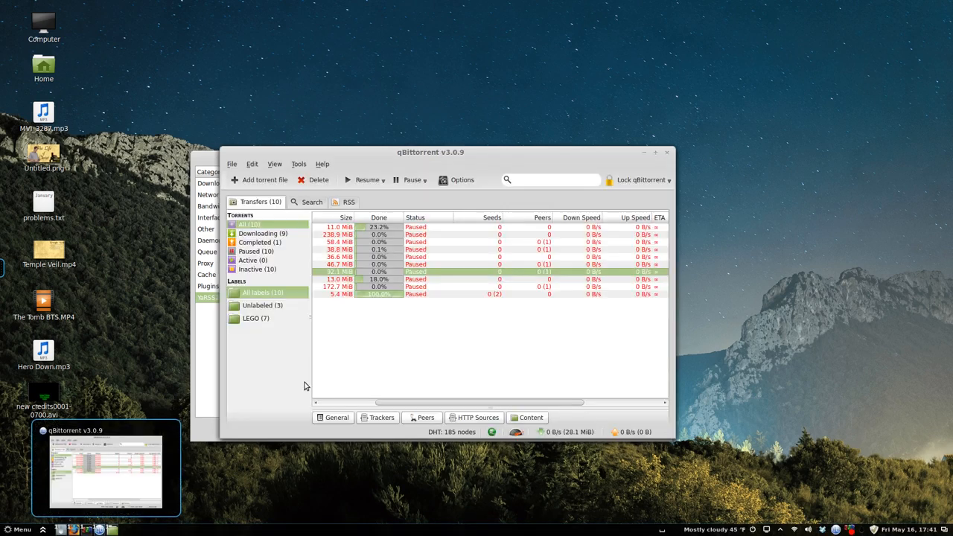
# In qBittorrent's Downloads options, turn on email notification upon download completion and confirm.
pyautogui.click(455, 179)
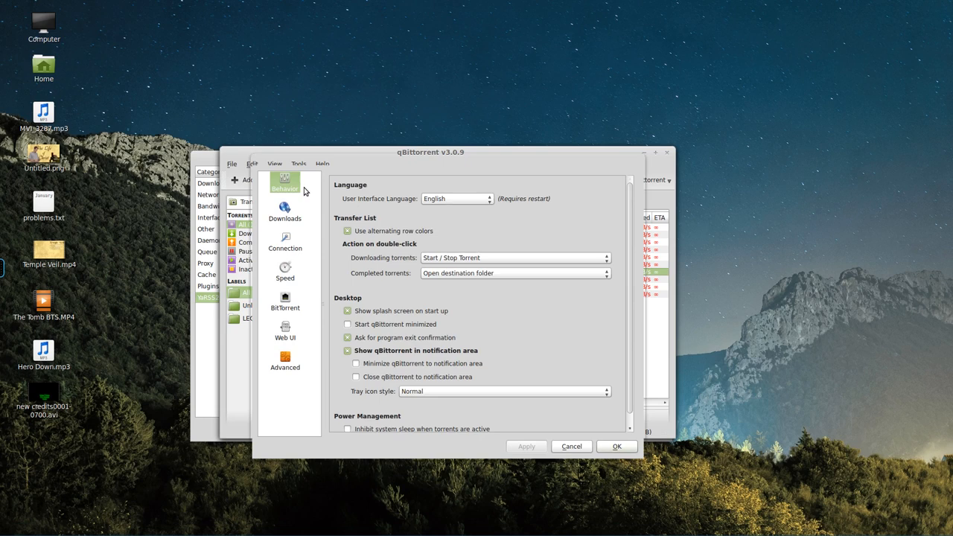
pyautogui.click(284, 362)
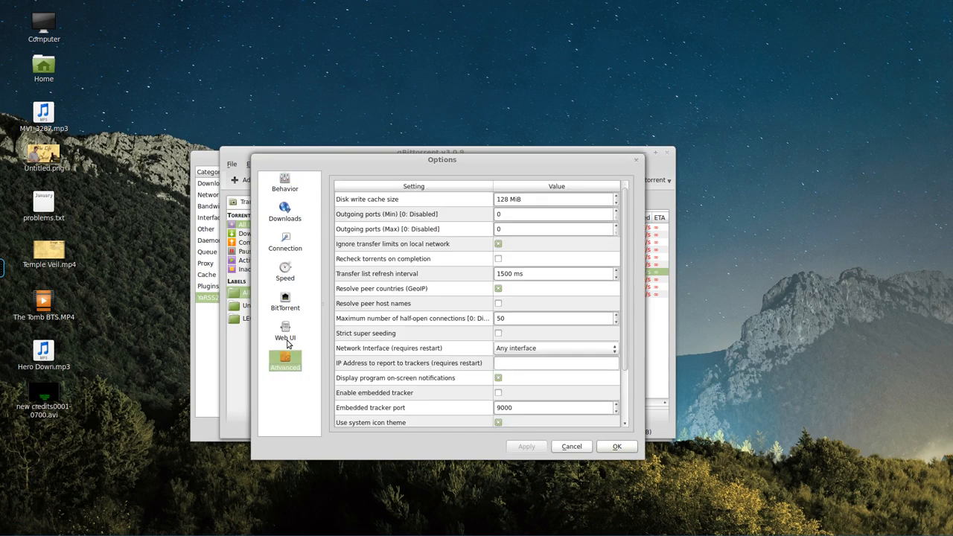
pyautogui.click(285, 212)
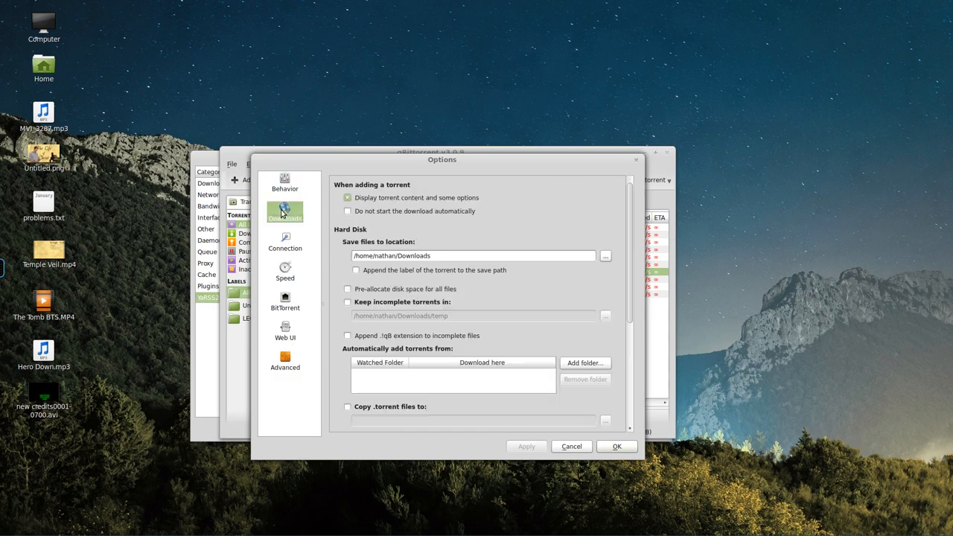
pyautogui.scroll(-3)
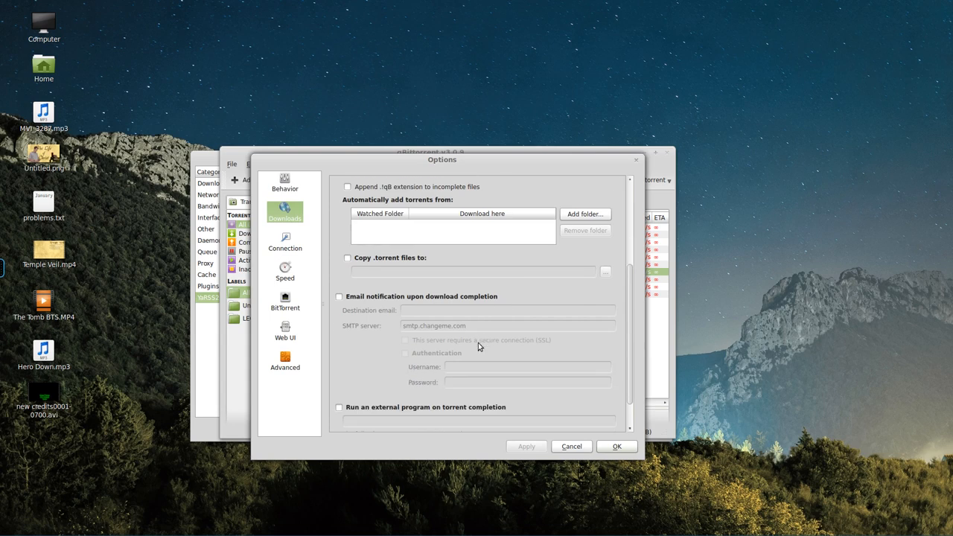
pyautogui.click(340, 296)
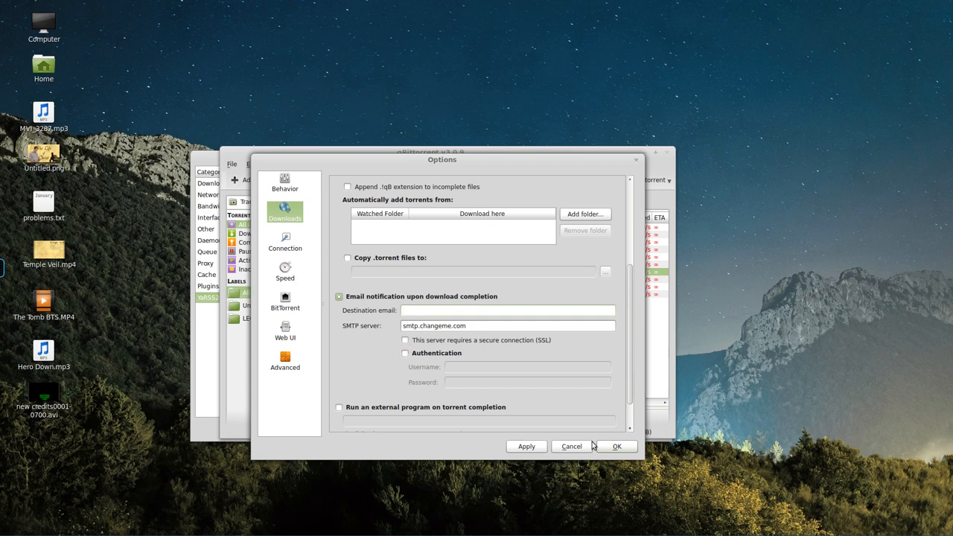
pyautogui.click(571, 447)
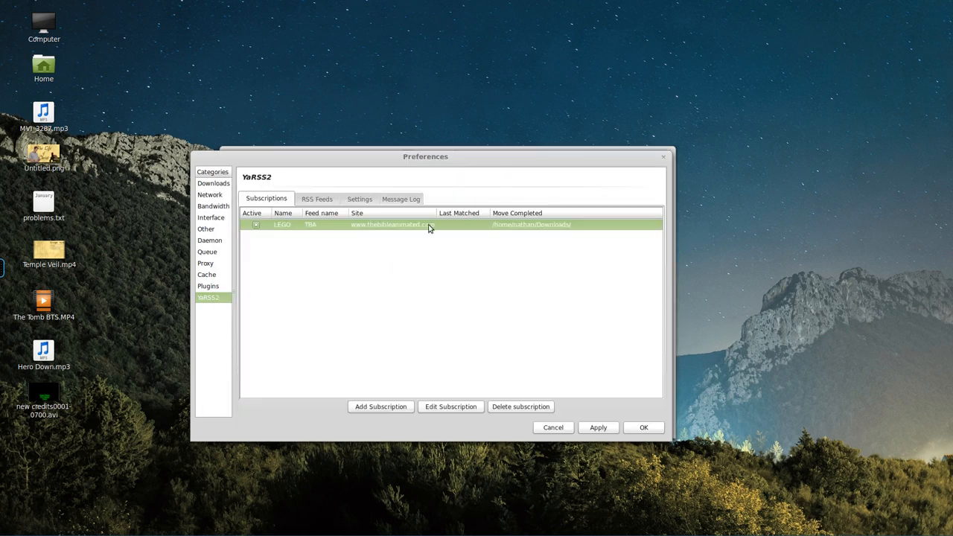
# Look at the LEGO subscription's editor and cancel out without changes.
pyautogui.click(449, 407)
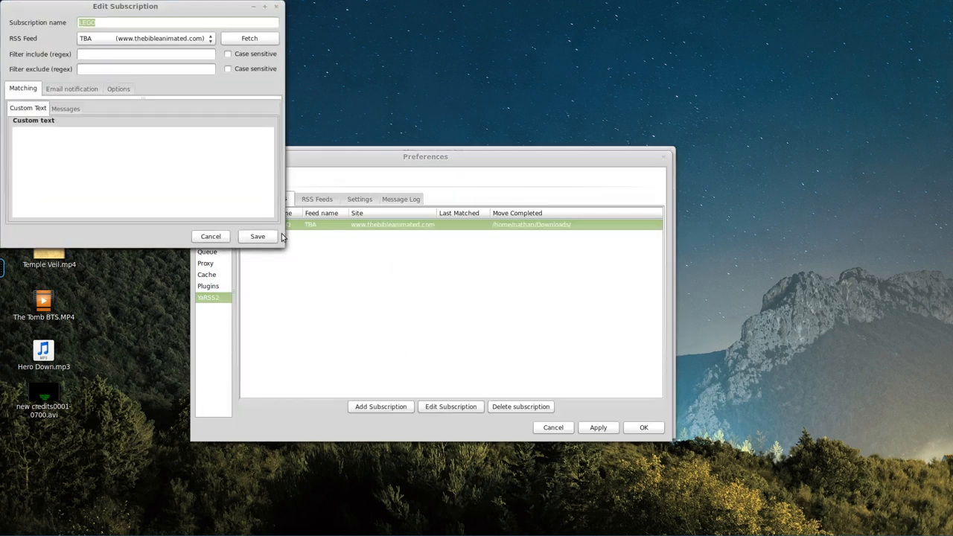
pyautogui.click(250, 39)
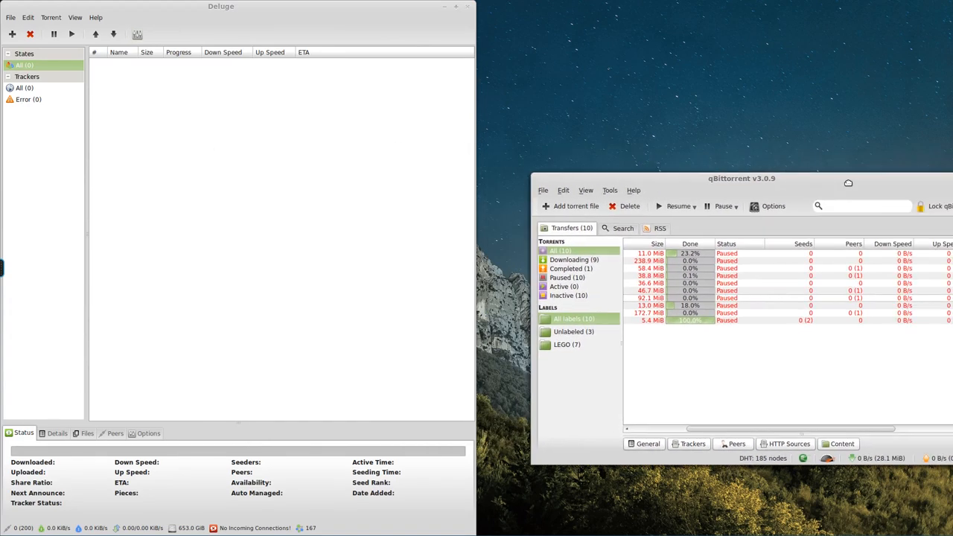
# Place qBittorrent on the right half beside Deluge, check its RSS feed, then return to Transfers.
pyautogui.moveTo(741, 179); pyautogui.dragTo(707, 250)
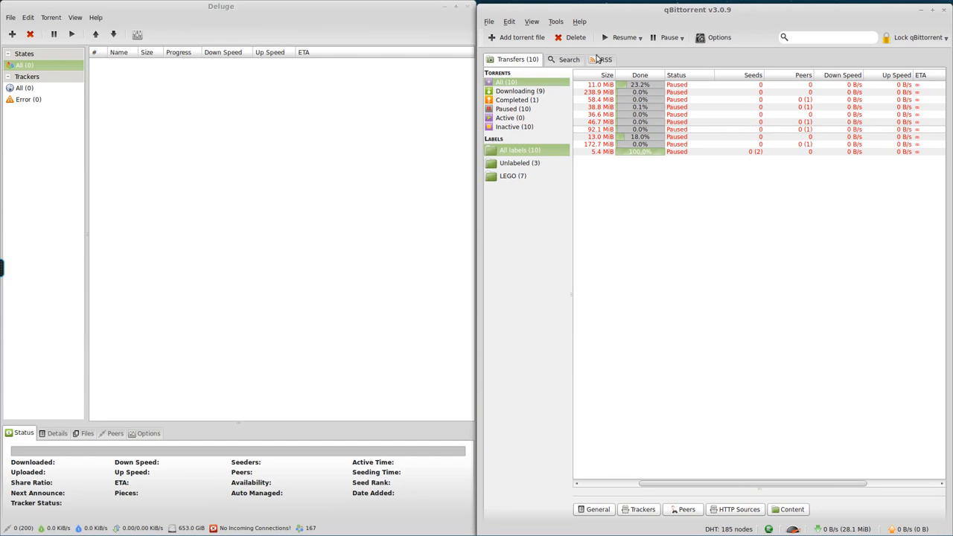
pyautogui.click(604, 60)
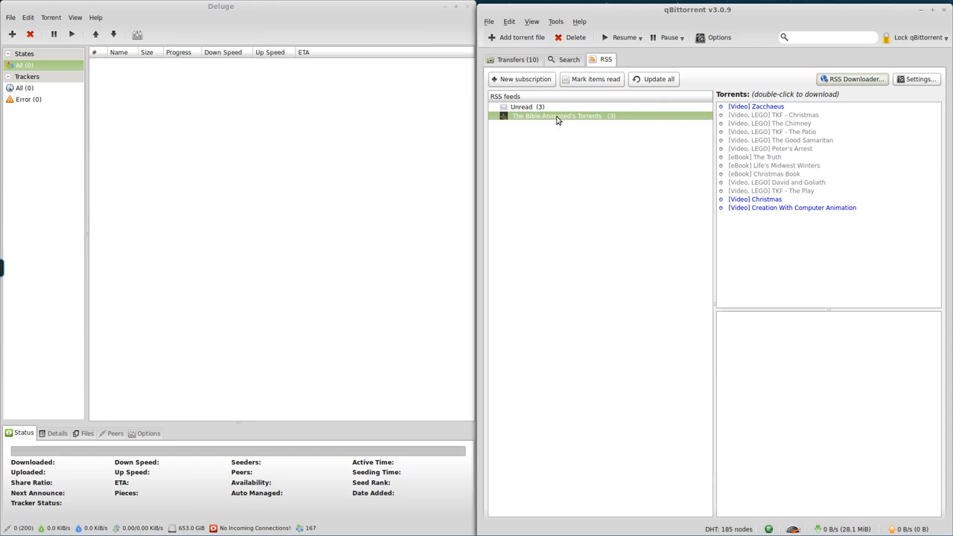
pyautogui.moveTo(494, 179)
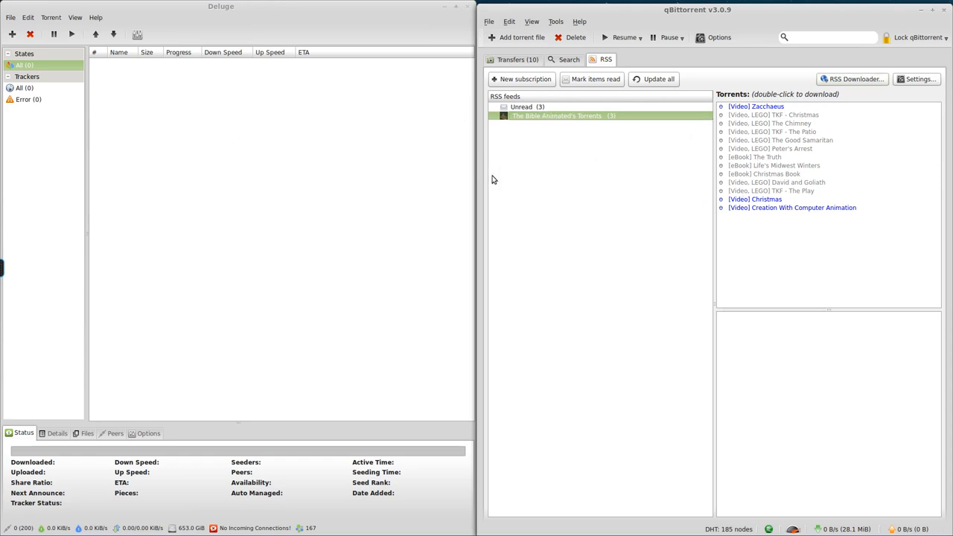
pyautogui.click(503, 59)
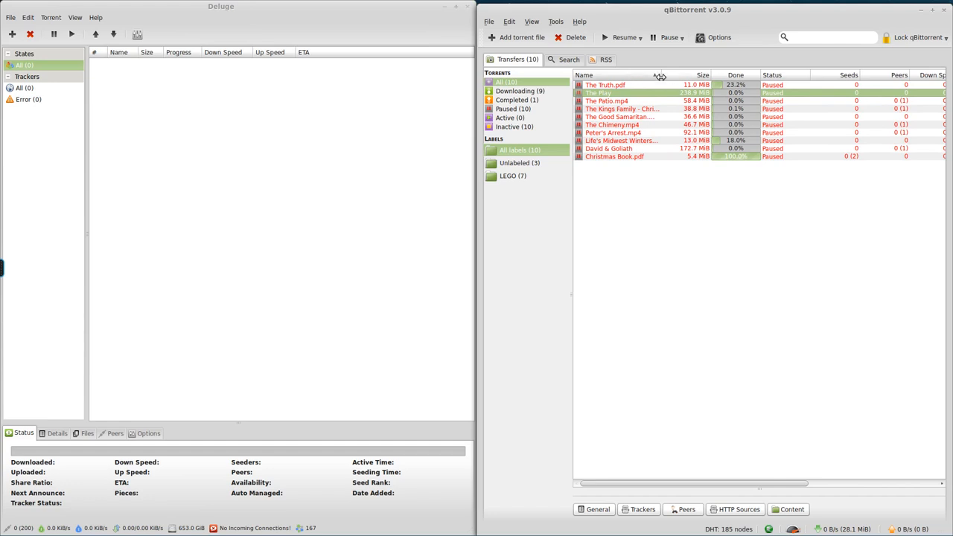
pyautogui.click(584, 74)
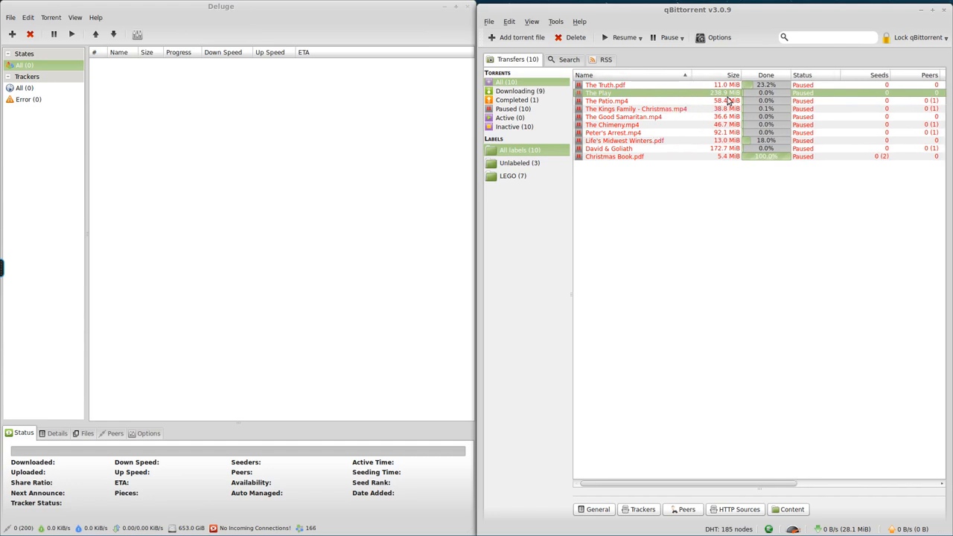
pyautogui.moveTo(727, 101)
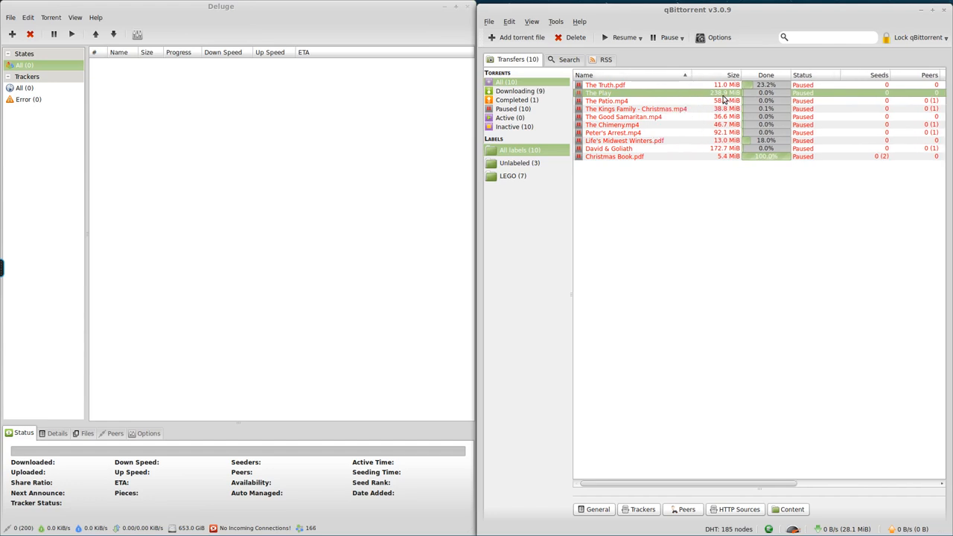
pyautogui.moveTo(679, 181)
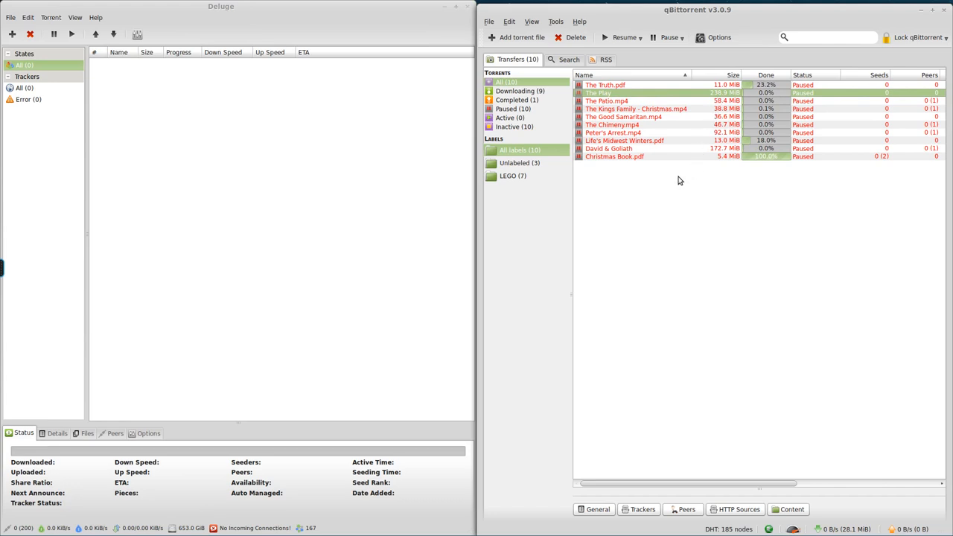
pyautogui.moveTo(659, 179)
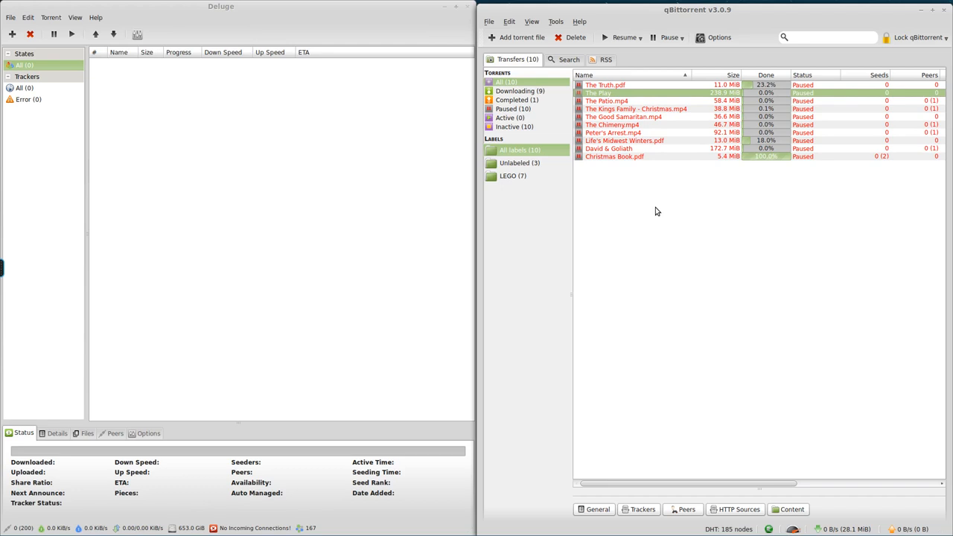
pyautogui.moveTo(634, 209)
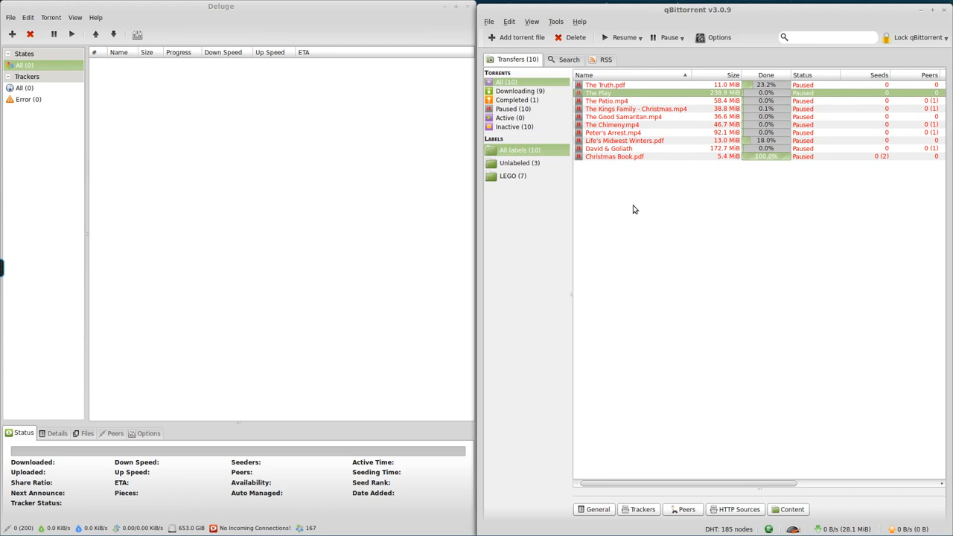
pyautogui.moveTo(628, 206)
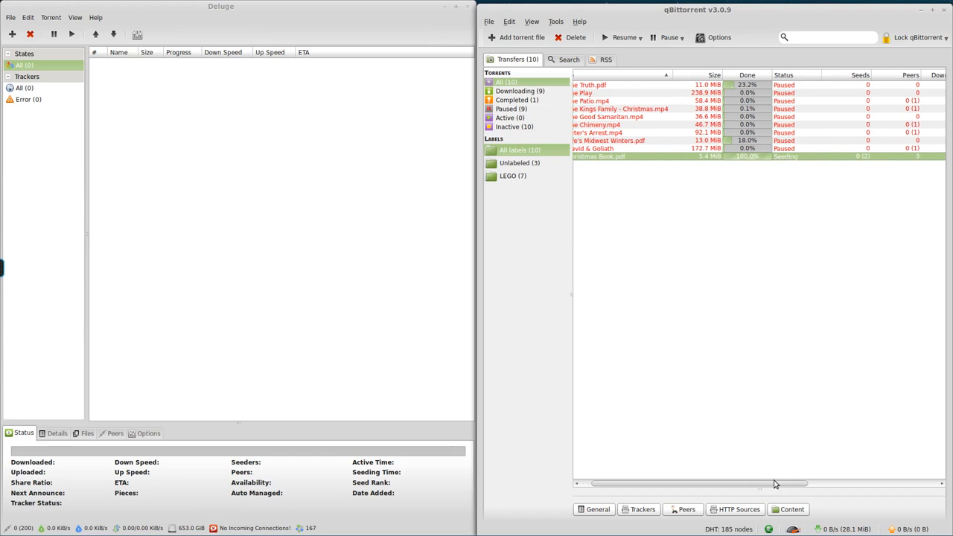
# Show the Peers details pane for the Christmas Book.pdf torrent.
pyautogui.click(683, 513)
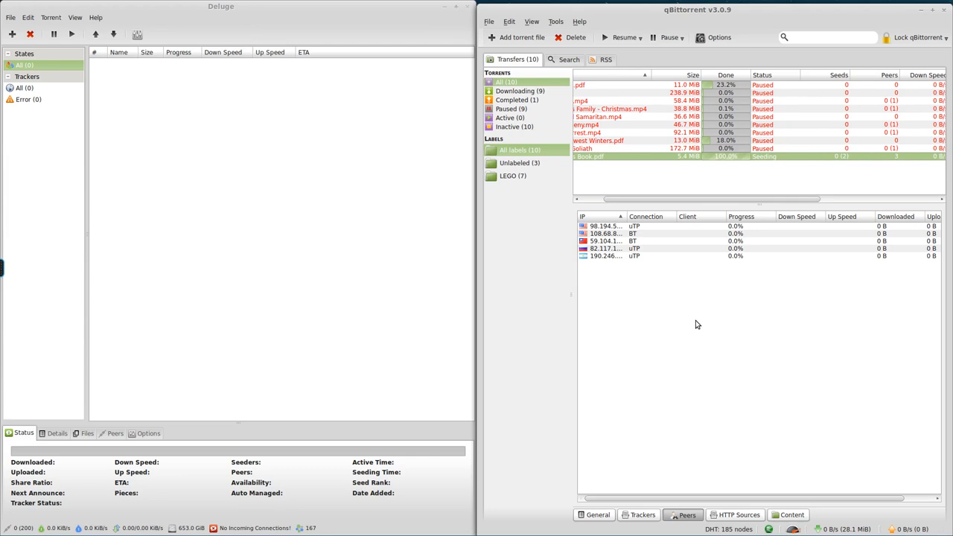
pyautogui.click(610, 241)
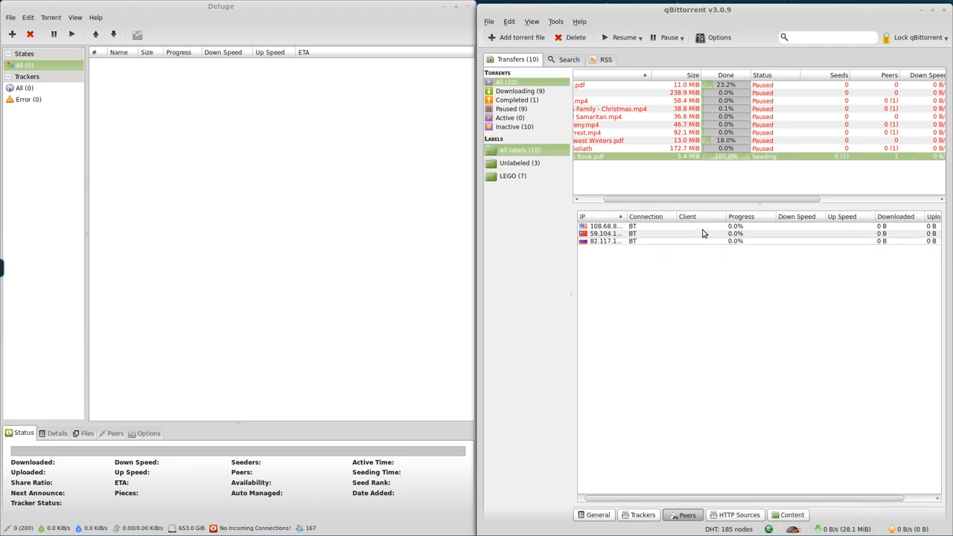
pyautogui.moveTo(741, 247)
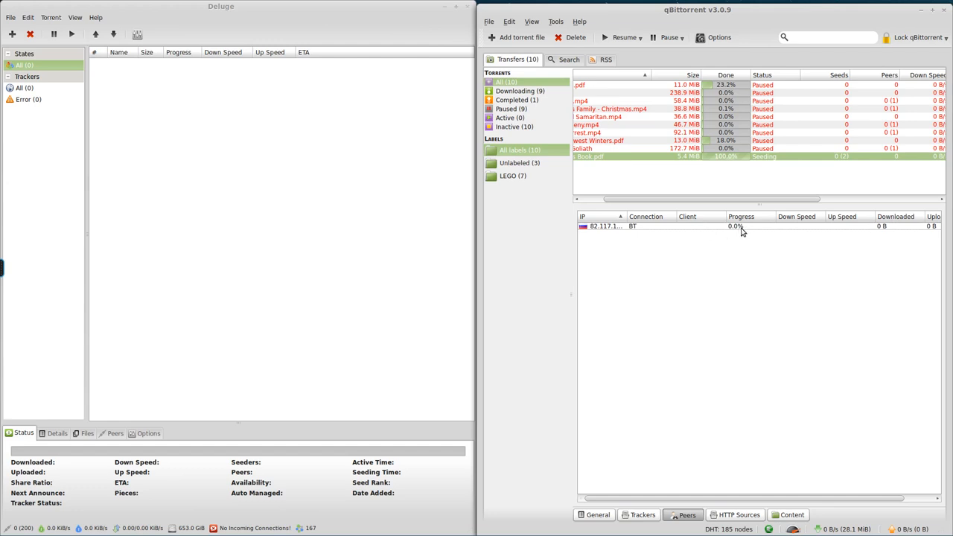
pyautogui.moveTo(692, 236)
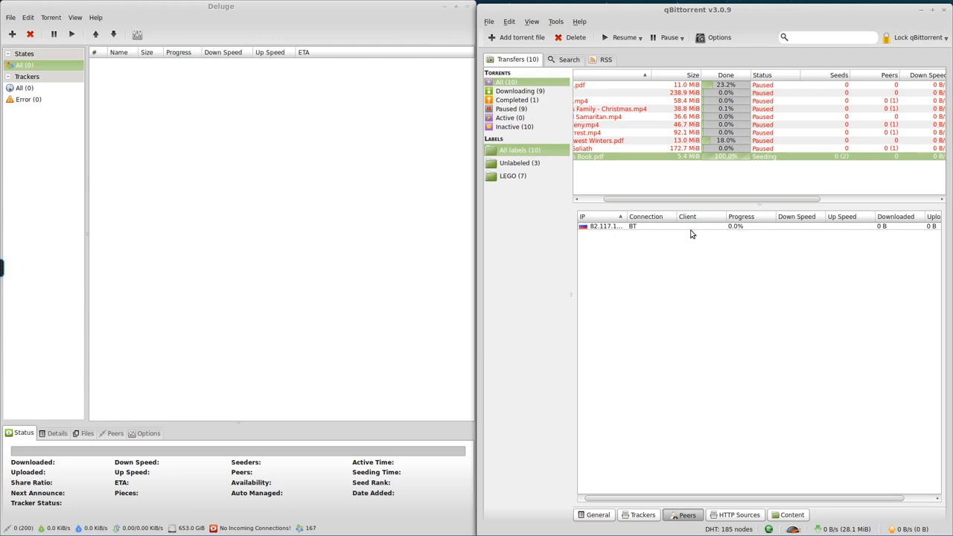
pyautogui.moveTo(697, 238)
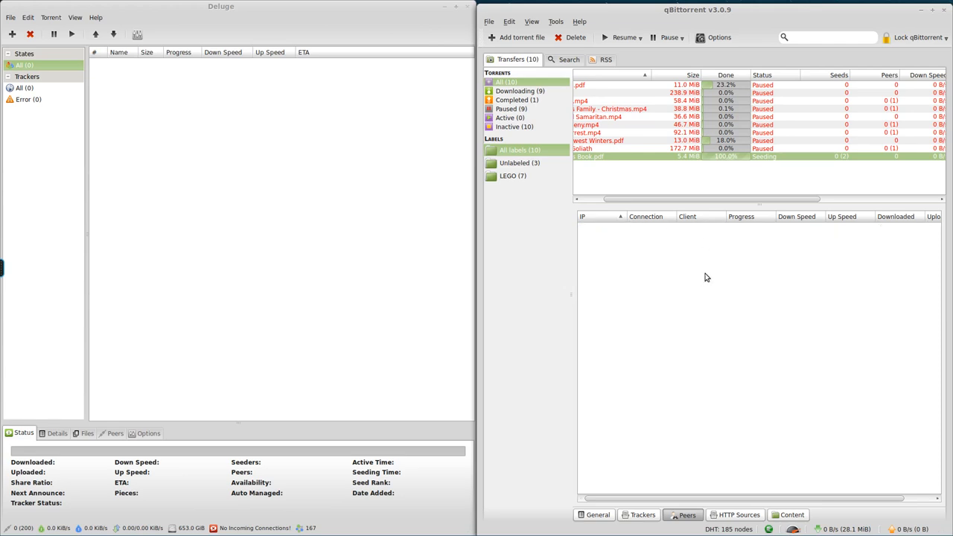
pyautogui.moveTo(724, 268)
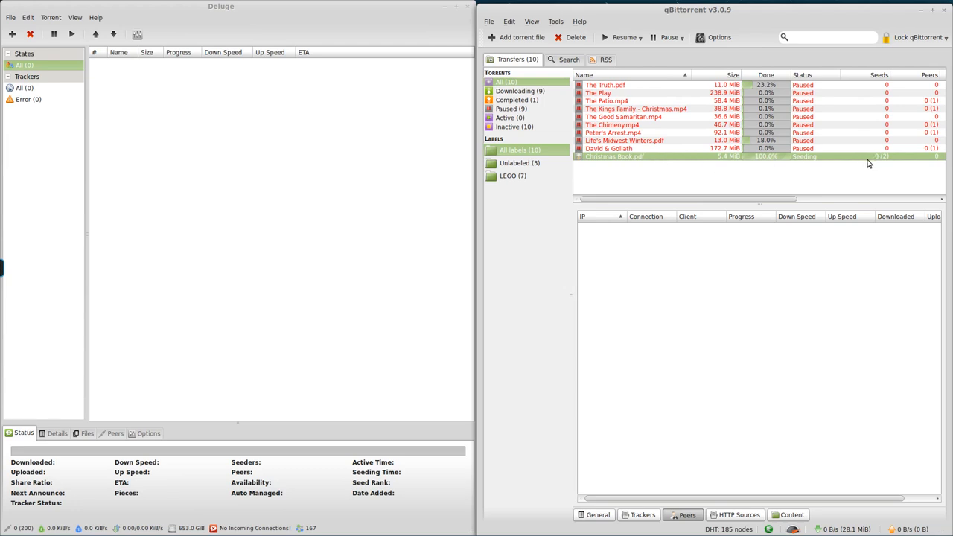
pyautogui.moveTo(905, 167)
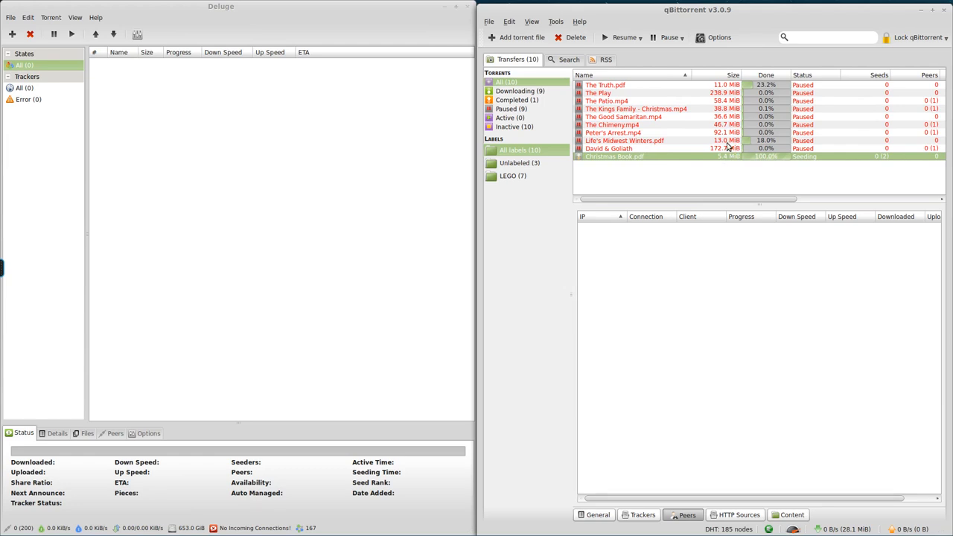
pyautogui.moveTo(834, 182)
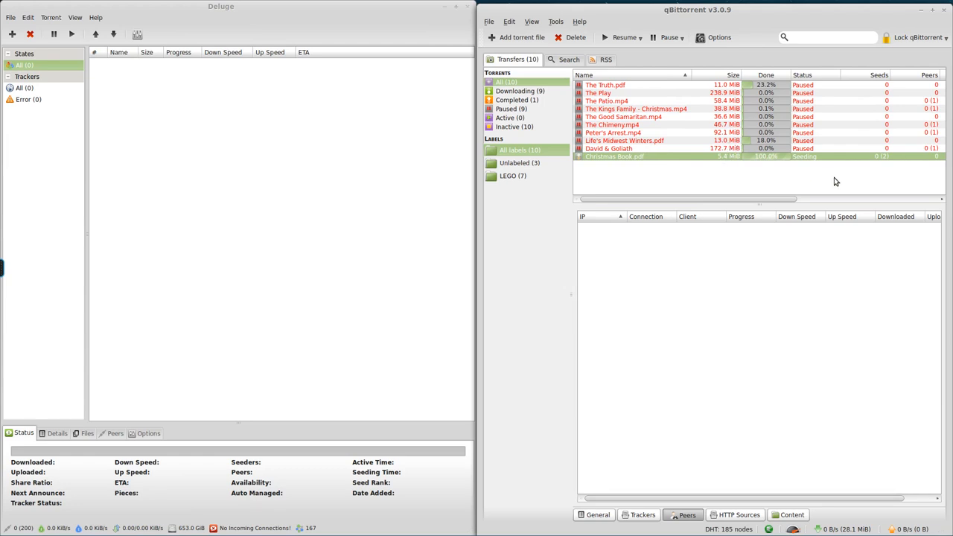
pyautogui.moveTo(829, 180)
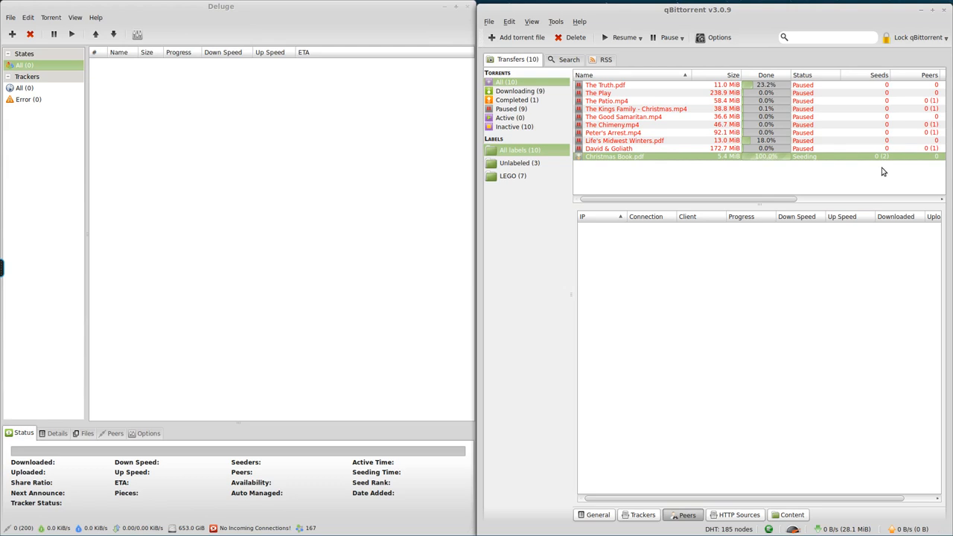
pyautogui.moveTo(893, 157)
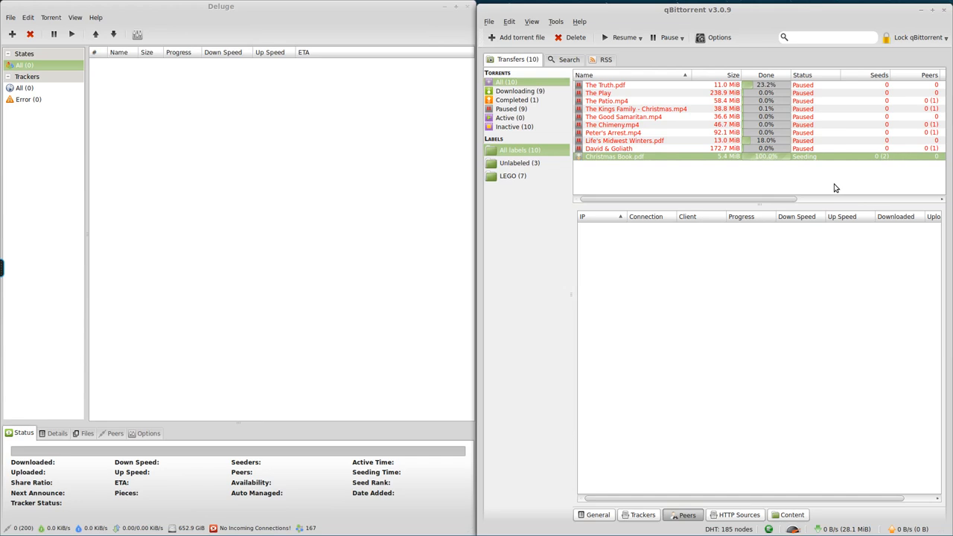
pyautogui.moveTo(887, 193)
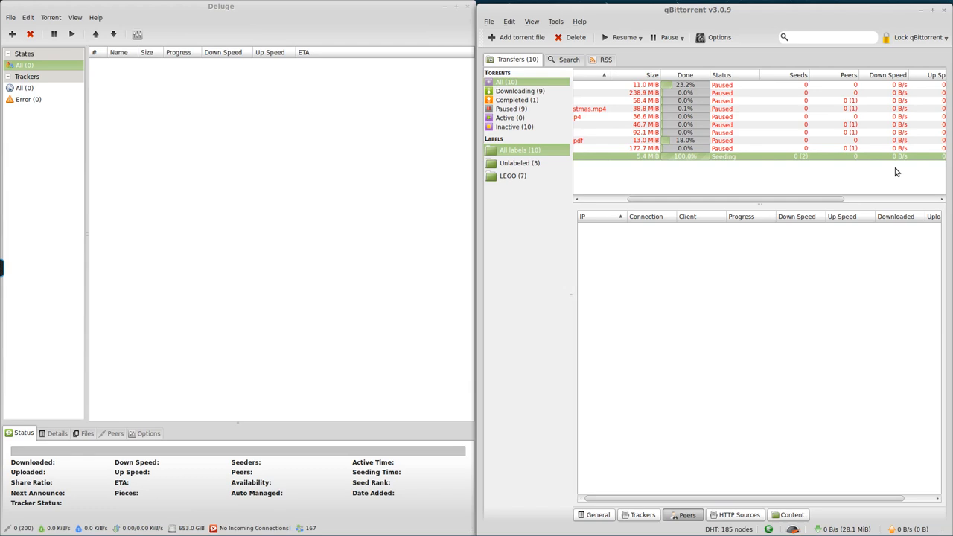
pyautogui.moveTo(777, 206)
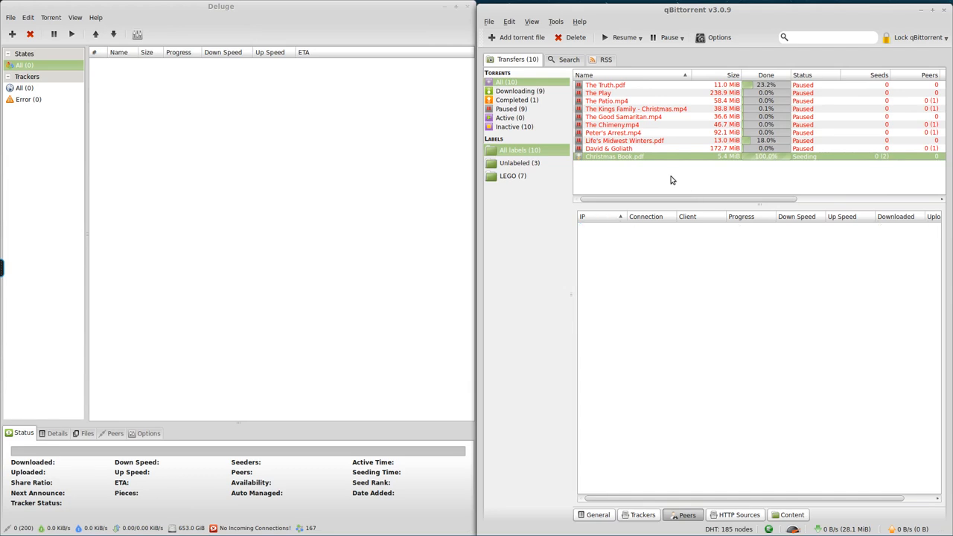
pyautogui.moveTo(677, 176)
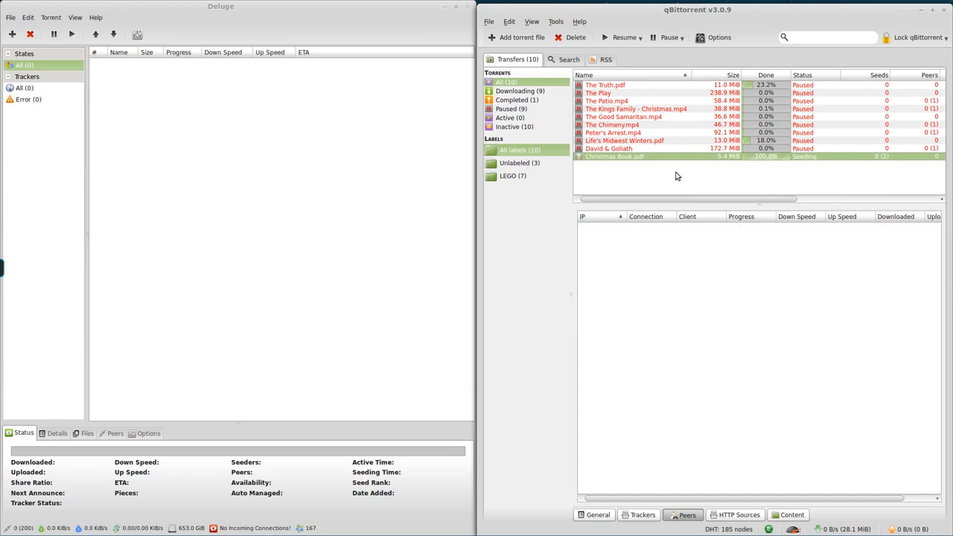
pyautogui.moveTo(720, 192)
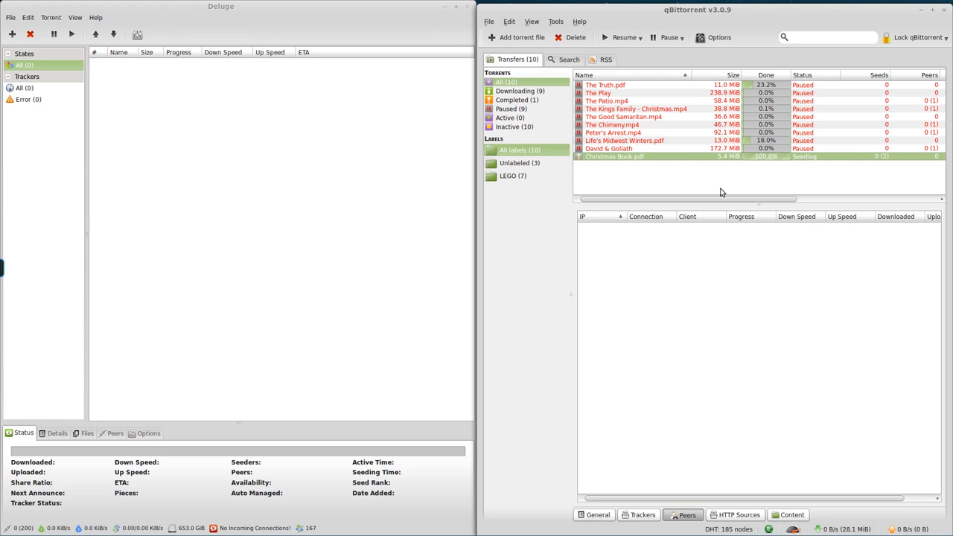